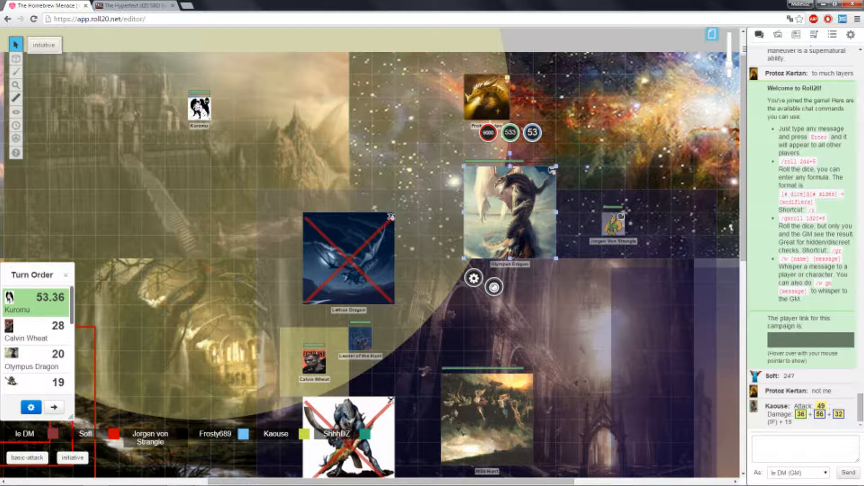
Review the Olympus Dragon token's settings, cancel, and show the My Settings macros list.
double_click(510, 212)
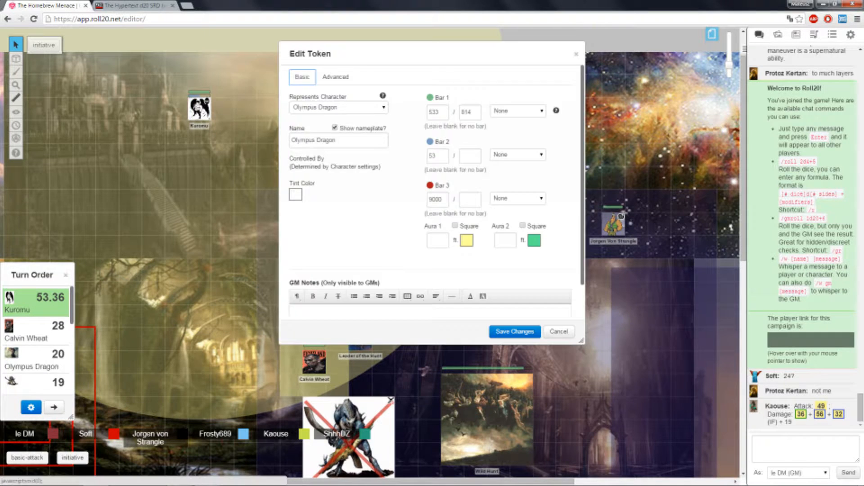
click(513, 331)
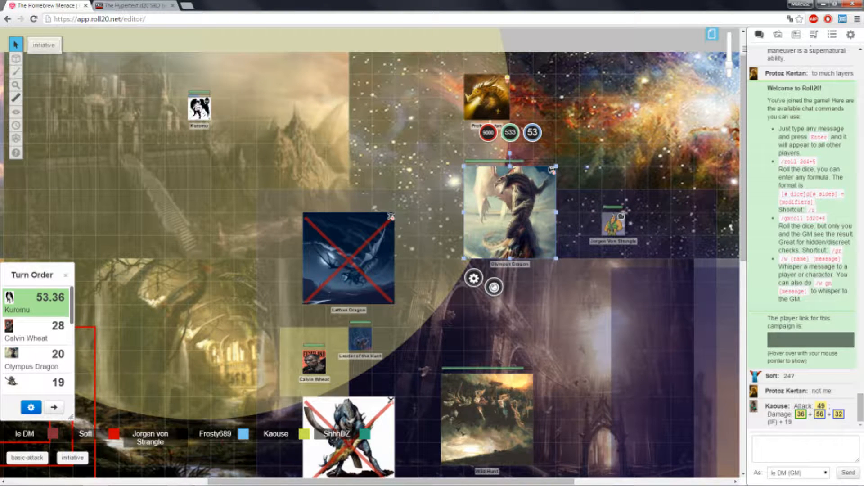
click(850, 34)
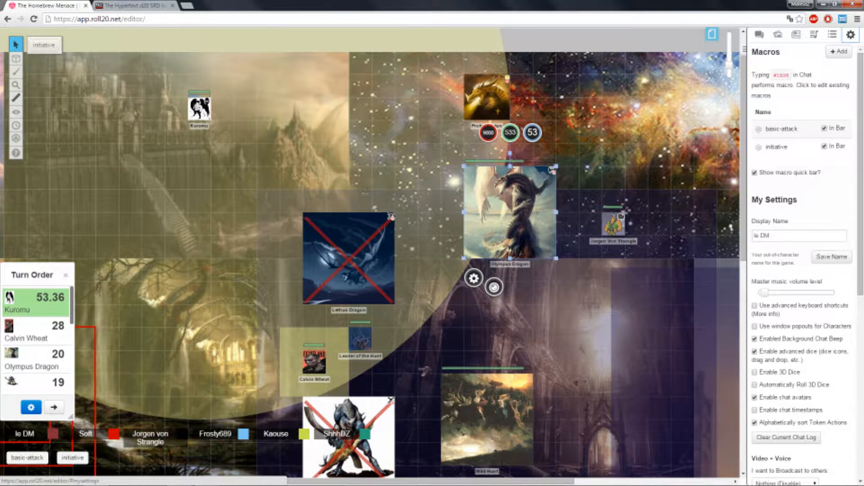
Return to Chat and scroll through the Olympus Dragon's Bio & Info stat block.
click(796, 34)
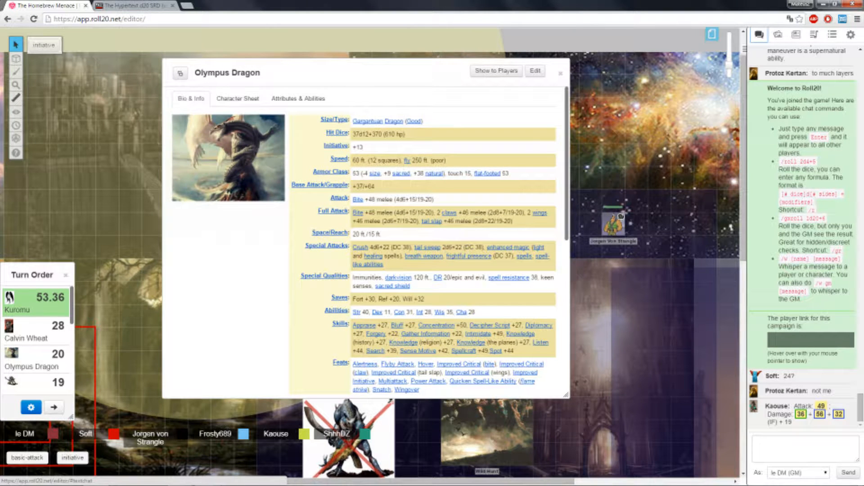
mouse_move(382, 285)
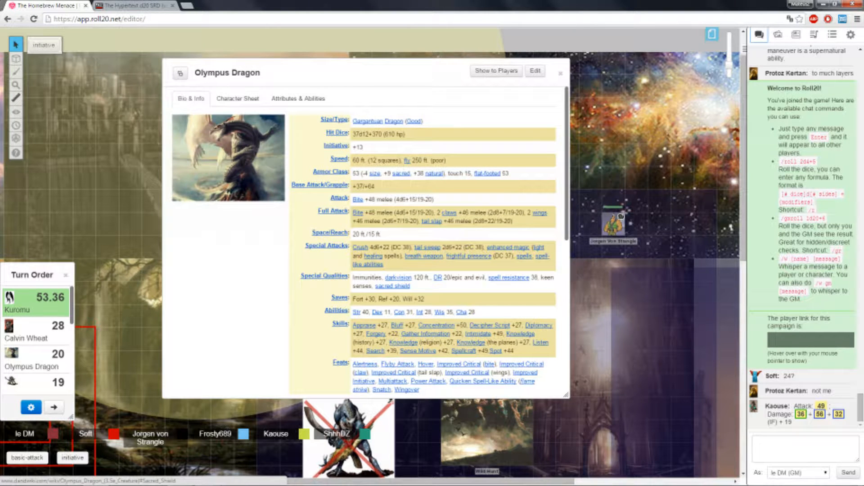
scroll(down, 3)
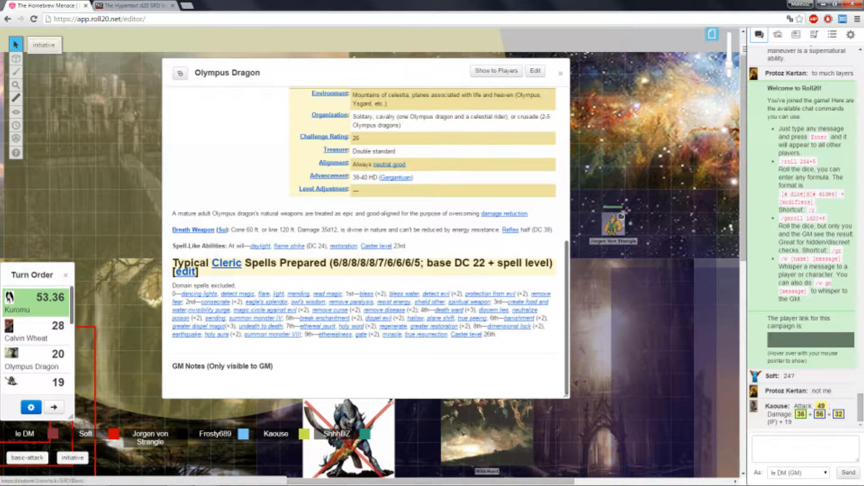
scroll(up, 3)
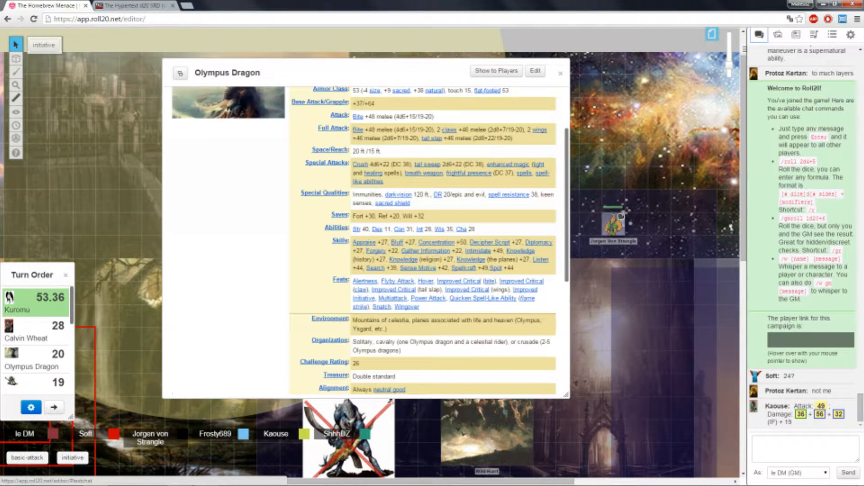
scroll(up, 3)
text(/r d20)
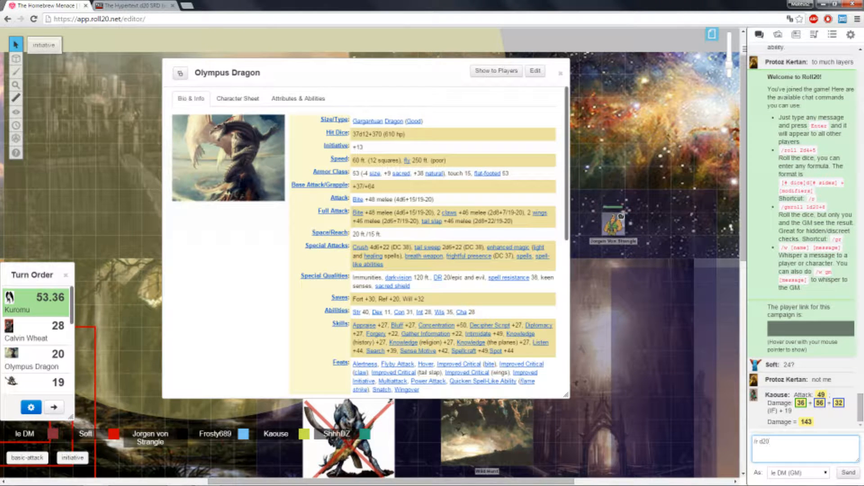
Roll the dragon's saves in chat: d20+30 Fort (43), d20+20 Ref (33), d20+32 Will (35).
text(+30 fort)
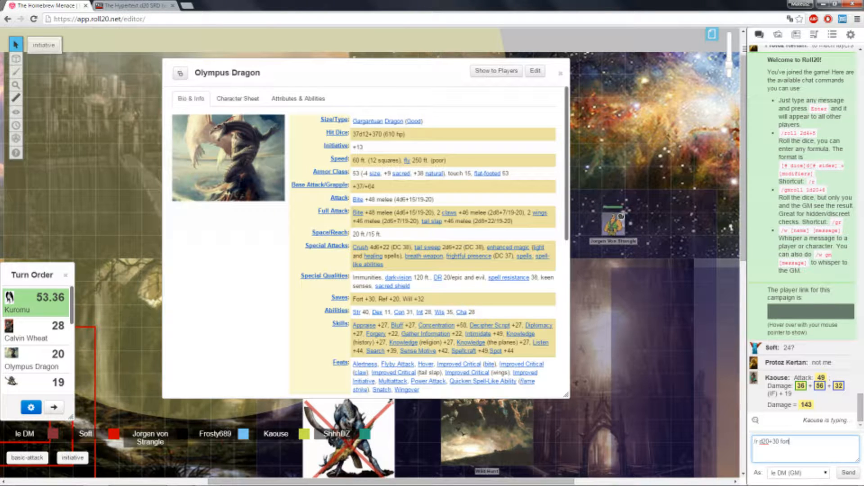
key(Return)
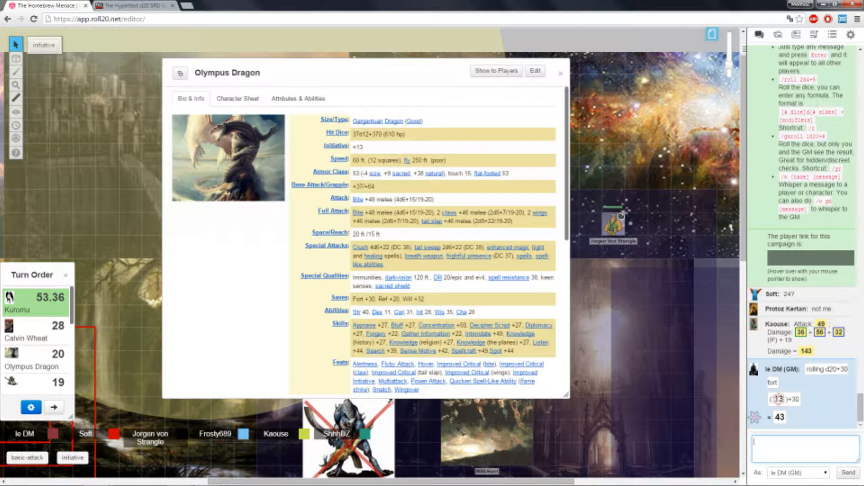
text(/r d20+32 will)
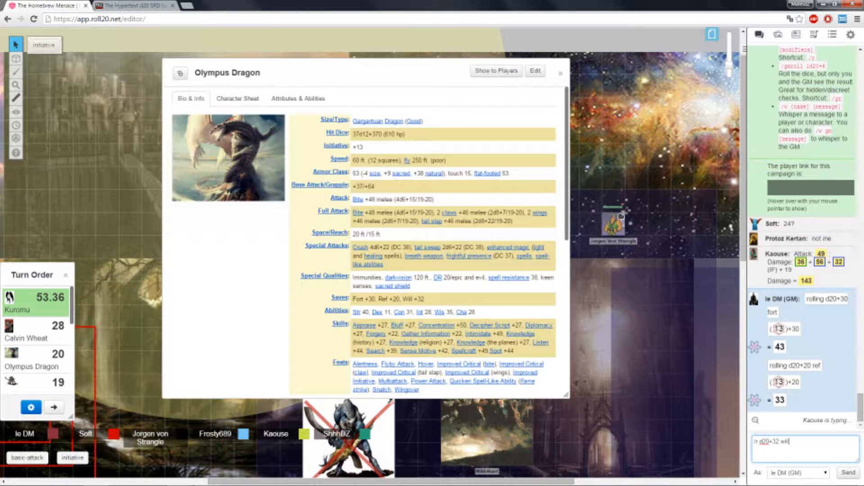
key(Return)
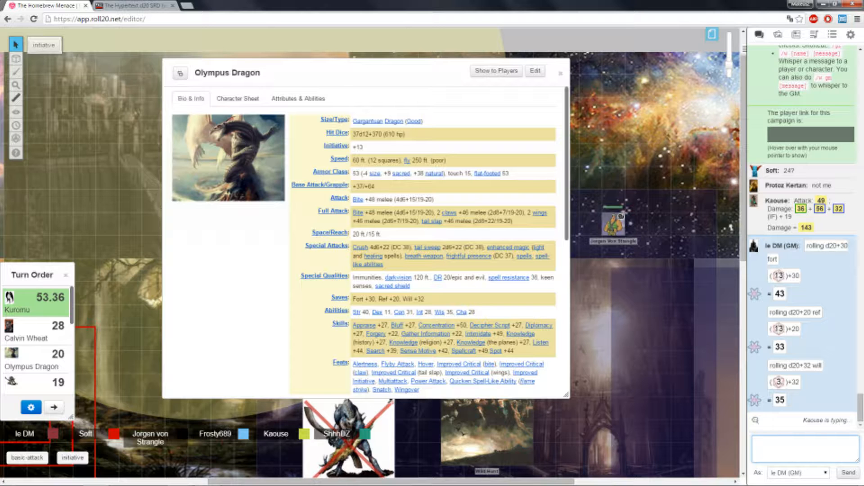
click(560, 72)
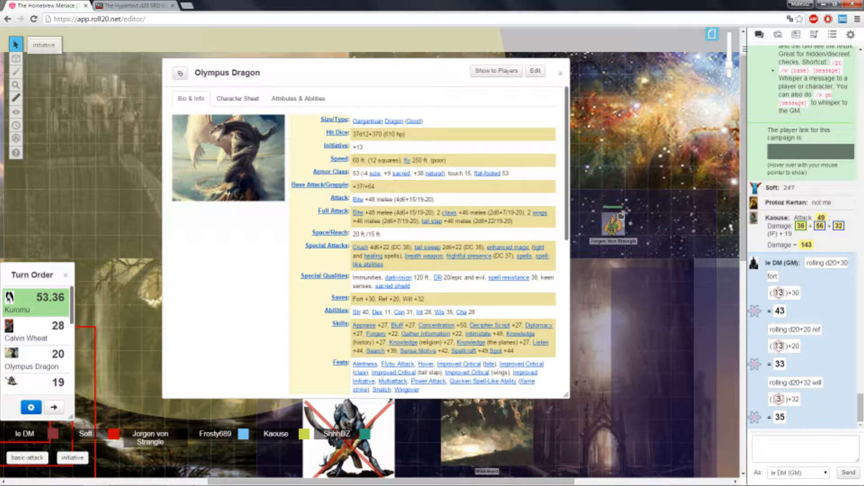
Close the dragon's bio, visit Journal and Chat, and drop its hit points to 390.
click(560, 73)
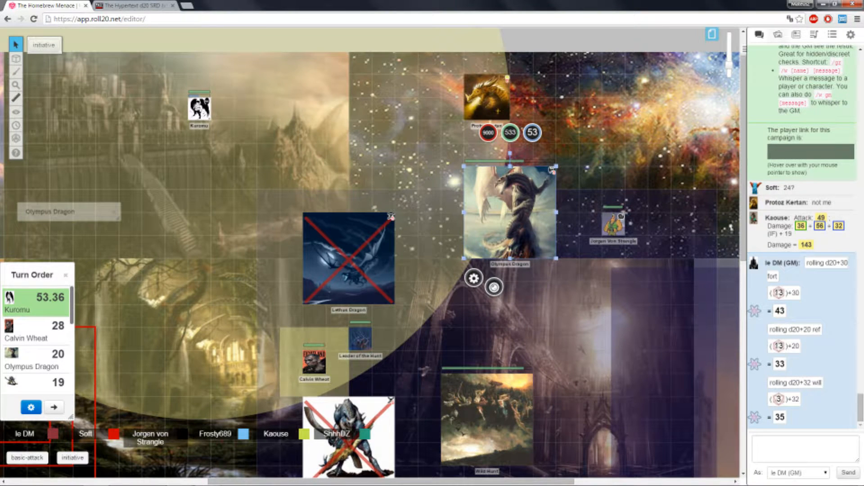
click(795, 34)
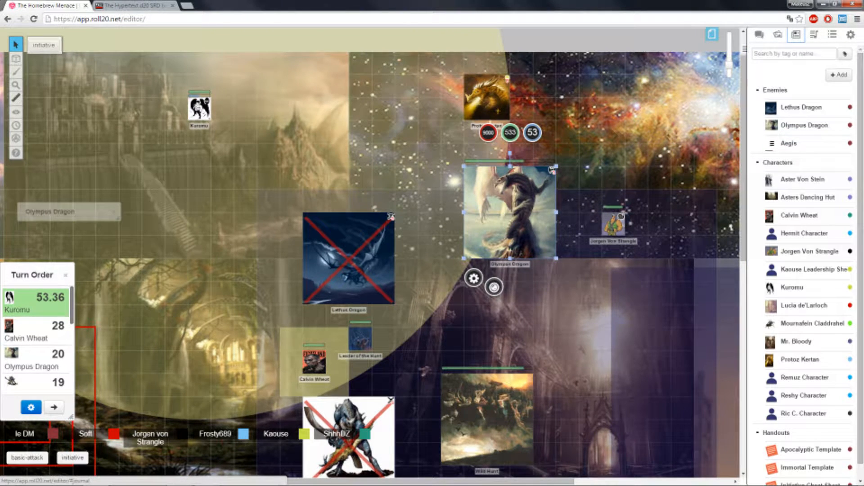
click(760, 34)
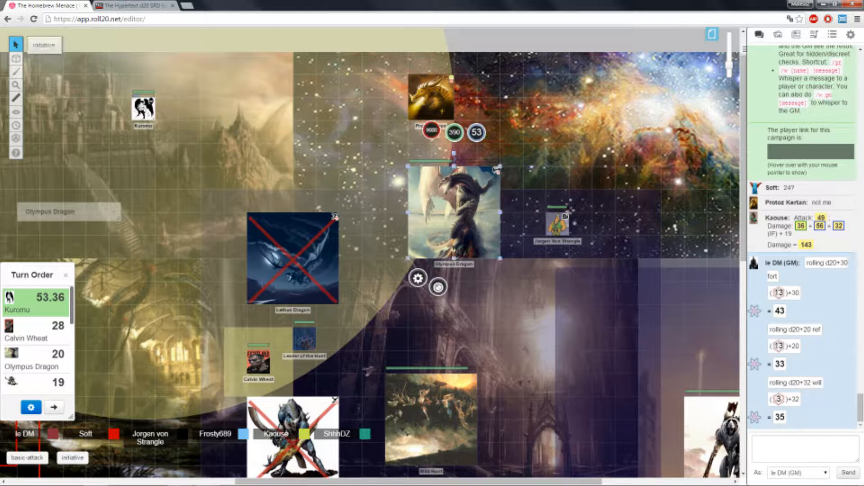
click(438, 287)
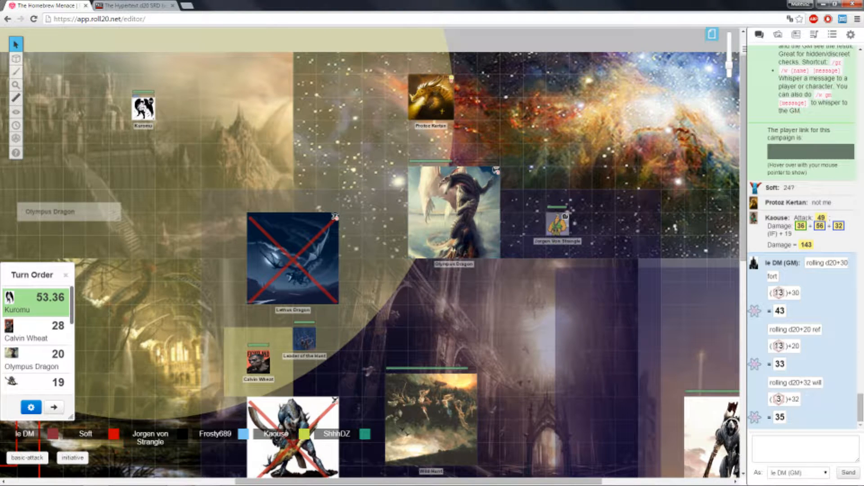
click(453, 212)
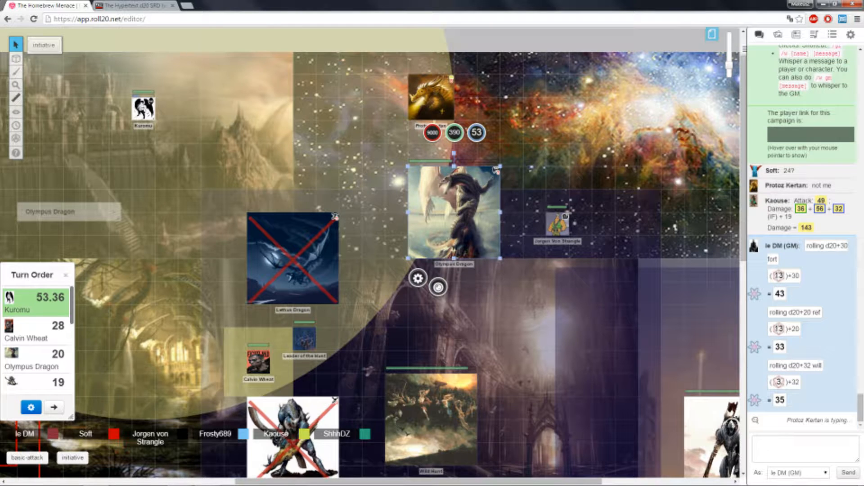
Play VERSUS 3 from the jukebox's Cheese Battle playlist.
click(438, 288)
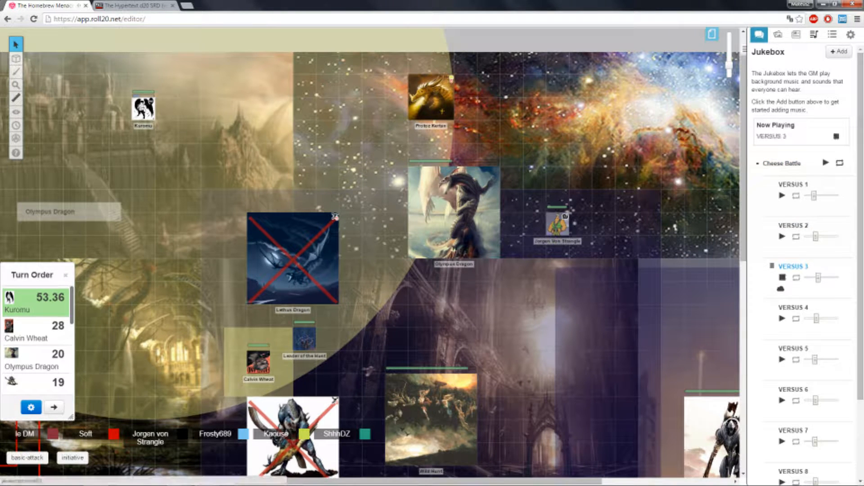
click(759, 34)
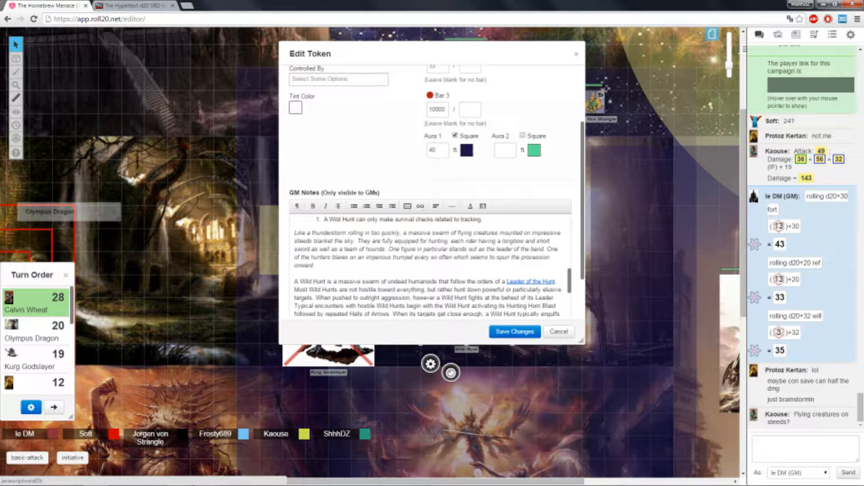
Cancel the Wild Hunt token's Edit Token dialog without changes.
click(513, 331)
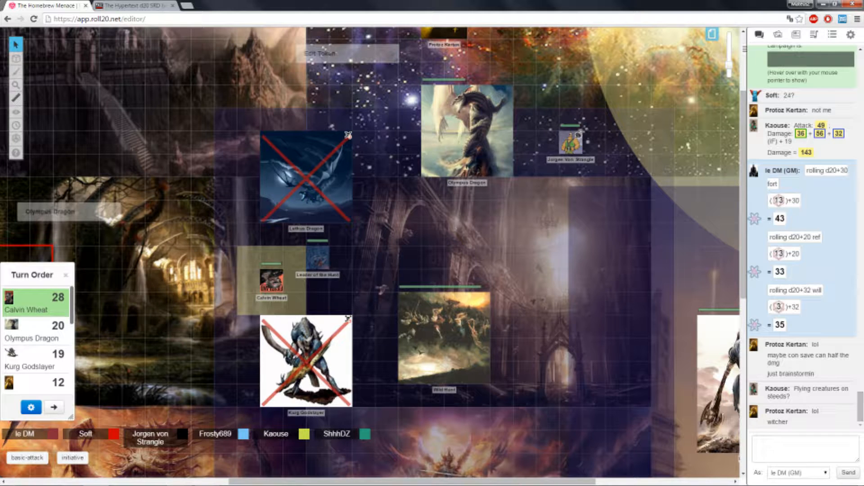
Open, cancel, and reopen the Leader of the Hunt token's Edit Token dialog.
click(319, 263)
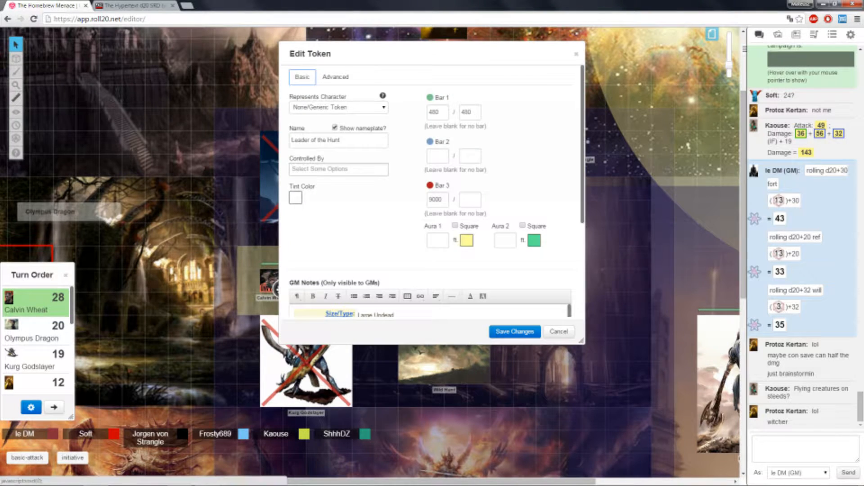
click(513, 331)
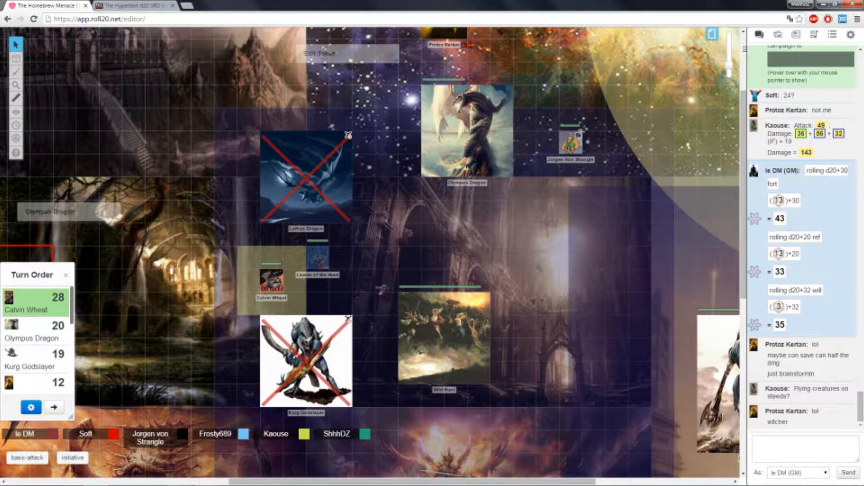
click(444, 336)
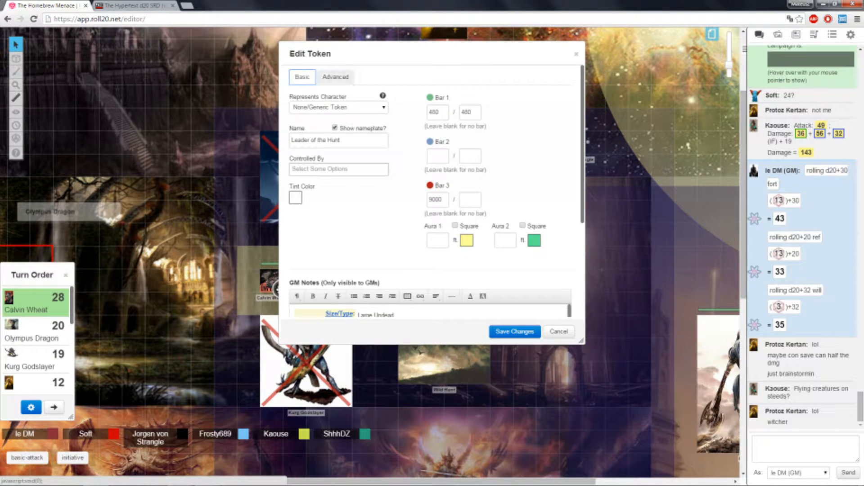
Check the token's permissions, then scroll through the undead creature's GM stat notes.
click(335, 77)
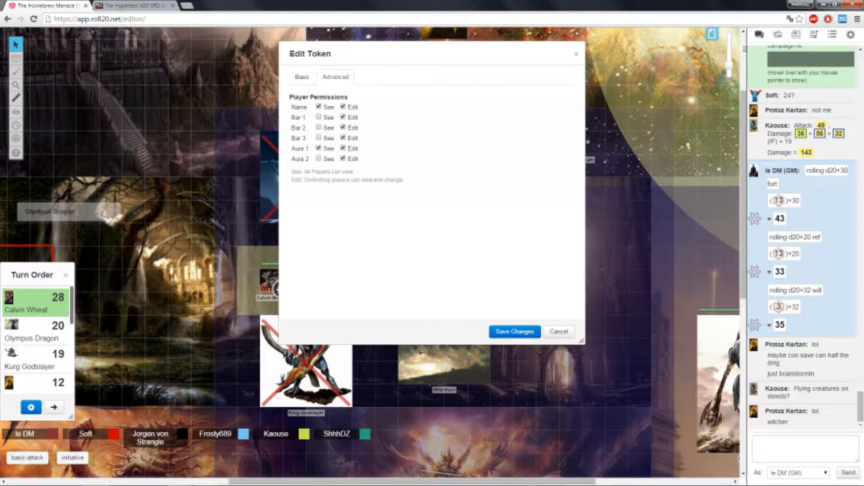
click(513, 332)
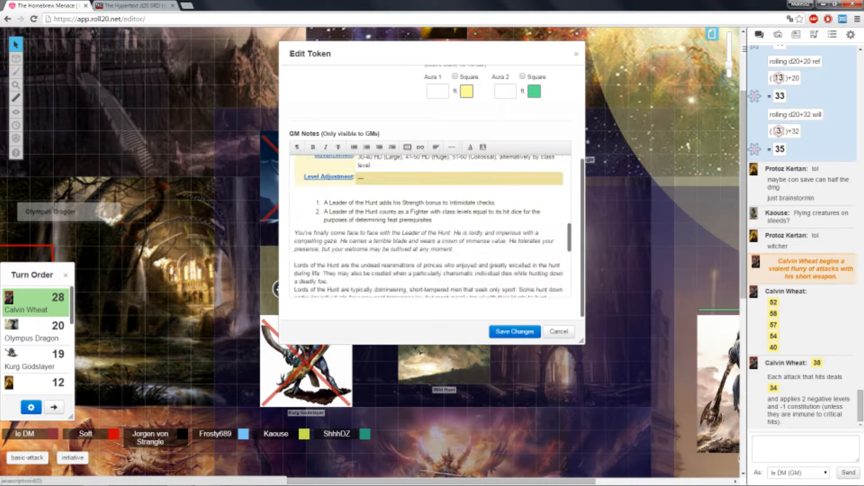
scroll(up, 3)
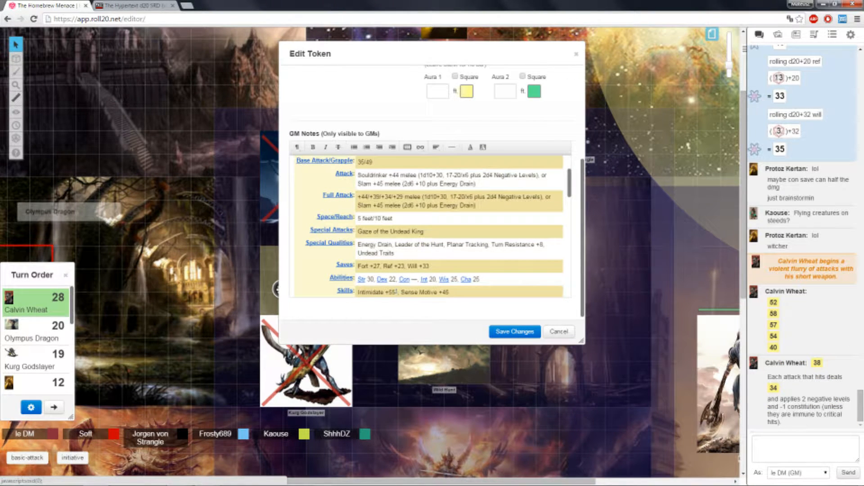
scroll(up, 3)
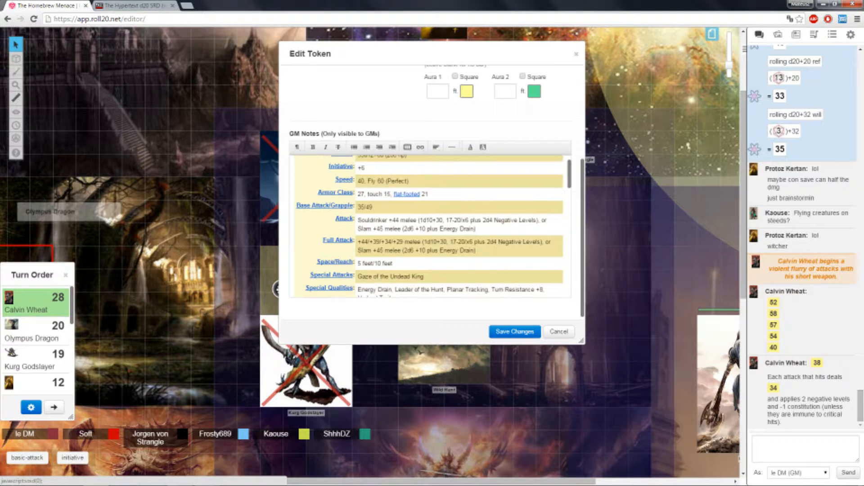
scroll(down, 3)
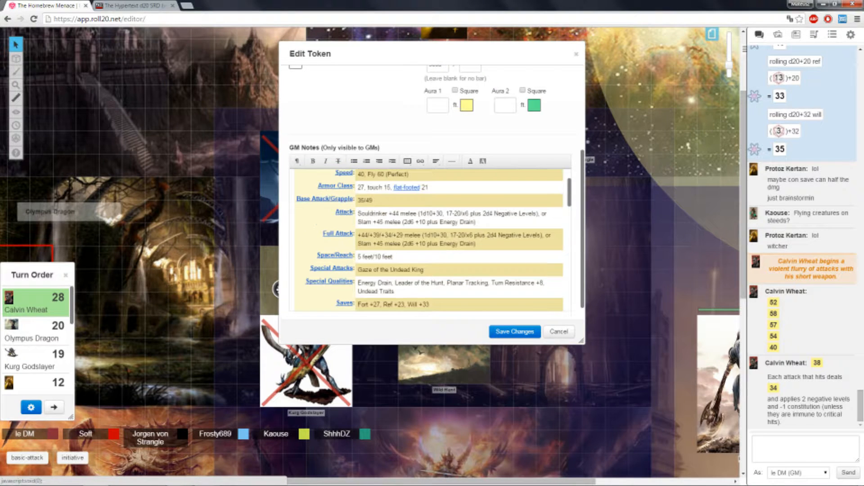
scroll(down, 3)
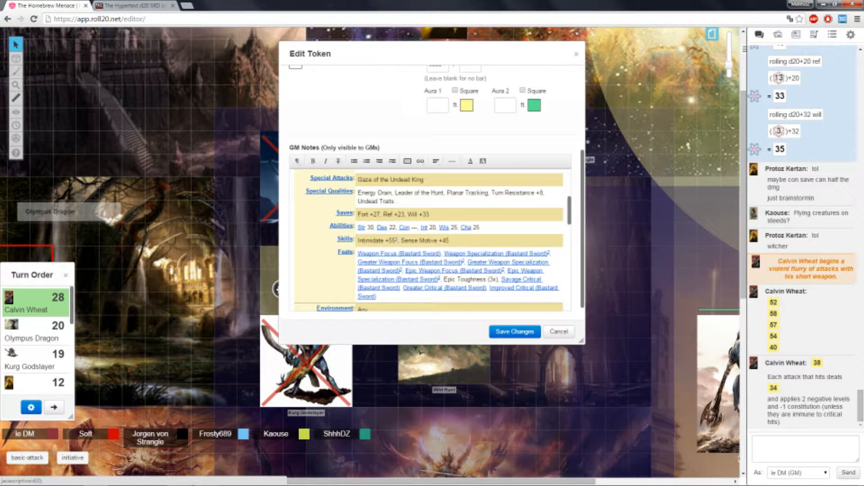
scroll(up, 3)
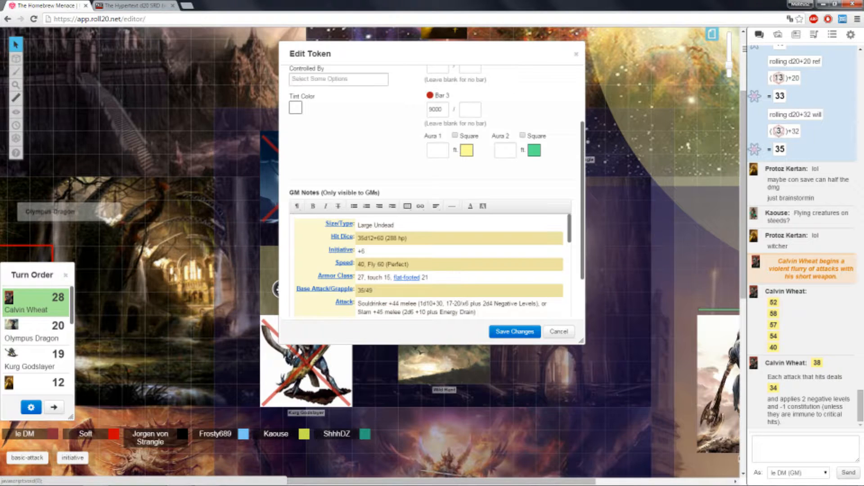
scroll(down, 3)
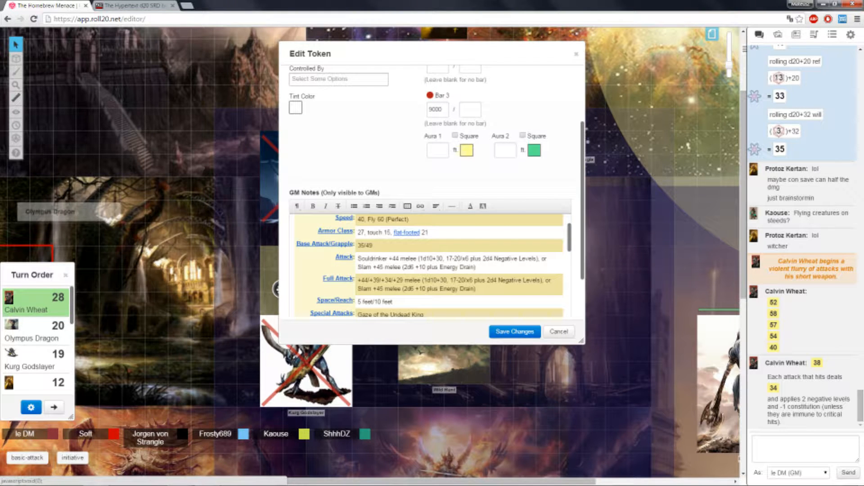
scroll(down, 3)
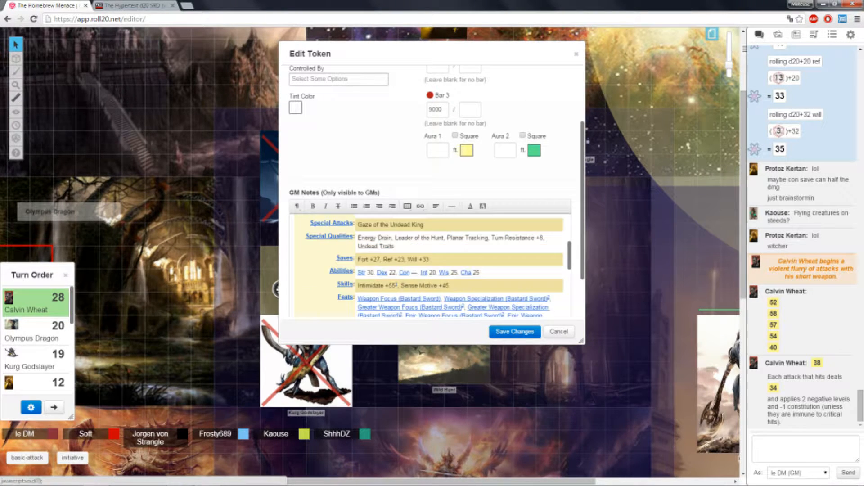
scroll(down, 3)
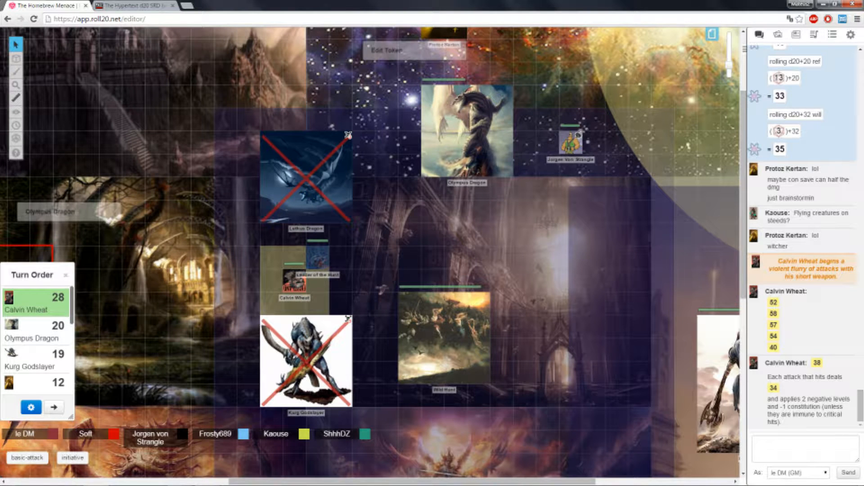
Reopen the undead creature's Edit Token dialog and scroll through its GM notes.
click(316, 259)
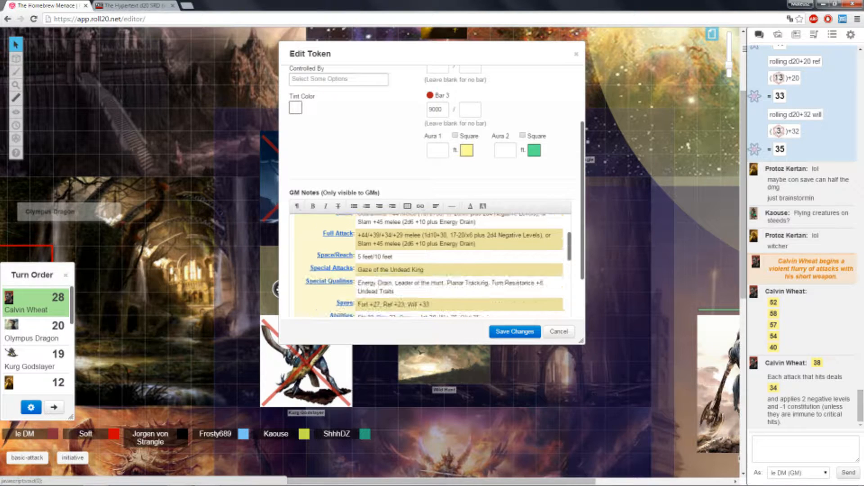
scroll(down, 3)
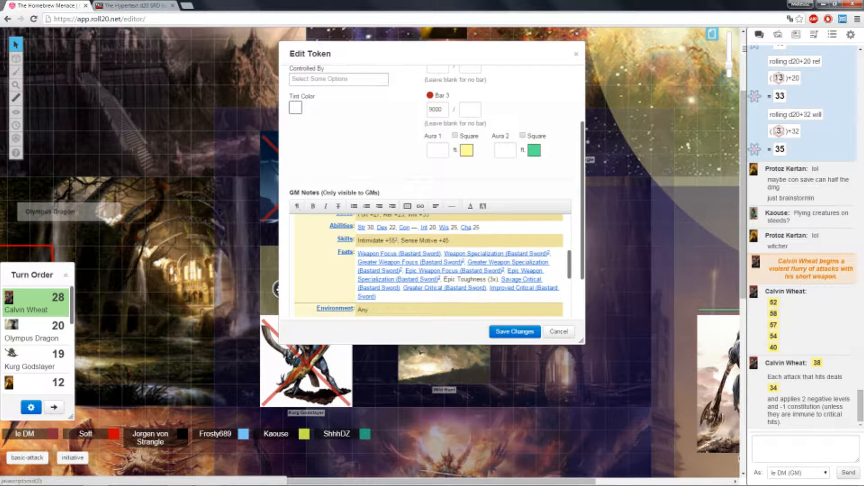
scroll(down, 3)
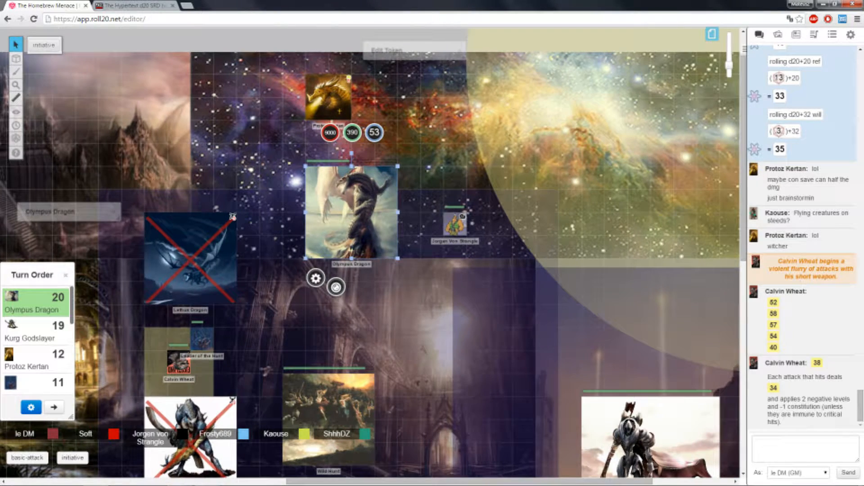
Open the Olympus Dragon's Bio & Info sheet and scroll through its stat block.
double_click(348, 212)
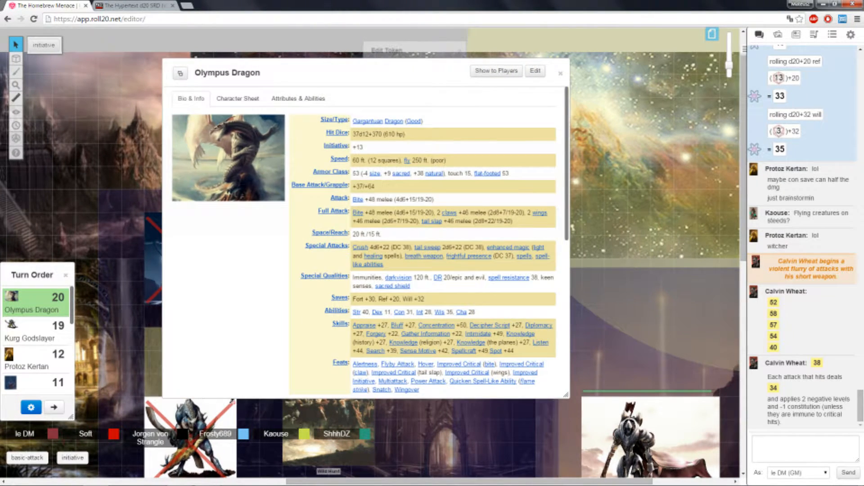
scroll(down, 3)
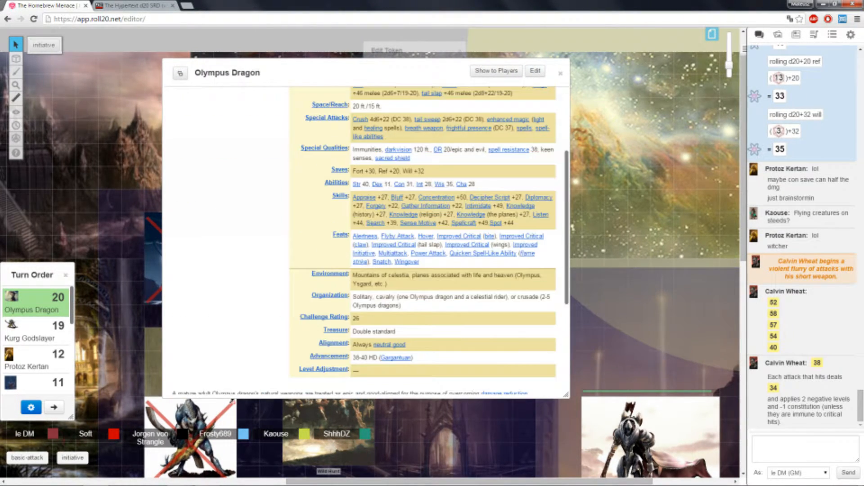
scroll(up, 3)
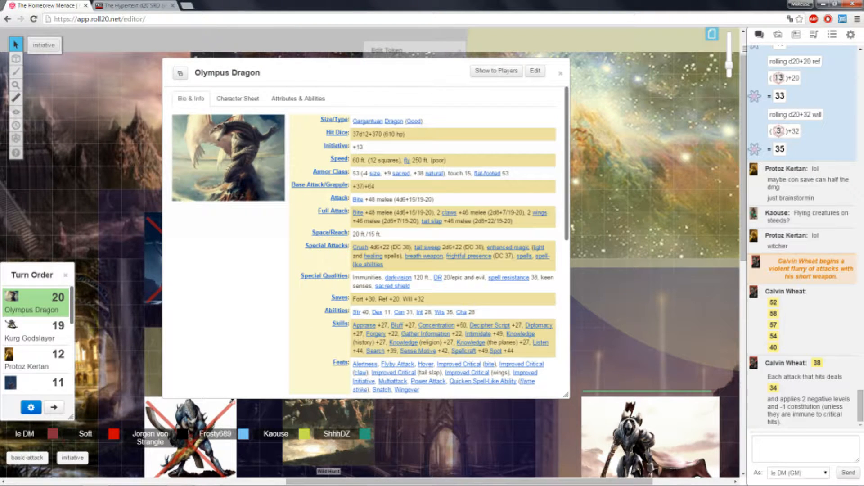
click(560, 73)
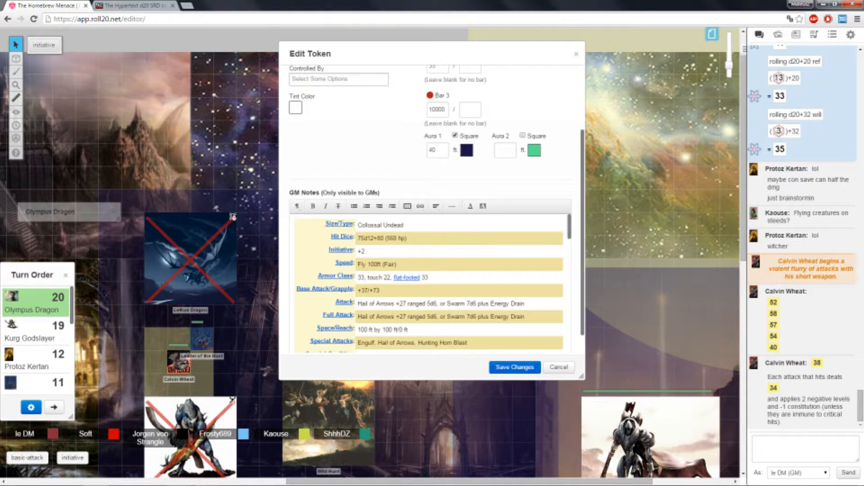
scroll(up, 3)
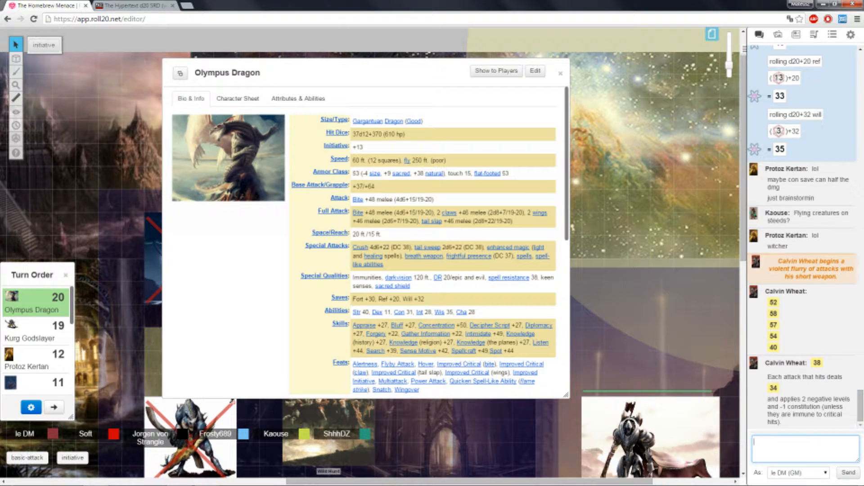
Close the dragon's sheet, remove Kurg Godslayer, and advance the turn to Protoz Kertan.
click(560, 73)
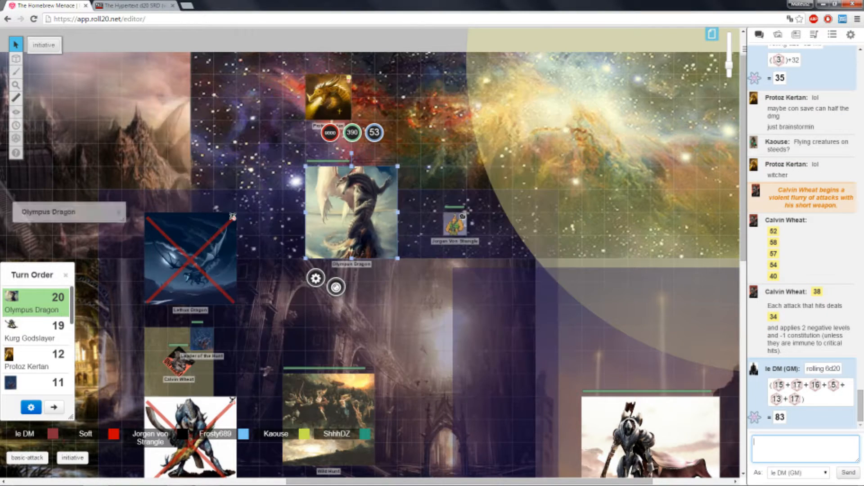
click(327, 98)
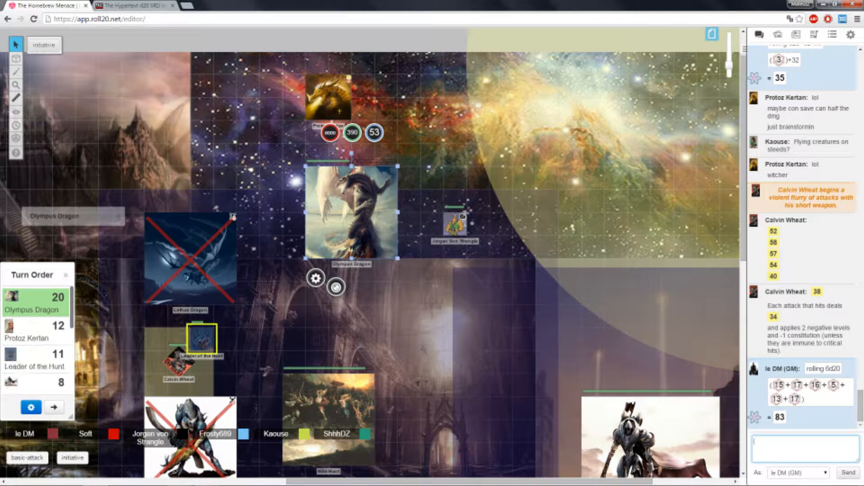
click(54, 407)
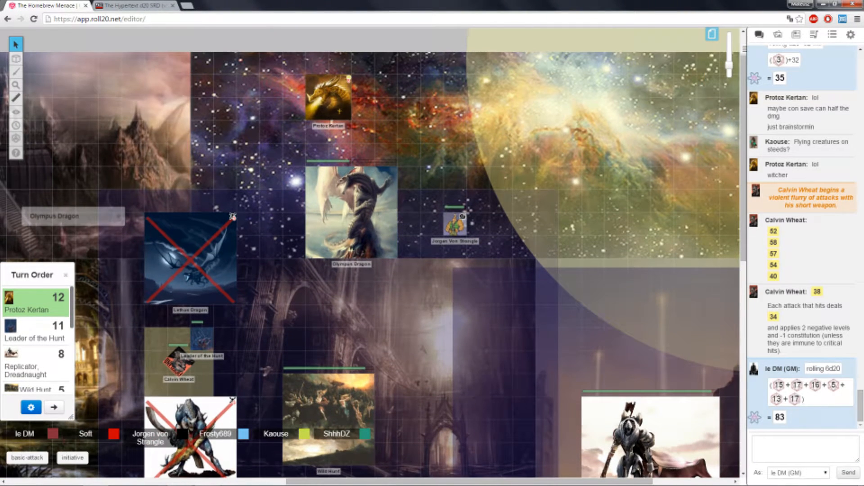
scroll(down, 3)
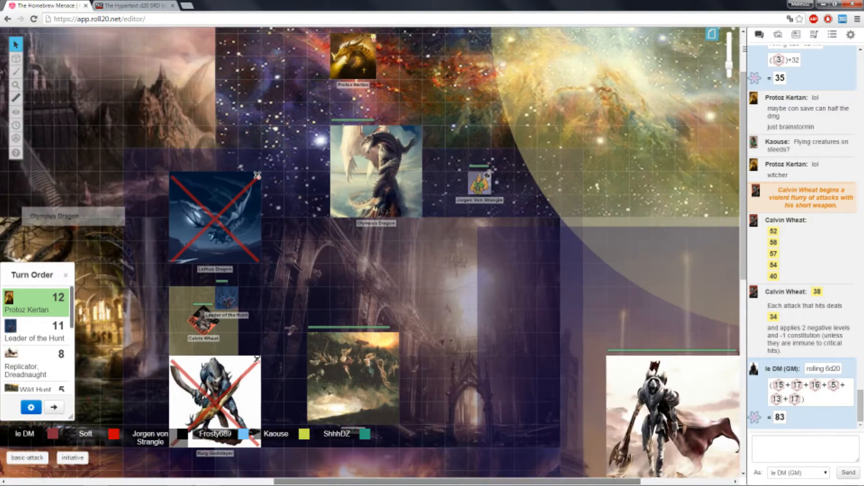
scroll(down, 3)
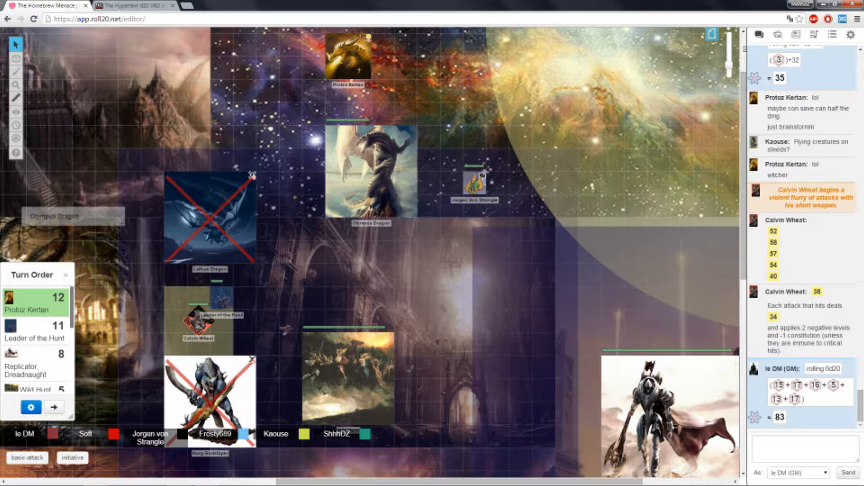
scroll(down, 3)
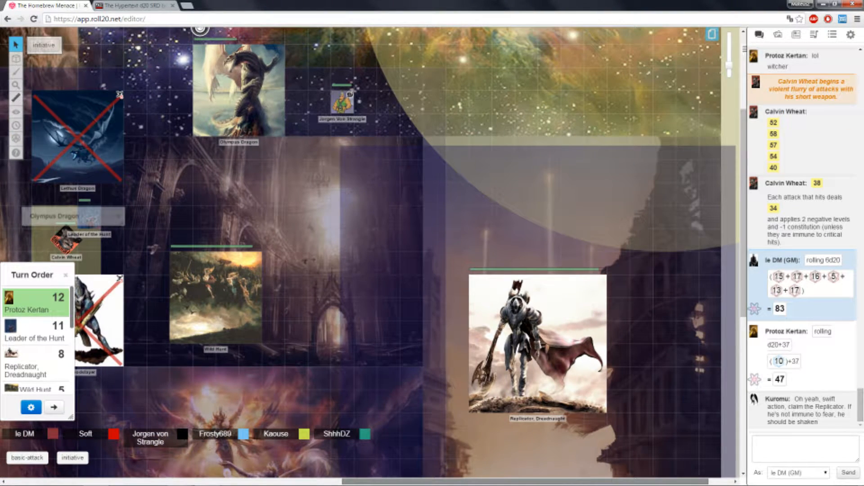
double_click(537, 347)
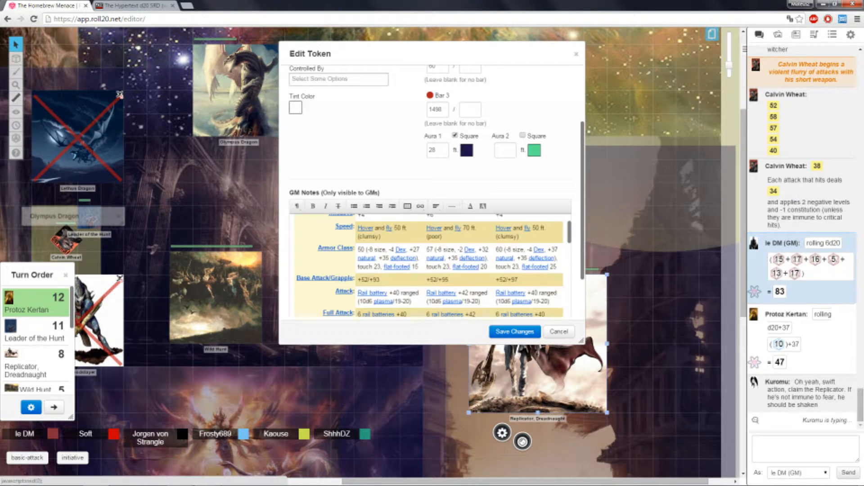
scroll(down, 3)
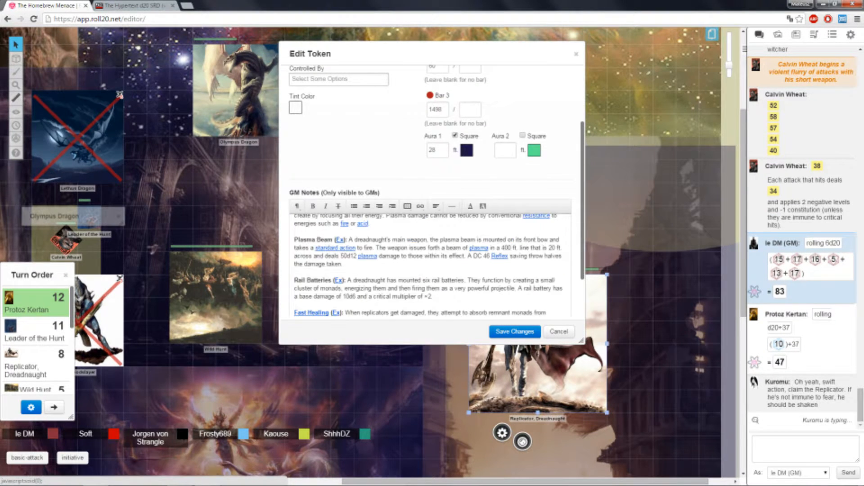
scroll(down, 3)
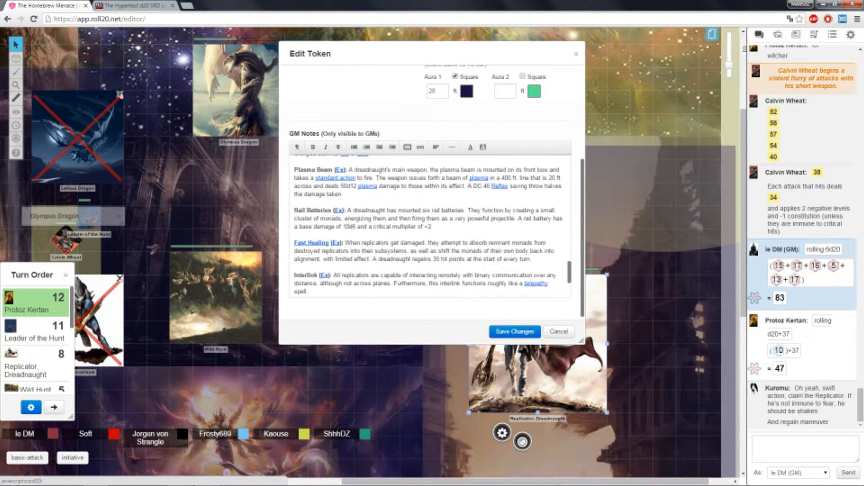
scroll(up, 3)
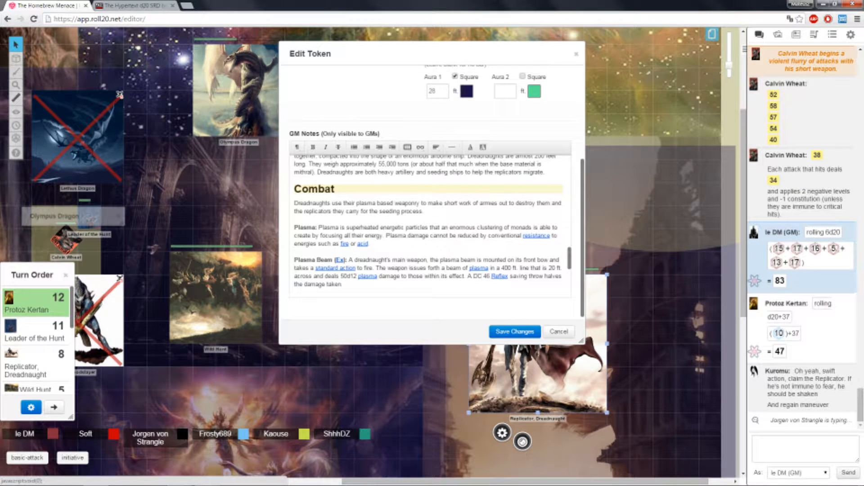
click(513, 331)
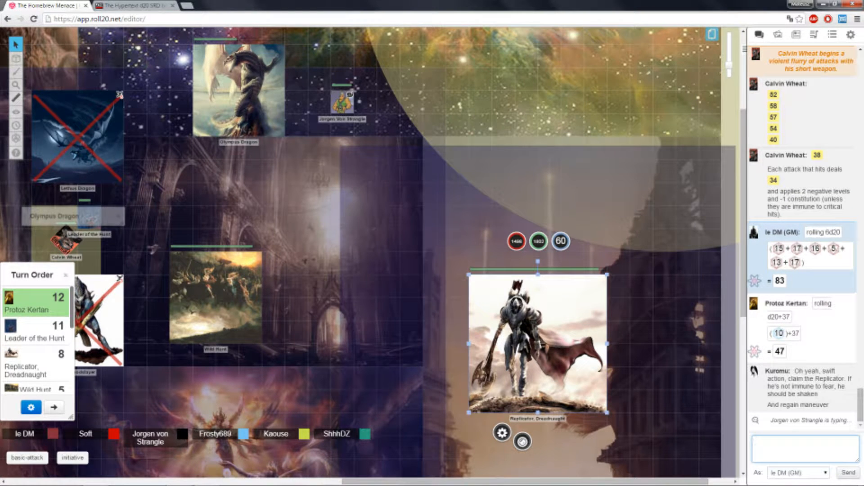
Say in chat that the Replicator does not feel fear, then select the Replicator, Dreadnaught token.
text(I am gonna say he is, as a construct)
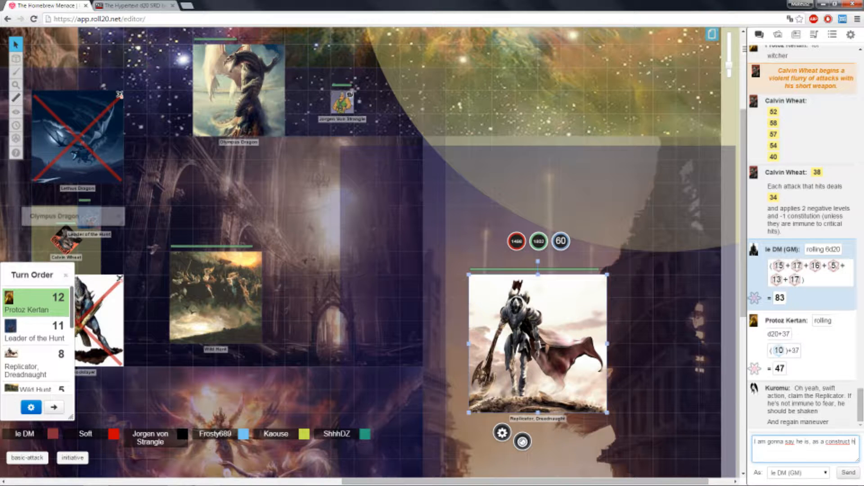
text(he does not feel fear)
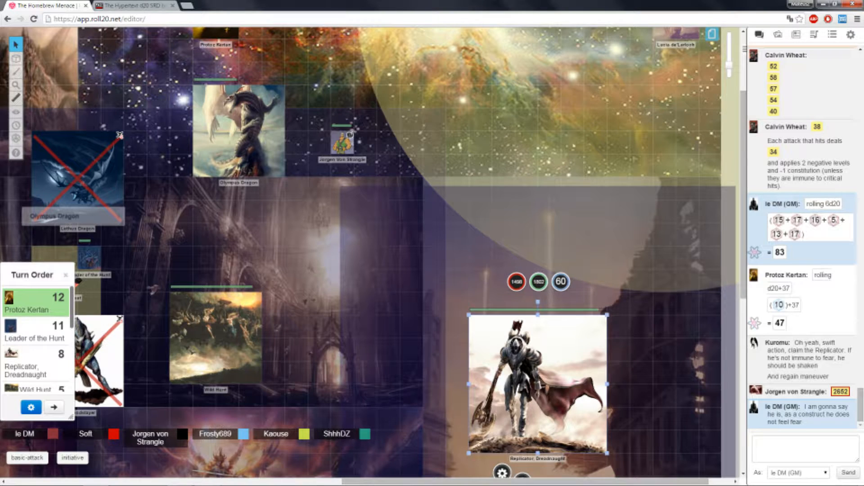
scroll(down, 3)
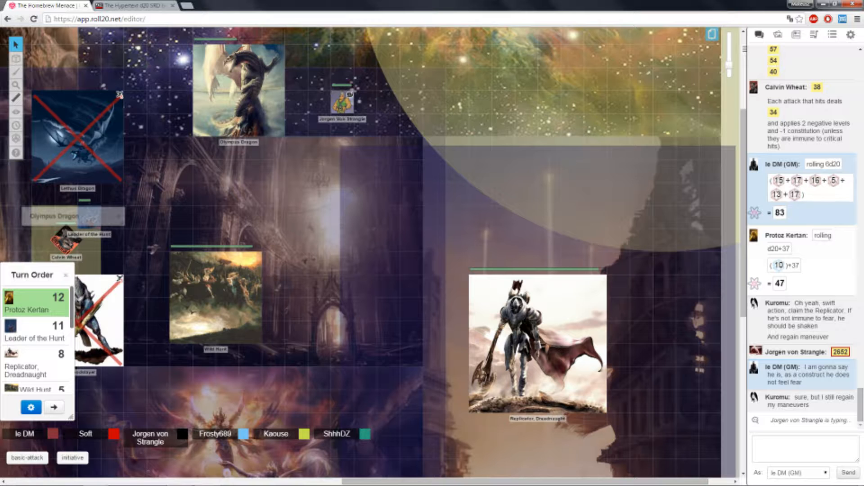
scroll(up, 3)
text(YEP)
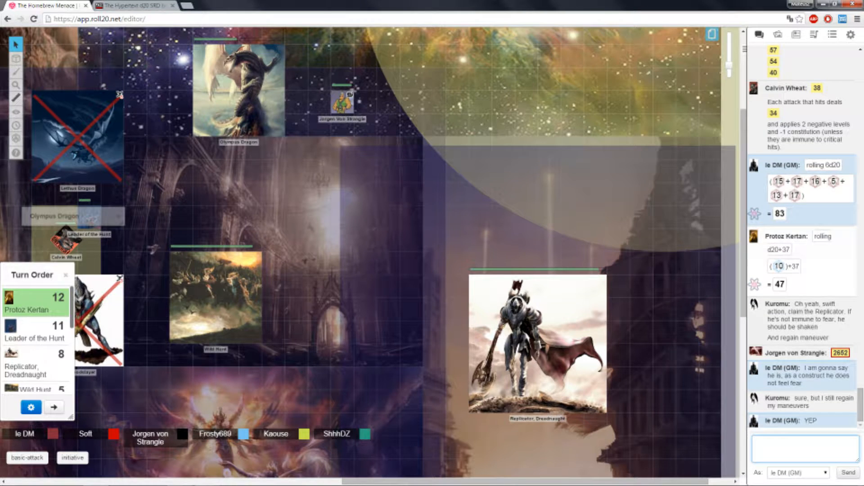
click(538, 344)
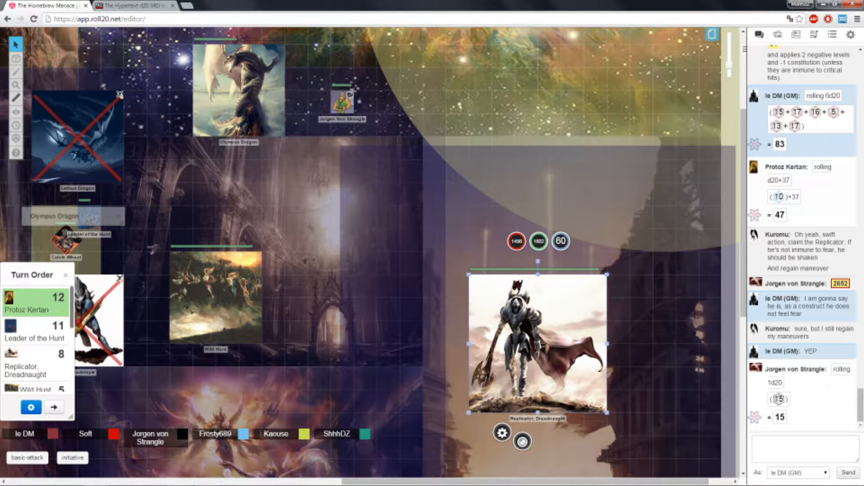
Enter -28 on the red bar and -1154 on hit points, then open the Replicator's token settings.
click(516, 241)
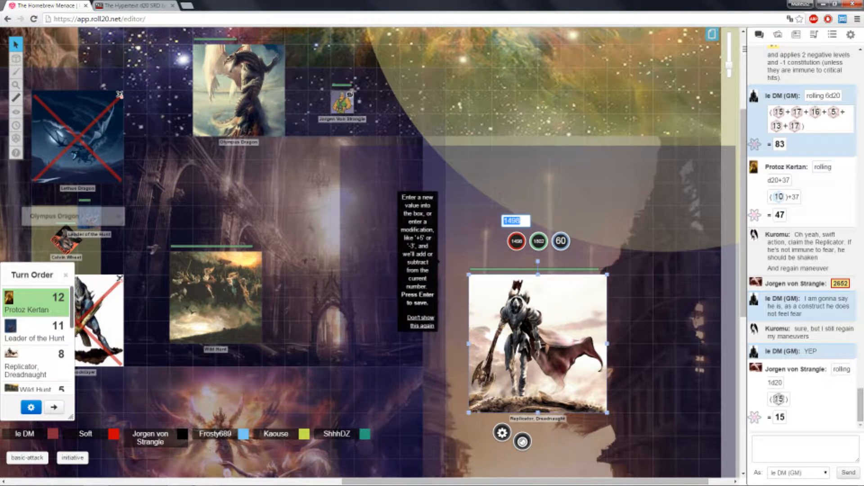
text(-28)
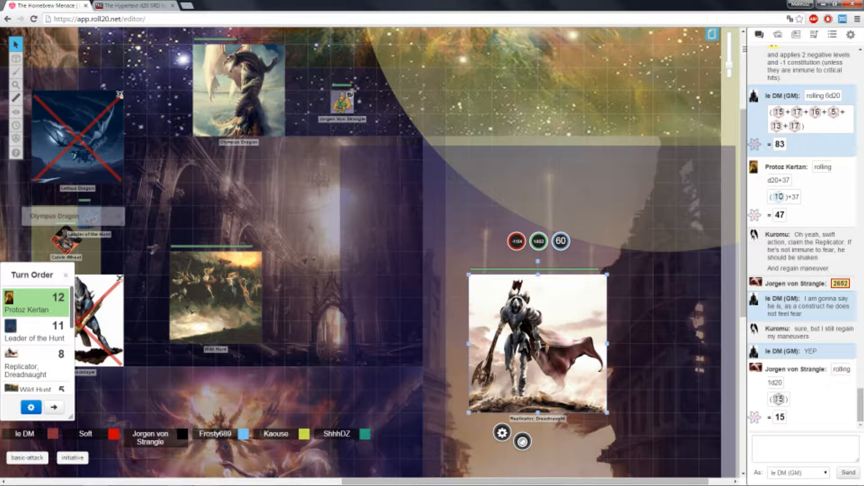
click(560, 241)
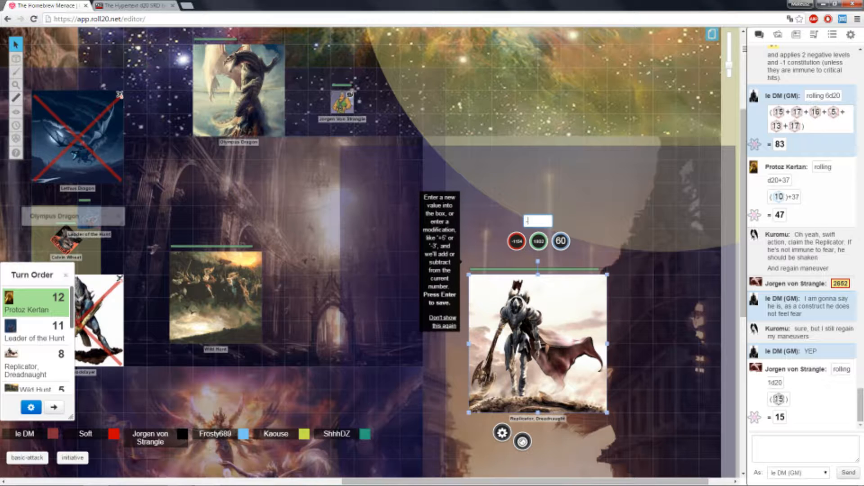
text(-1154)
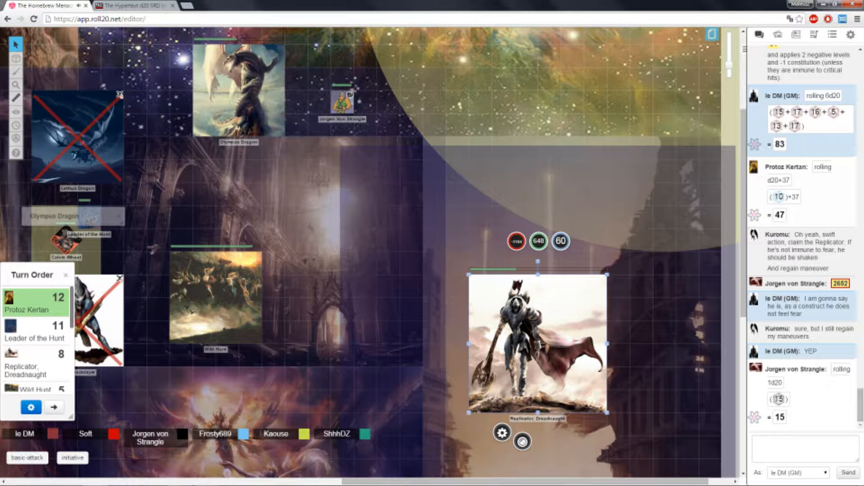
double_click(537, 342)
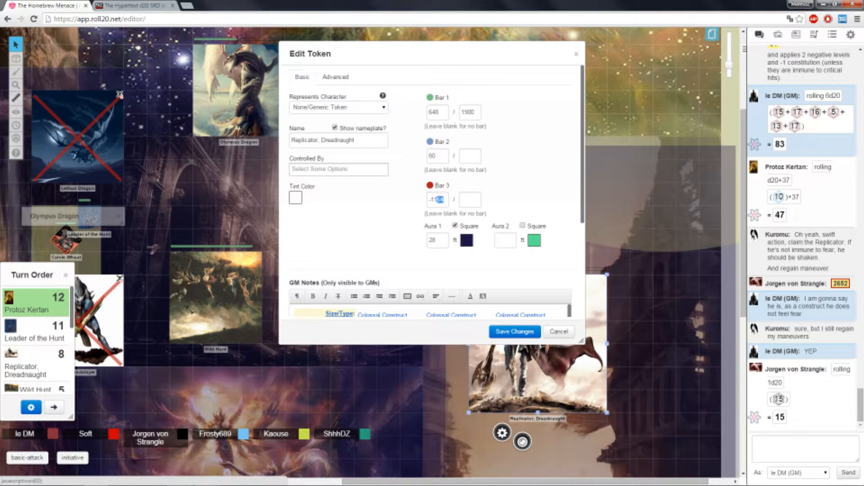
Clear the Replicator's stray red bar value and start Leader of the Hunt's attack with a 44 modifier.
triple_click(437, 200)
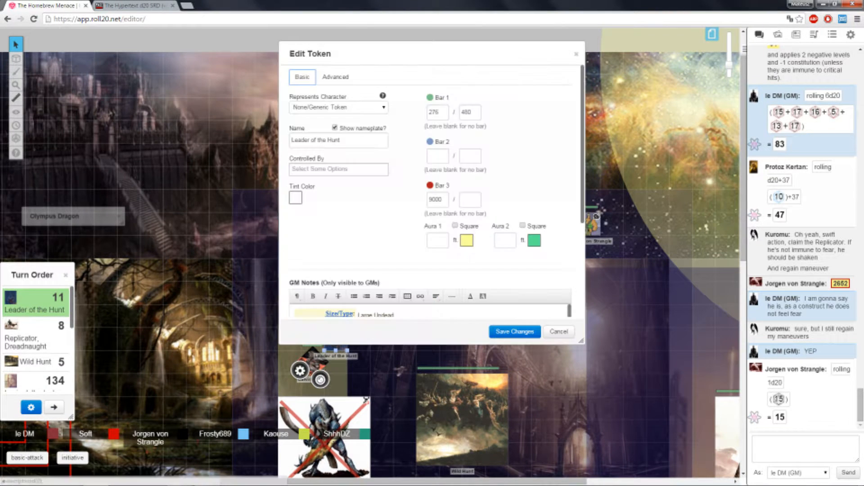
scroll(down, 3)
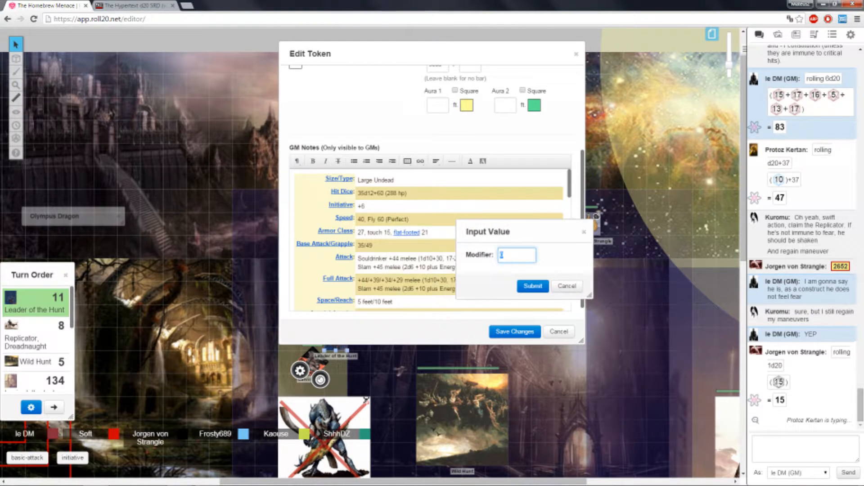
text(44)
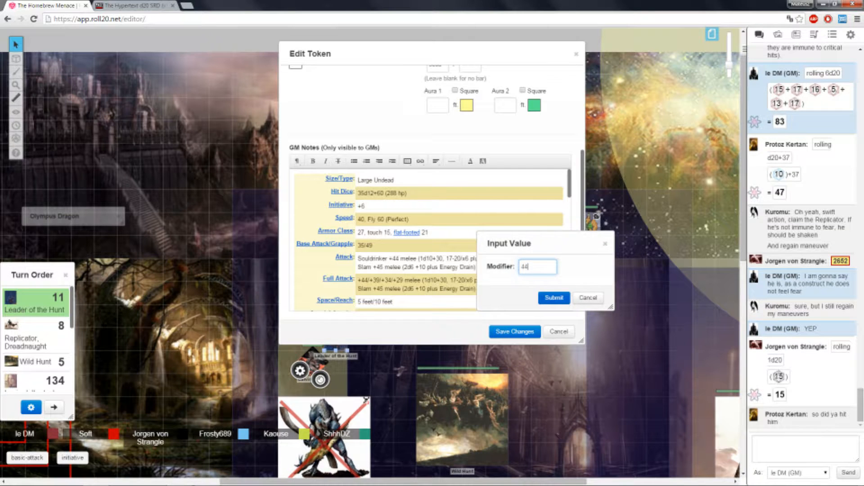
Submit modifiers for Leader of the Hunt's attacks, rolling 63, 62, 54, 44 and 34.
click(552, 298)
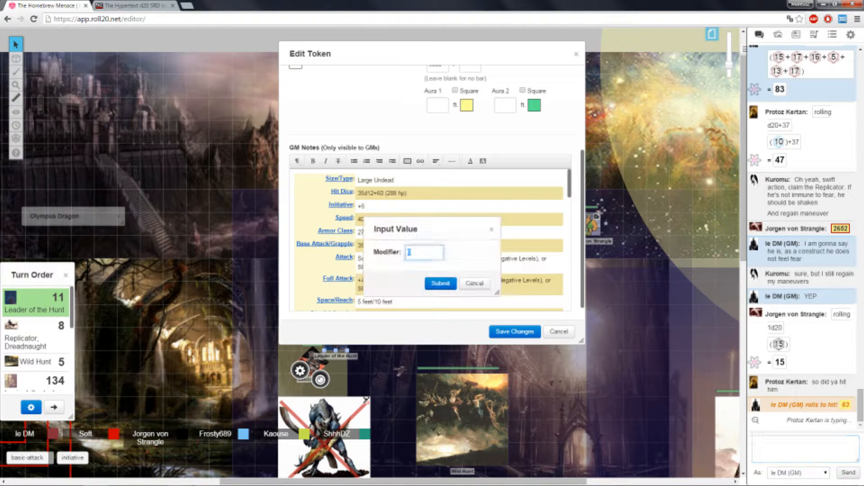
text(44)
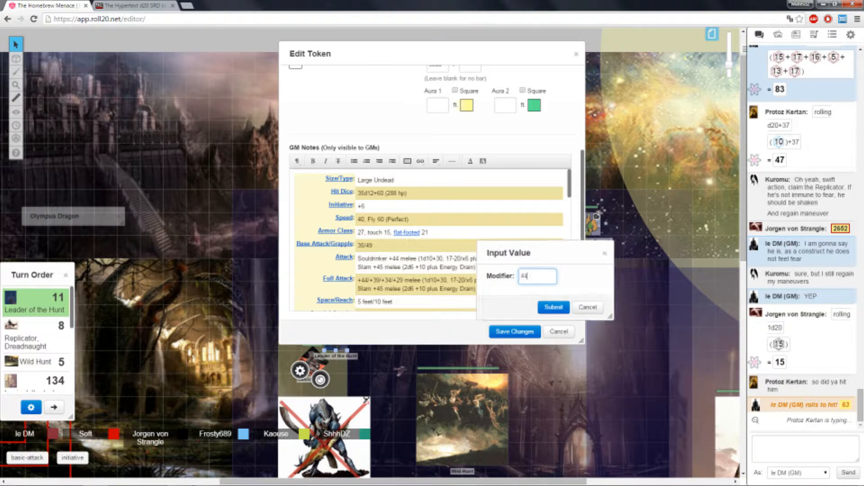
click(553, 307)
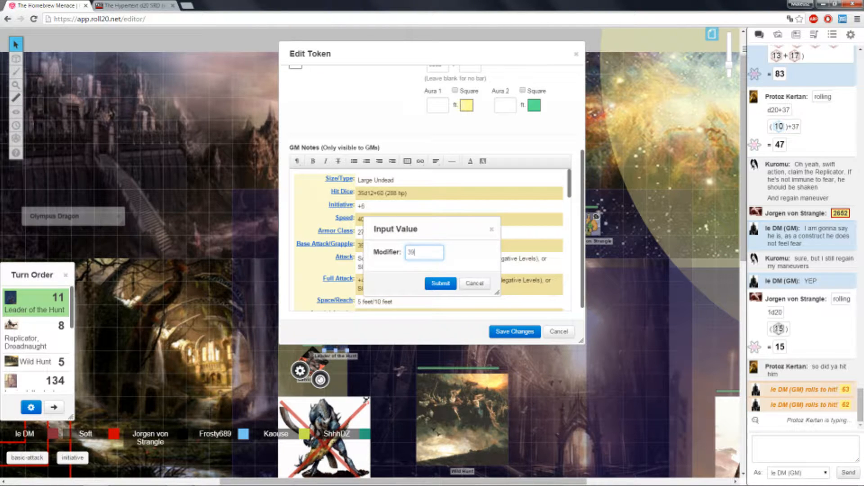
click(440, 283)
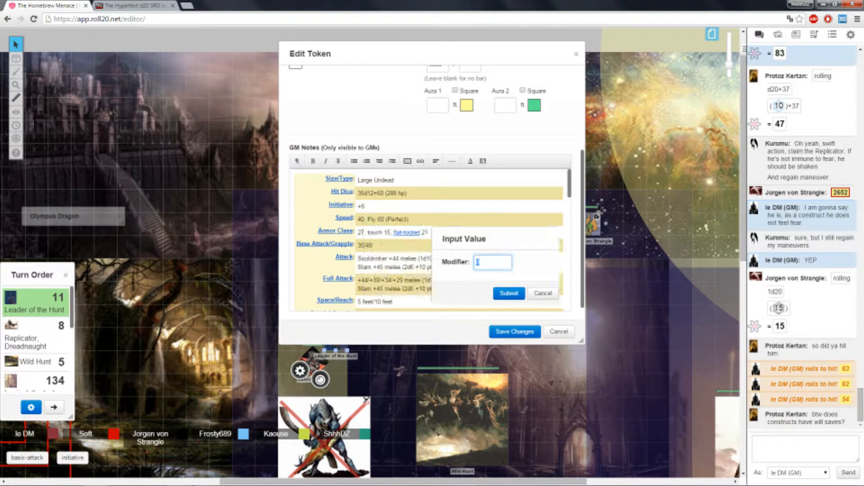
click(508, 292)
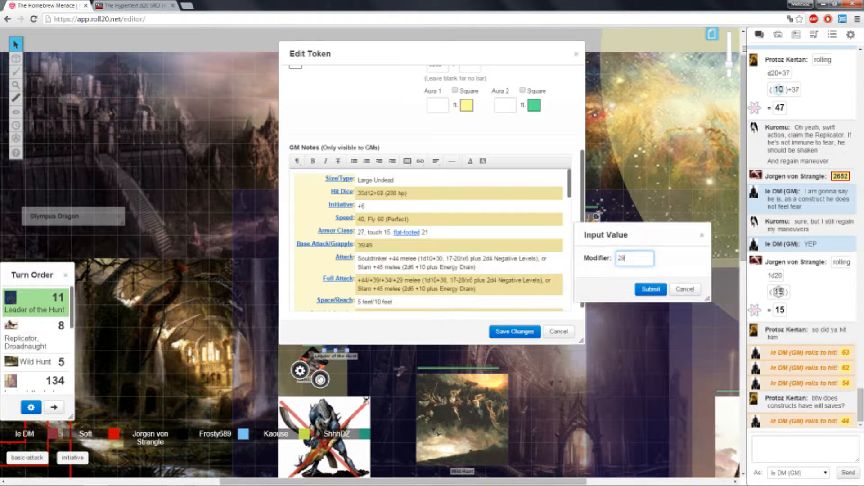
click(650, 289)
text(/r 6d10+30+30+30+30+30)
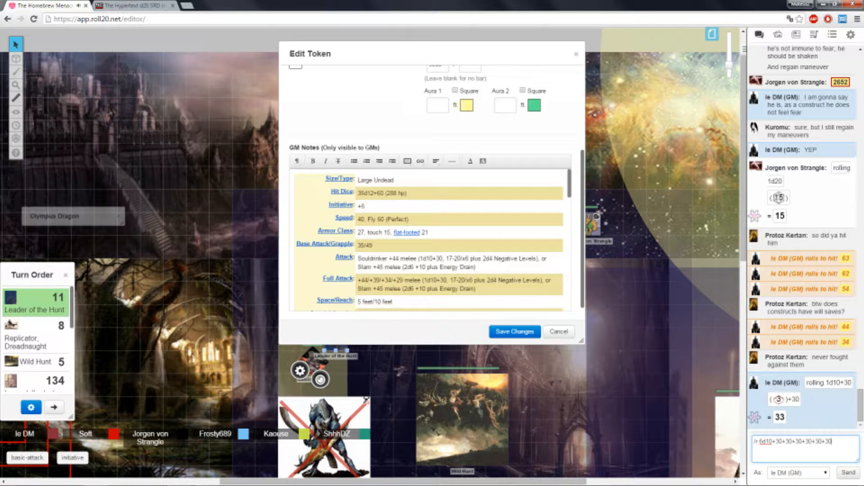
Send the 6d10+30 damage roll totalling 211 and pass the turn to the Replicator, Dreadnaught.
key(Return)
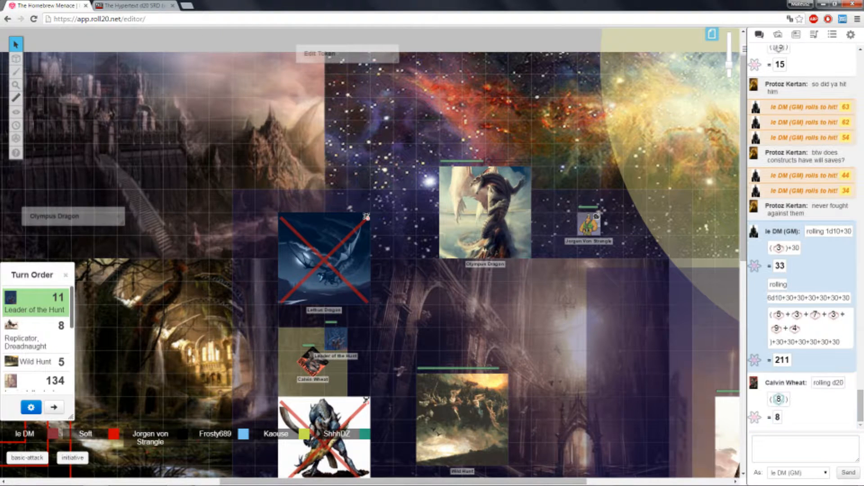
click(323, 356)
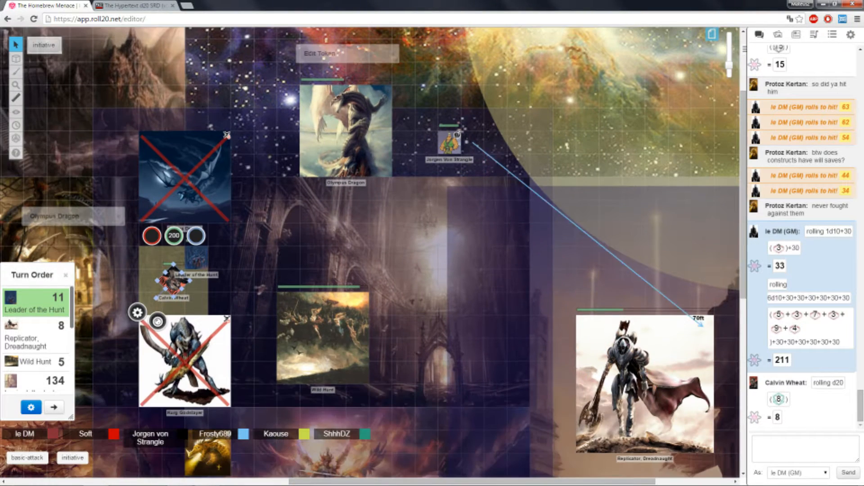
click(54, 407)
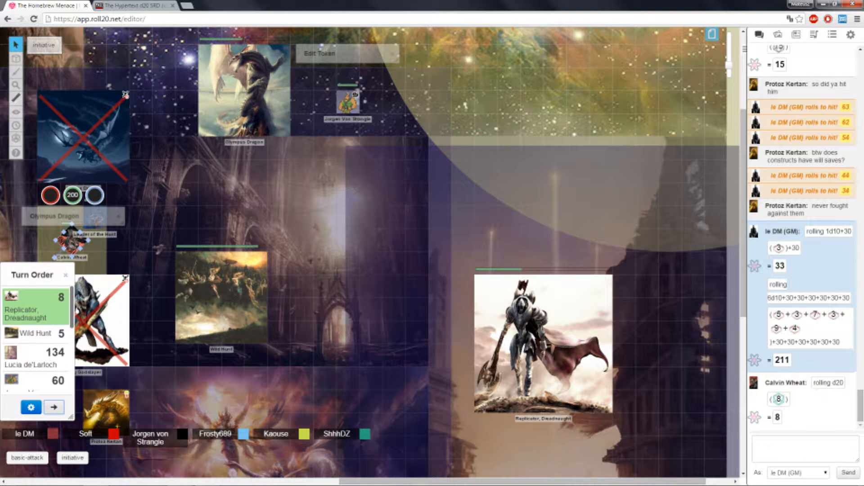
Check the Replicator's GM notes and roll /r 6d20 for its attacks, totalling 70.
double_click(543, 336)
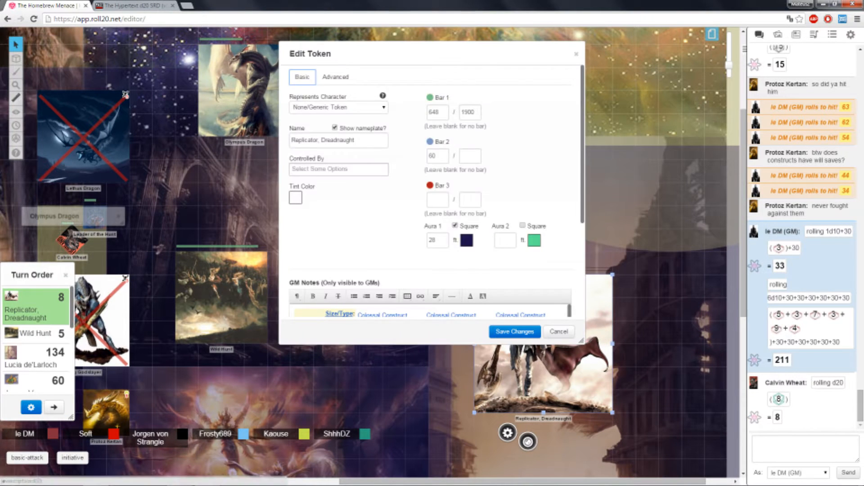
scroll(down, 3)
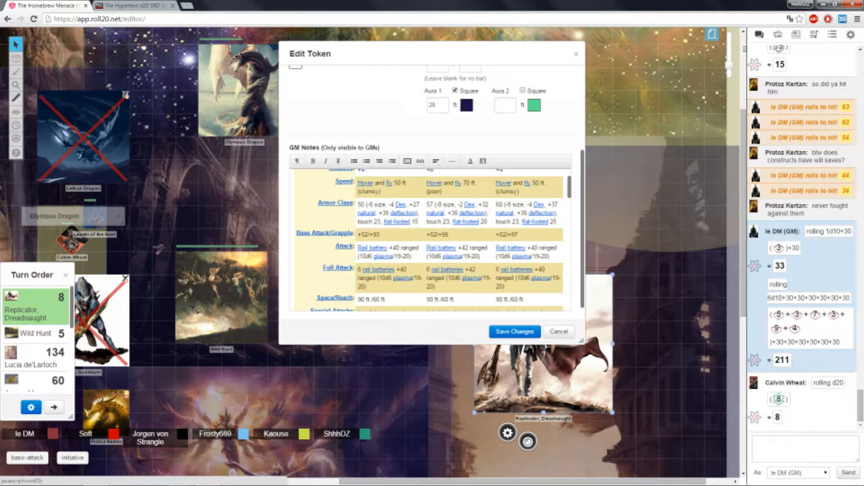
text(/R)
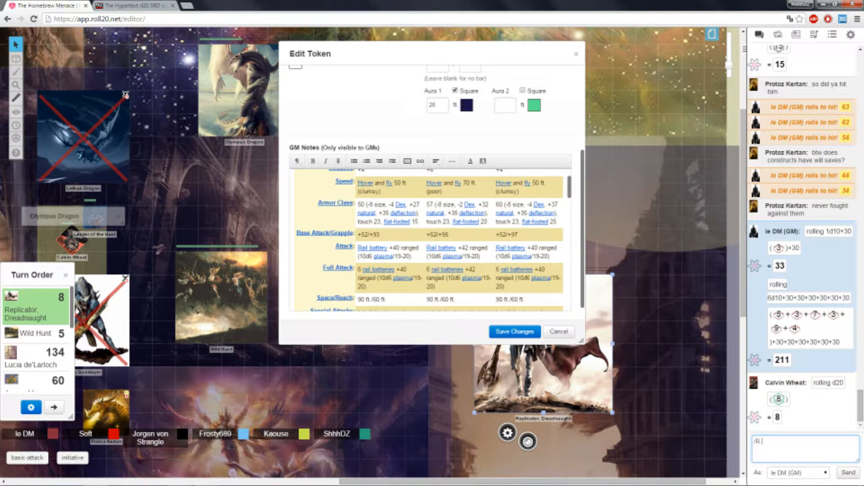
text(6D20)
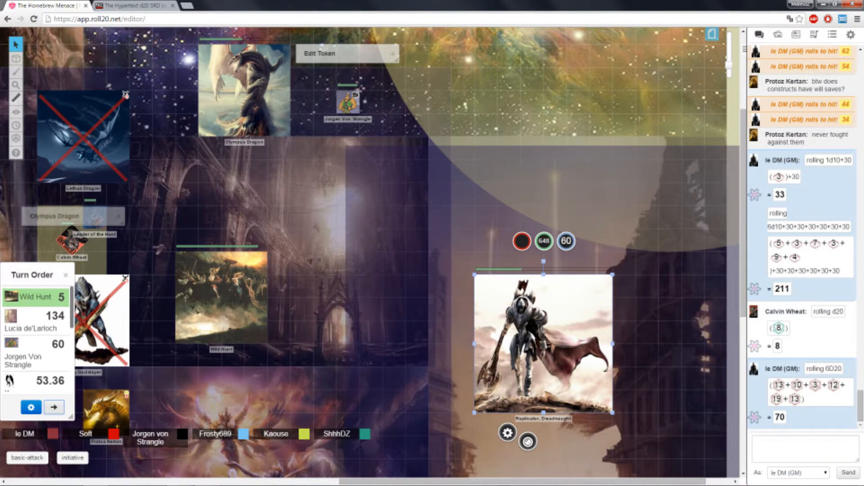
scroll(down, 3)
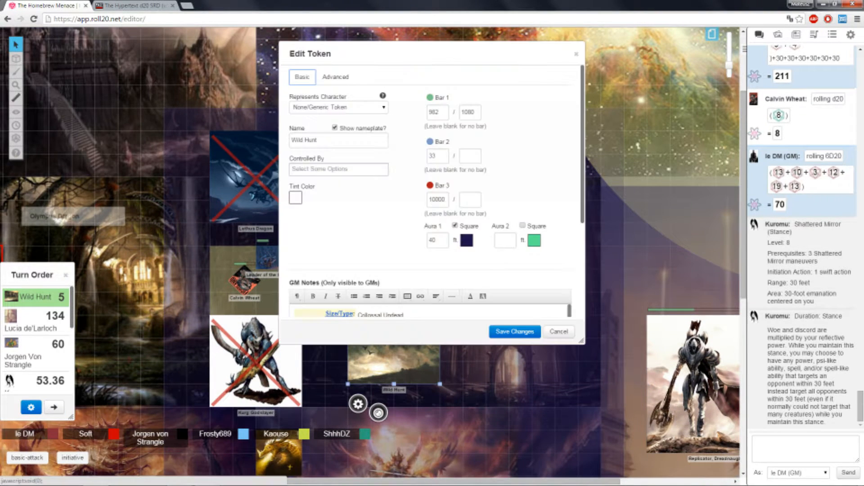
Read Wild Hunt's GM notes and roll /r d20 in chat, getting 7.
scroll(down, 3)
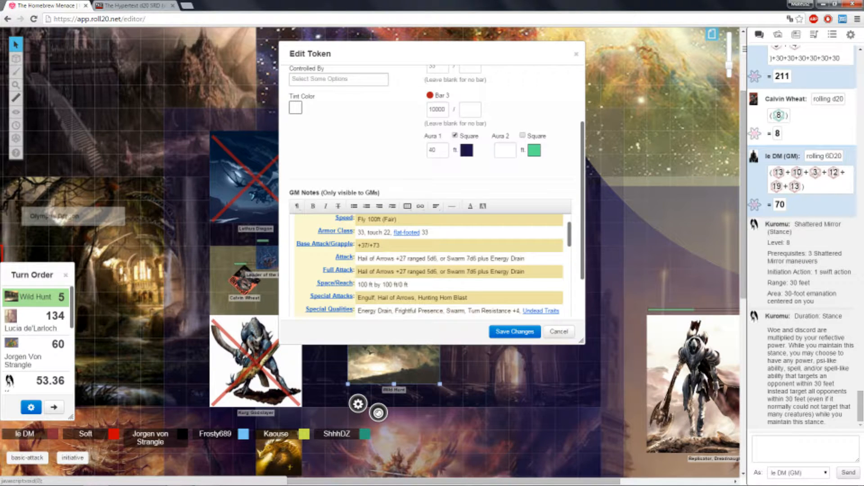
text(/R)
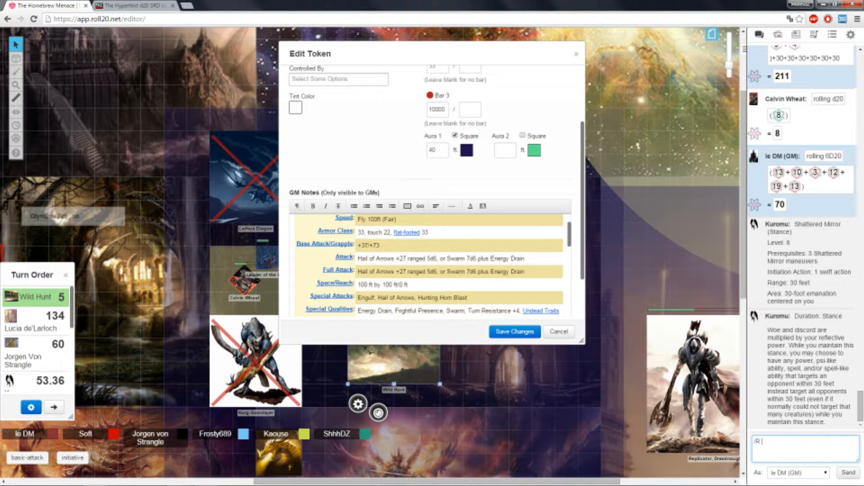
text(D20)
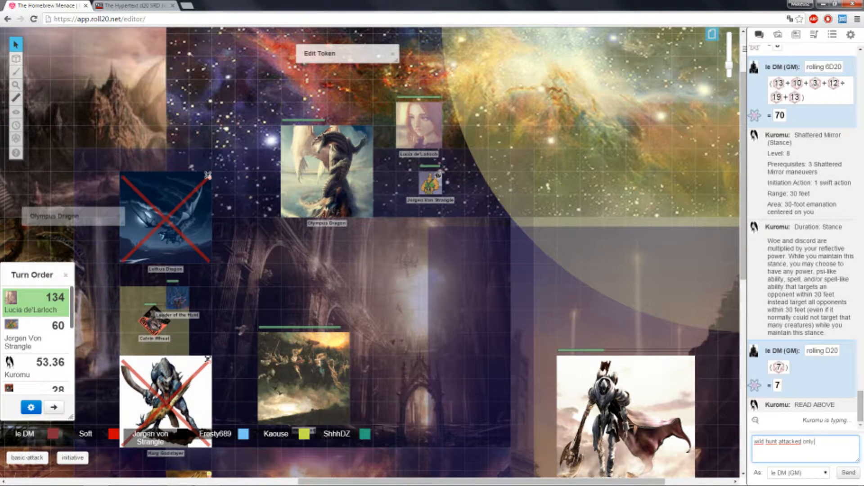
Note in chat that Wild Hunt attacked only Jorgen, then open the Olympus Dragon's sheet.
text(Jor)
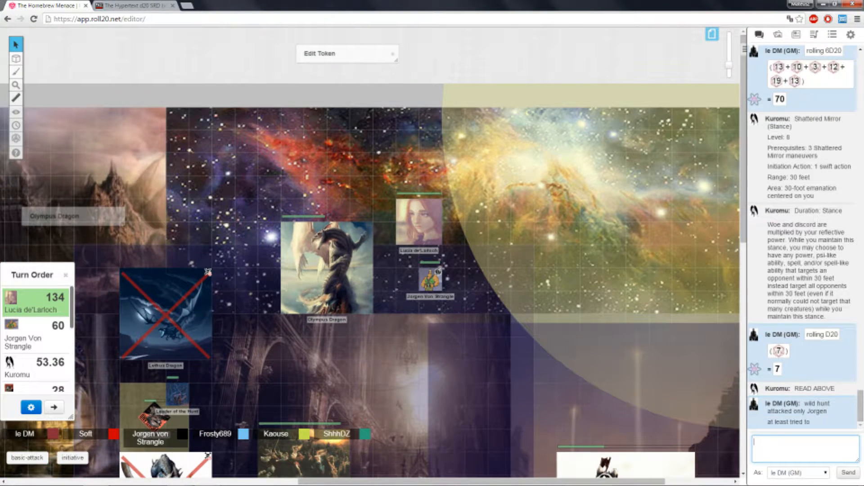
click(326, 266)
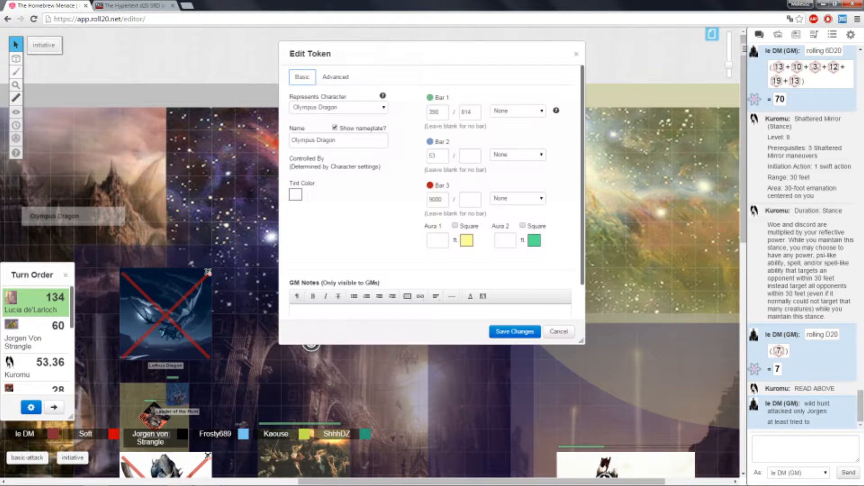
click(514, 331)
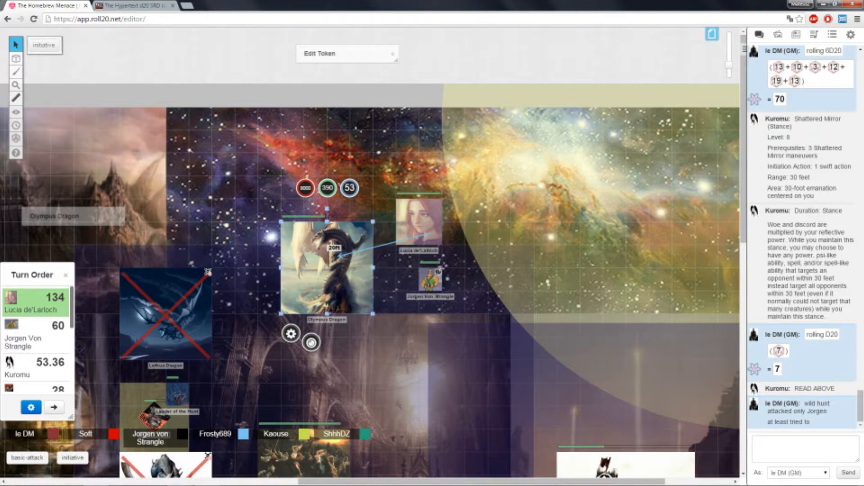
double_click(325, 267)
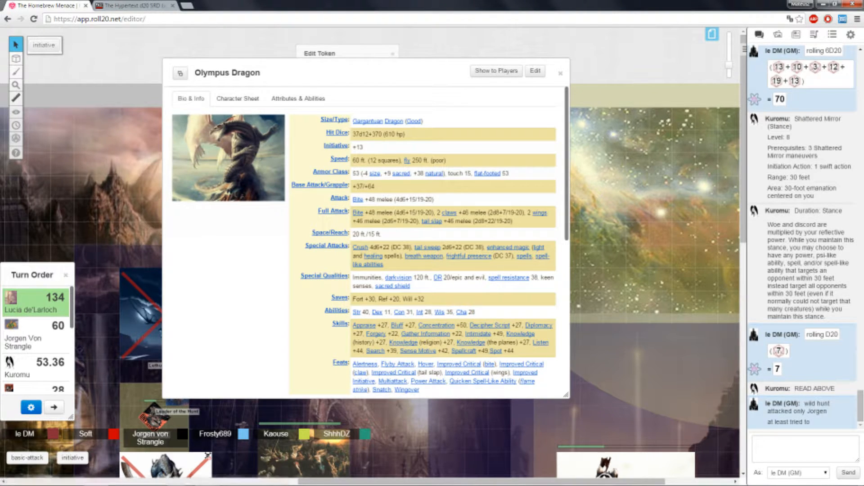
Roll the Olympus Dragon's to-hit attack with modifier 48, getting 59, and close its sheet.
click(560, 73)
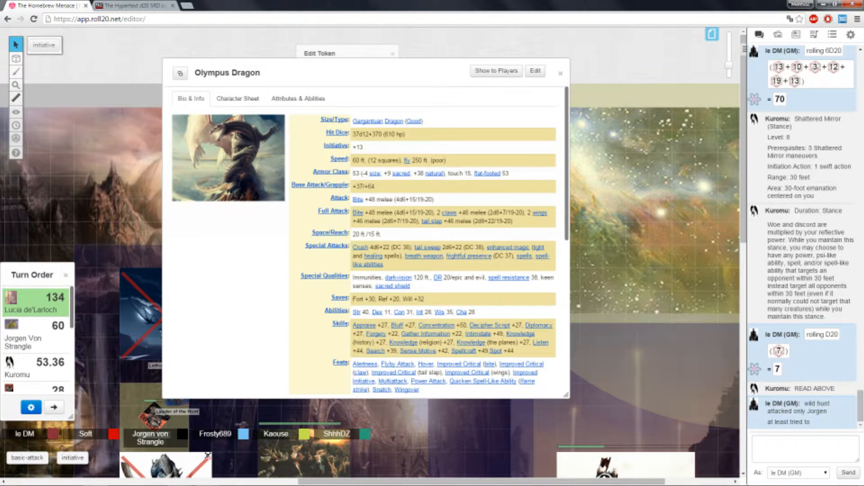
click(803, 448)
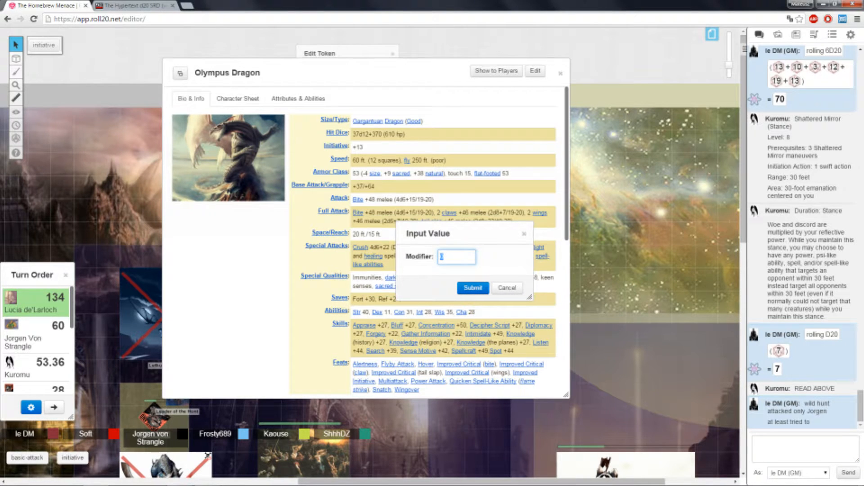
text(48)
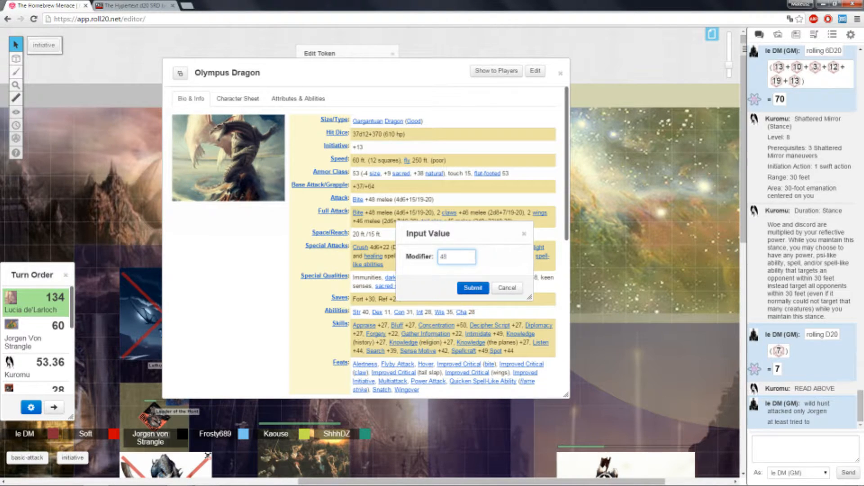
click(471, 287)
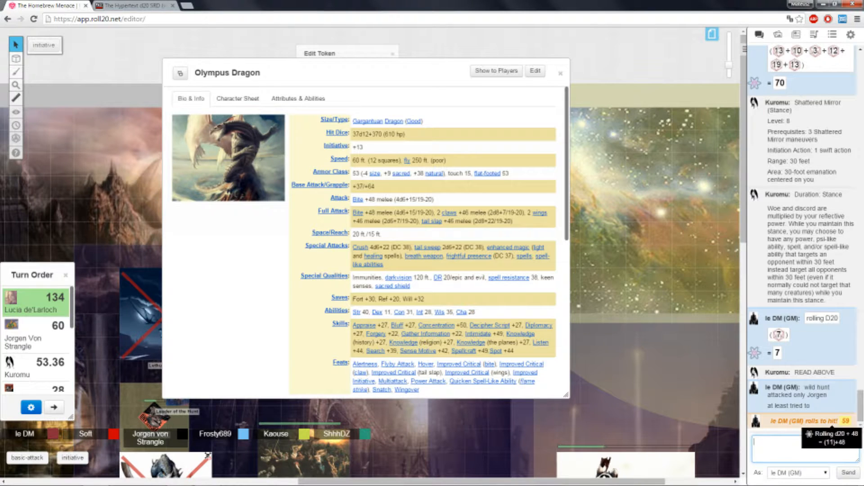
click(560, 72)
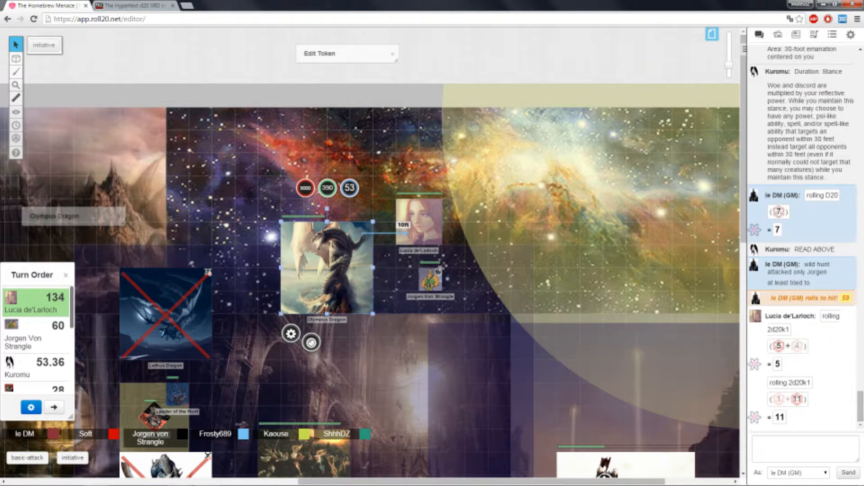
Scroll down the chat log past Lucia de'Larloch's 2d20k1 rolls.
scroll(down, 3)
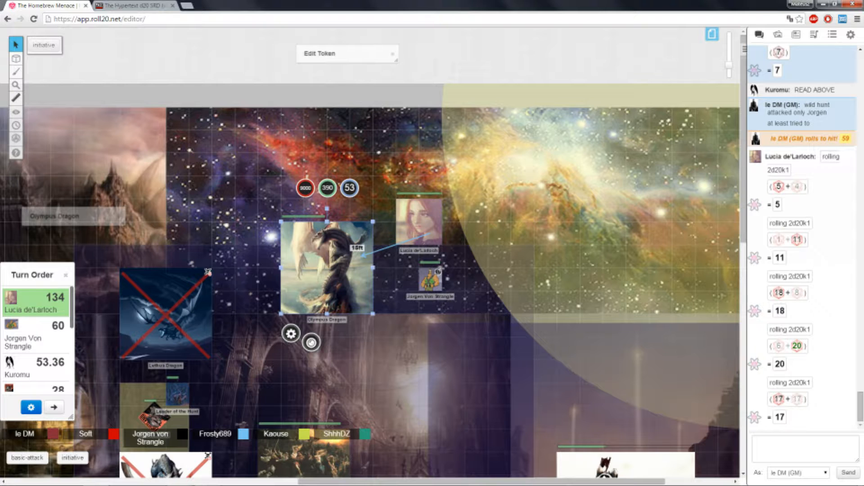
scroll(down, 3)
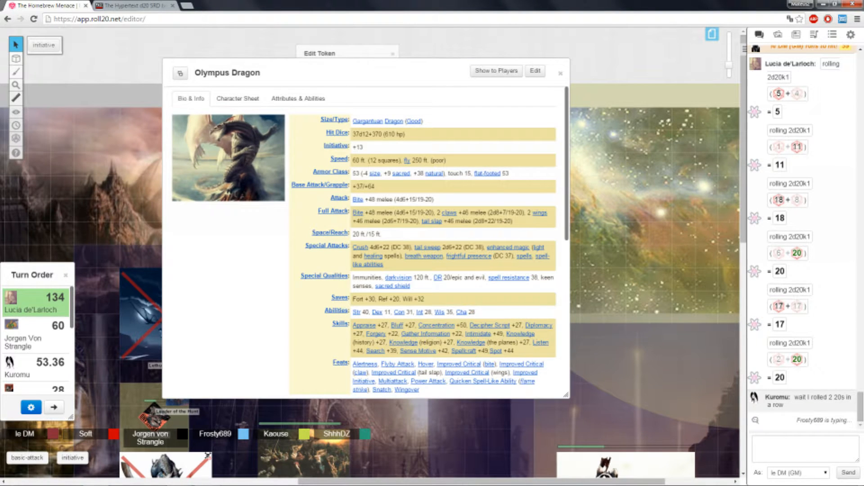
Scroll the Olympus Dragon's Bio & Info to its Challenge Rating, then close the sheet.
scroll(down, 3)
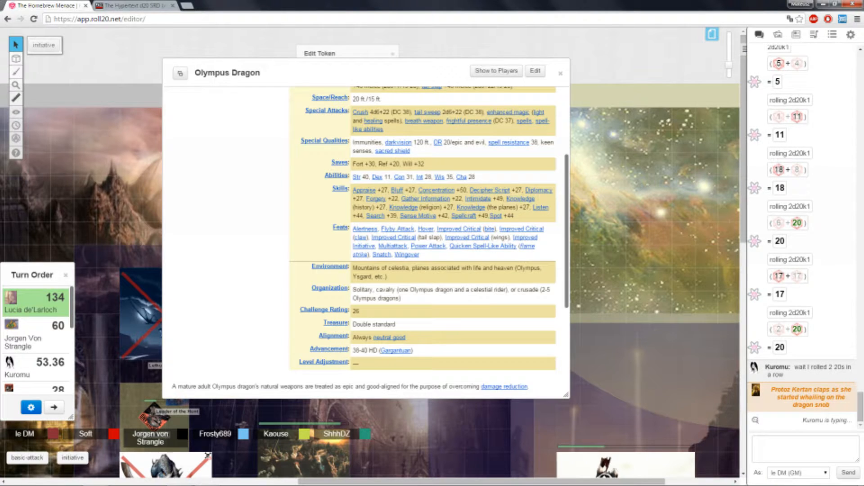
click(560, 72)
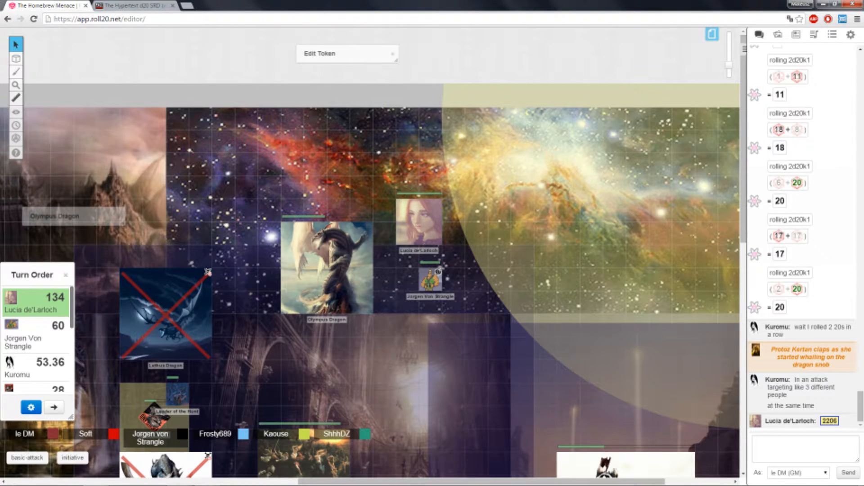
Select the Olympus Dragon token and apply the red X dead status marker.
click(325, 267)
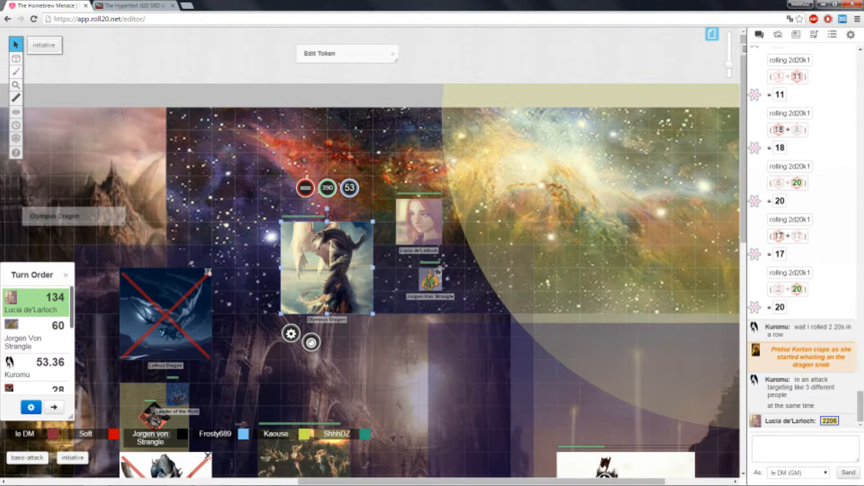
click(312, 342)
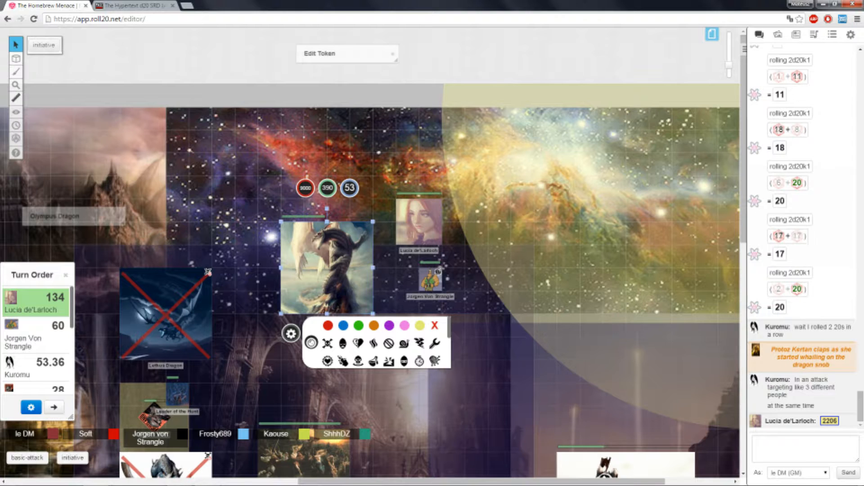
click(435, 325)
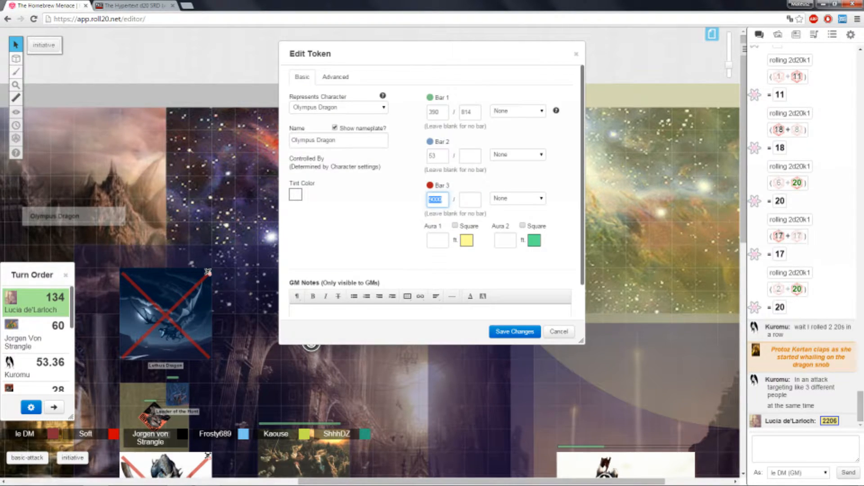
Save the dragon token with Bar 3 cleared, then reopen it and save the remaining cleared bars.
click(514, 332)
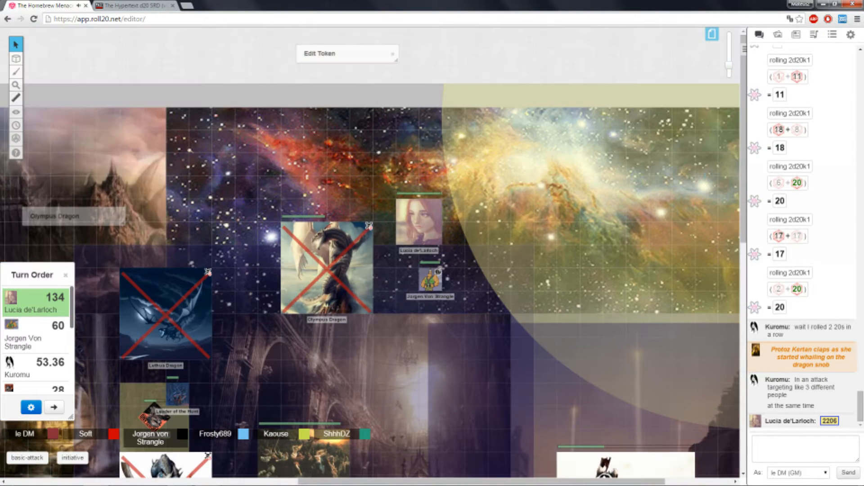
click(347, 54)
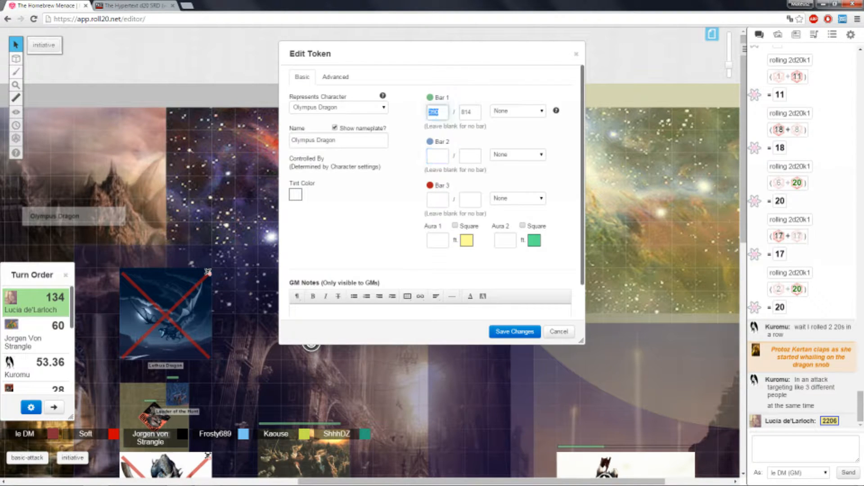
click(470, 111)
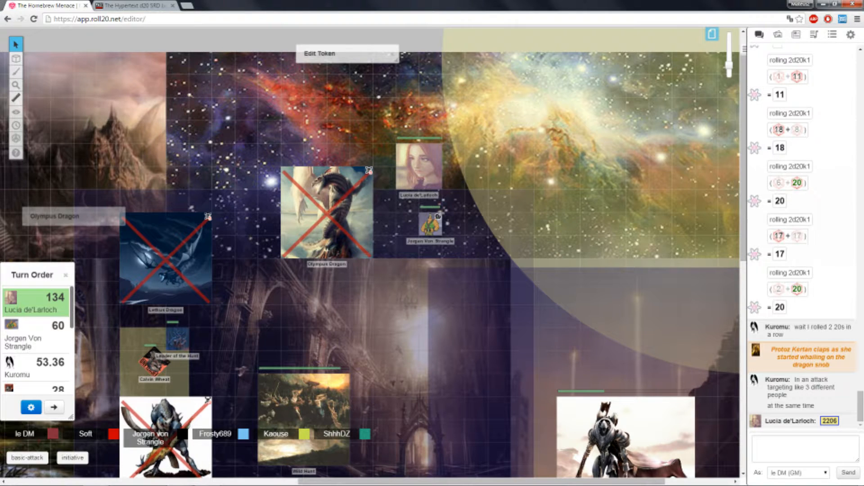
Roll /r d100 in chat for a result of 94 as Jorgen von Strangle comes up.
click(798, 447)
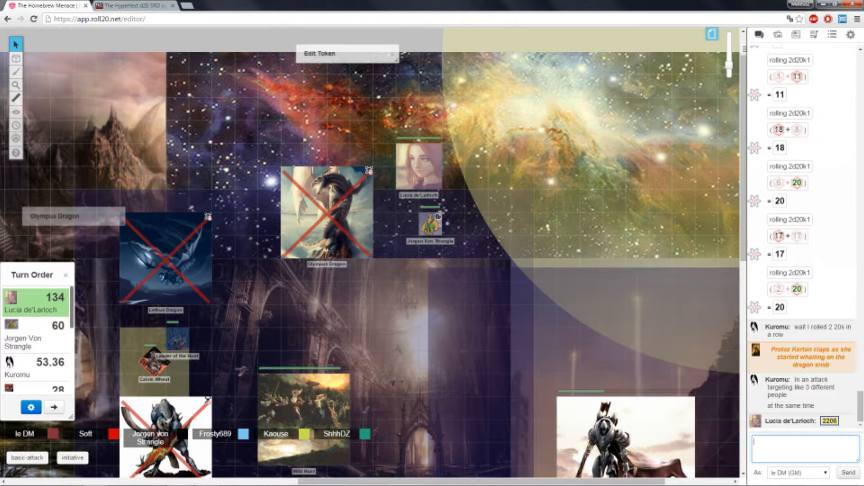
text(/r d100)
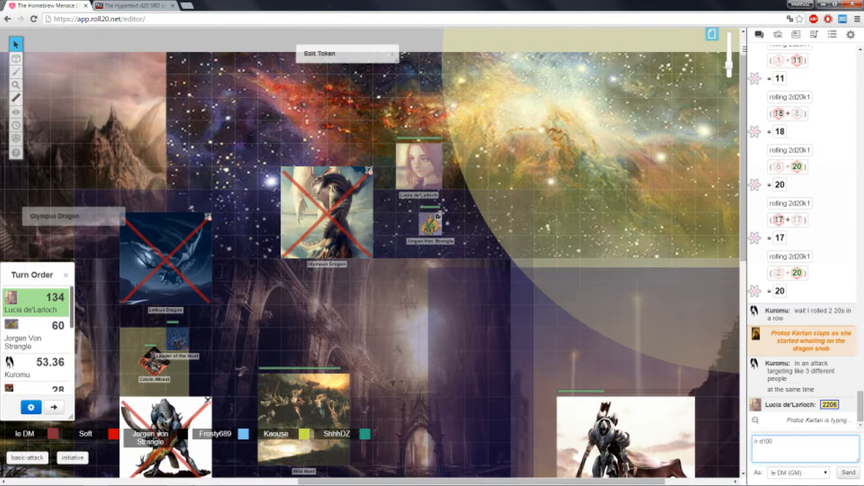
key(Return)
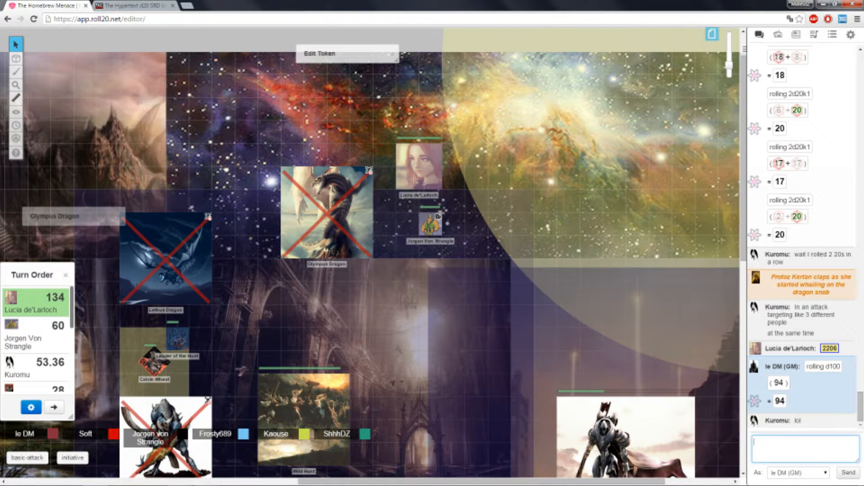
scroll(down, 3)
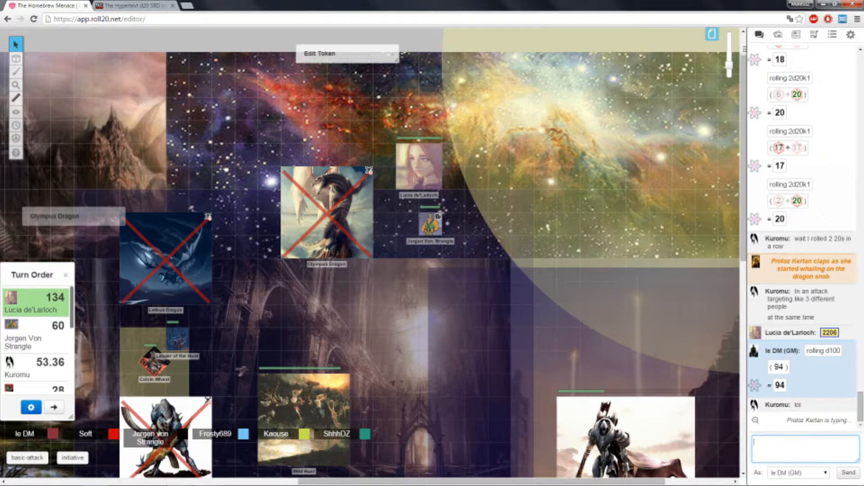
click(53, 407)
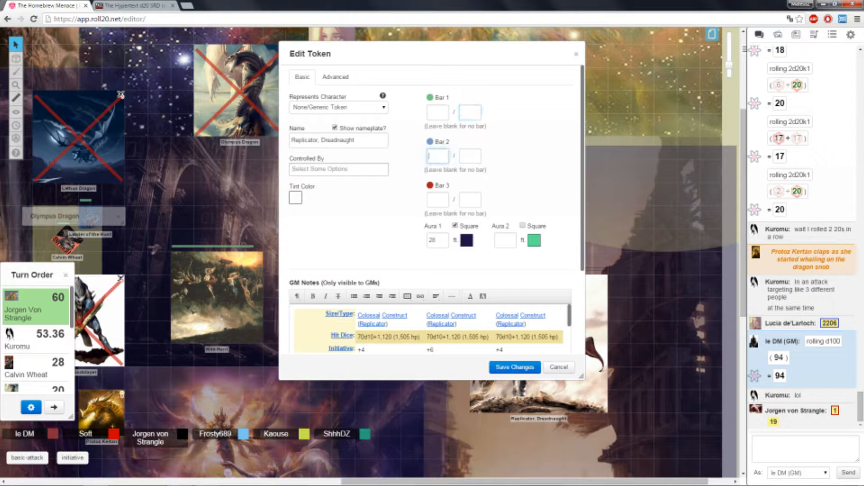
Save the Replicator's token settings and mark Replicator, Dreadnaught with the red X dead marker.
click(513, 366)
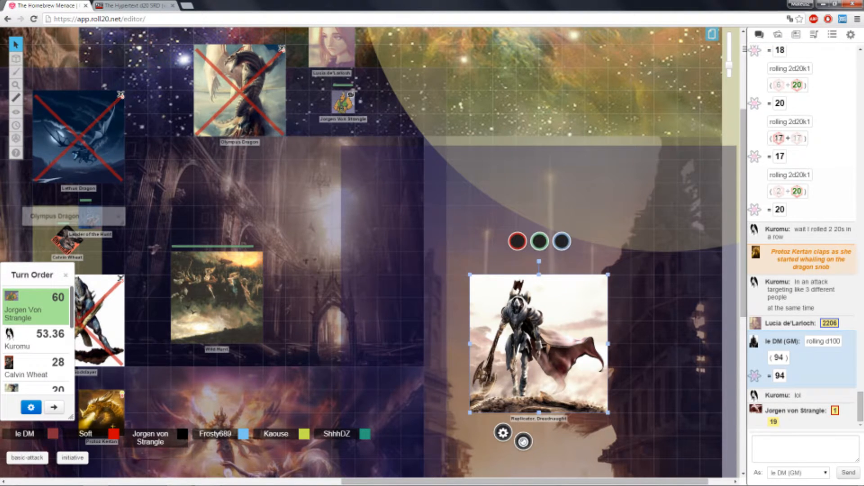
click(503, 432)
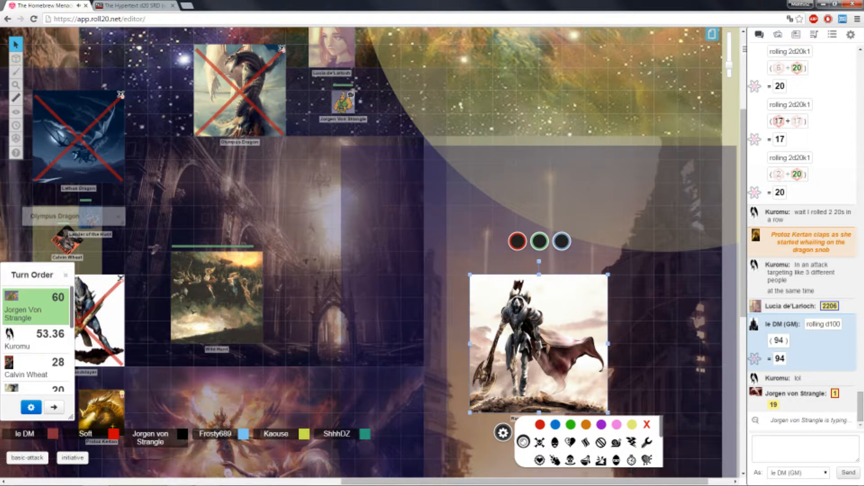
click(646, 425)
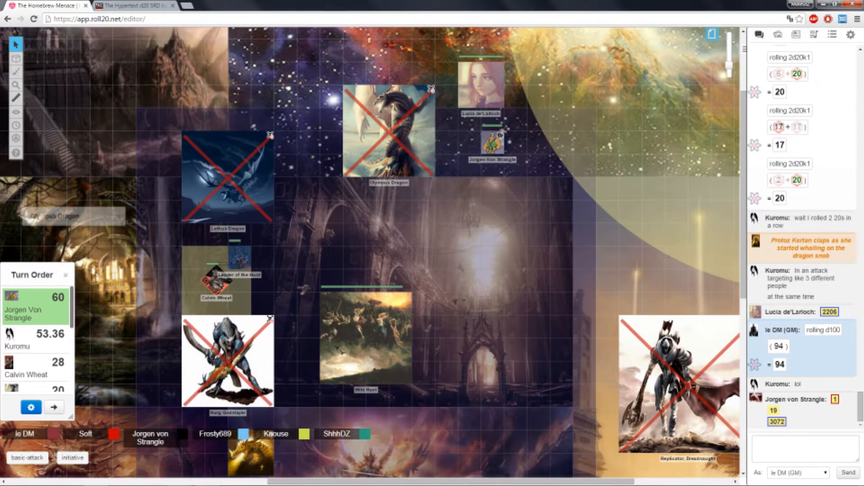
Scroll the chat log and click the left panel as Kuromu takes the turn.
scroll(down, 3)
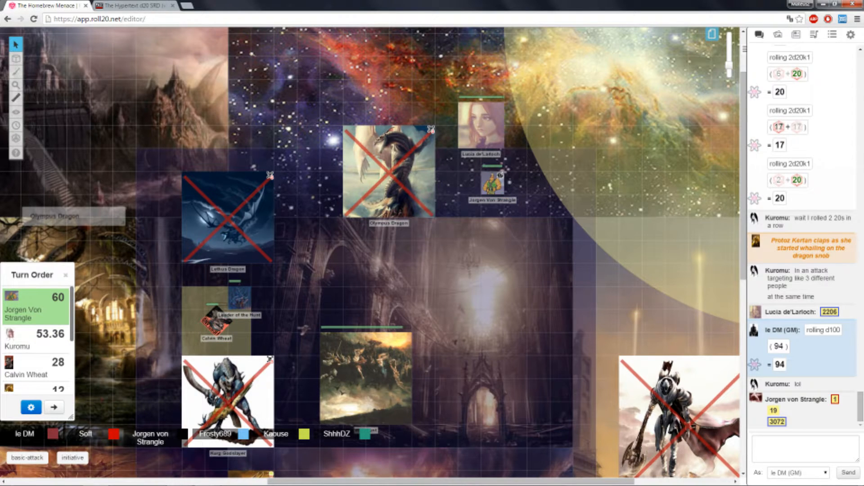
click(53, 409)
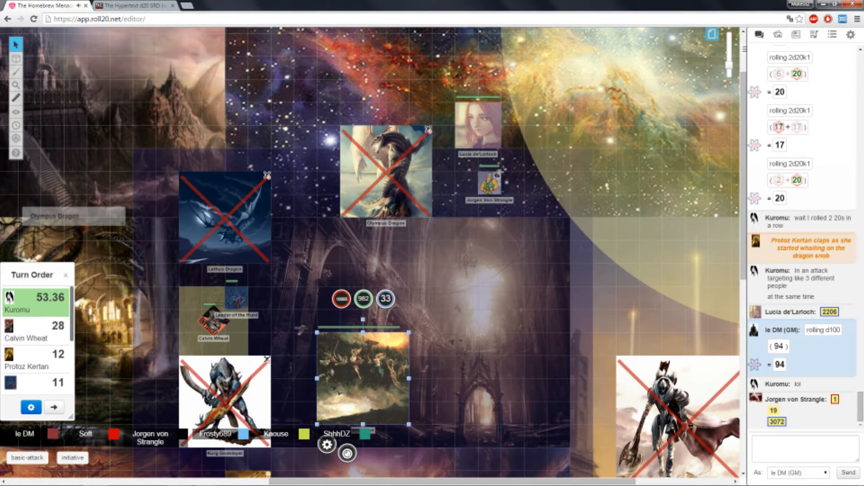
Open the Wild Hunt token's settings and scroll its GM Notes to the Saves section.
double_click(362, 381)
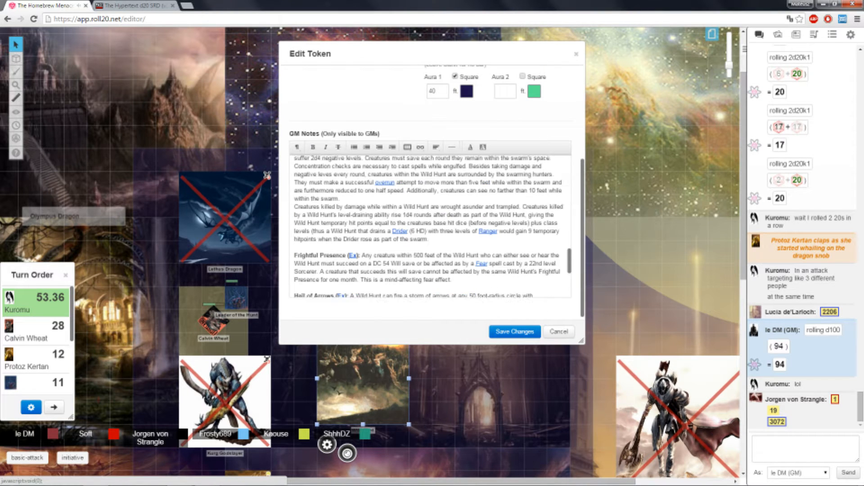
scroll(up, 3)
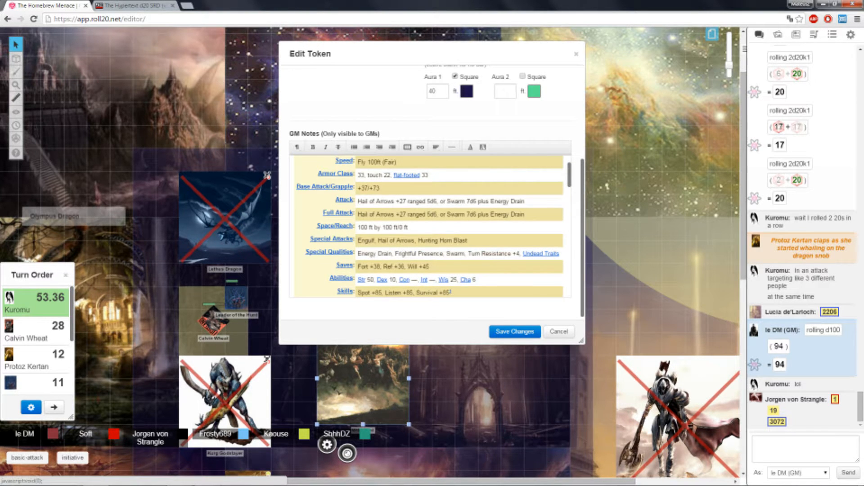
scroll(down, 3)
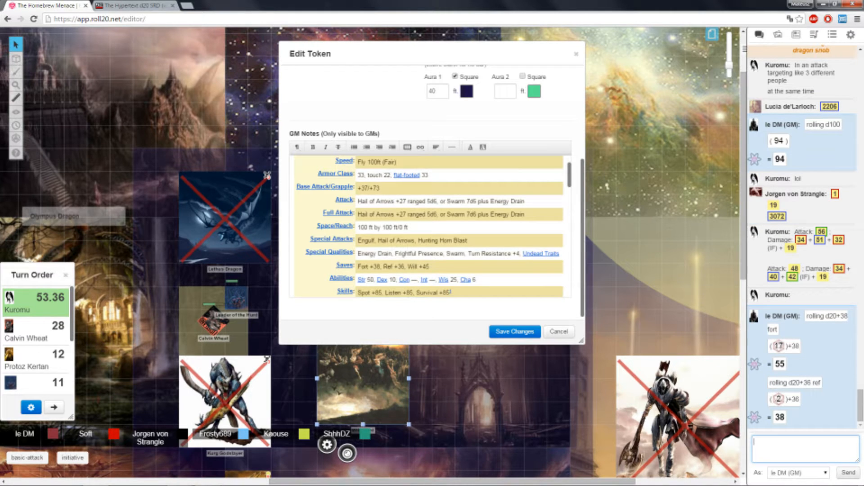
Roll the Wild Hunt's saves in chat, including d20+36 and d20+45 Will.
text(/r d20+36)
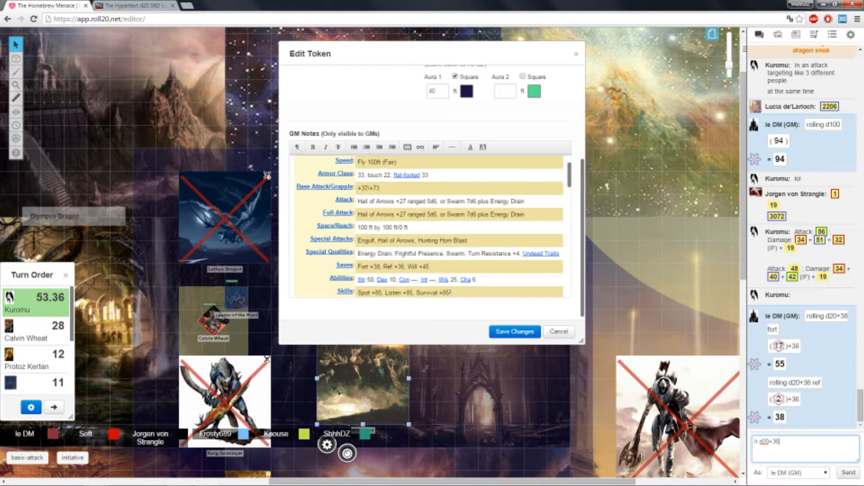
text(d20+45 will)
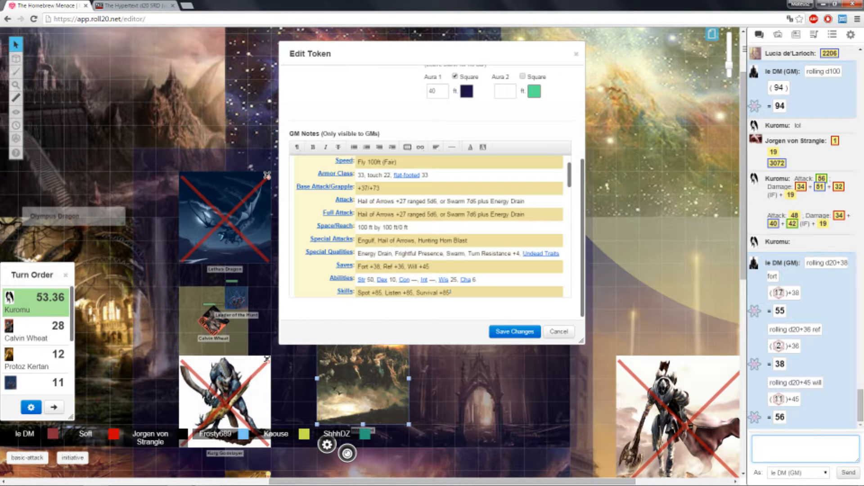
scroll(down, 3)
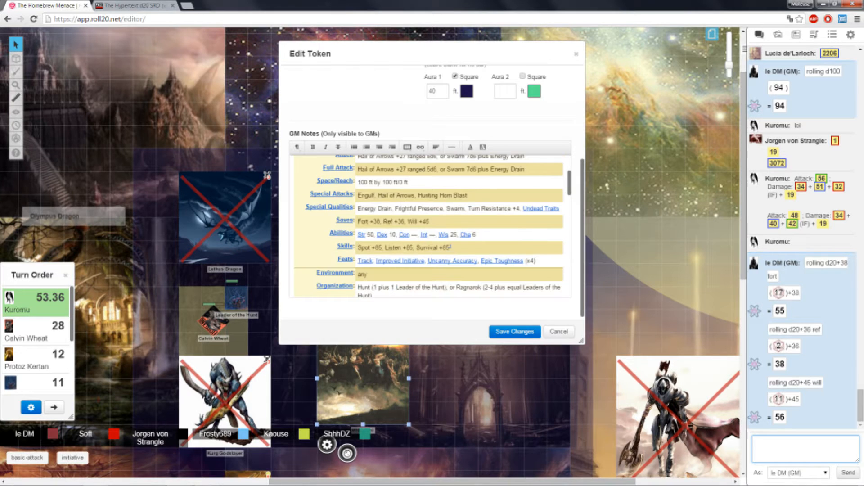
scroll(up, 3)
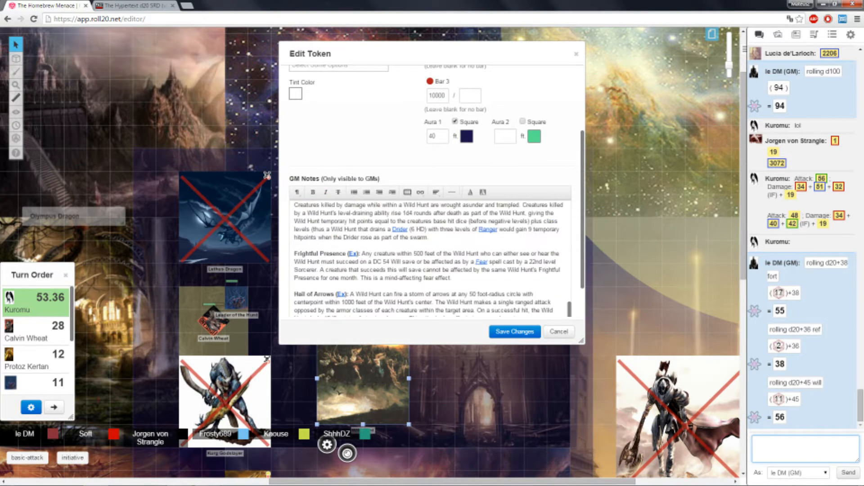
scroll(down, 3)
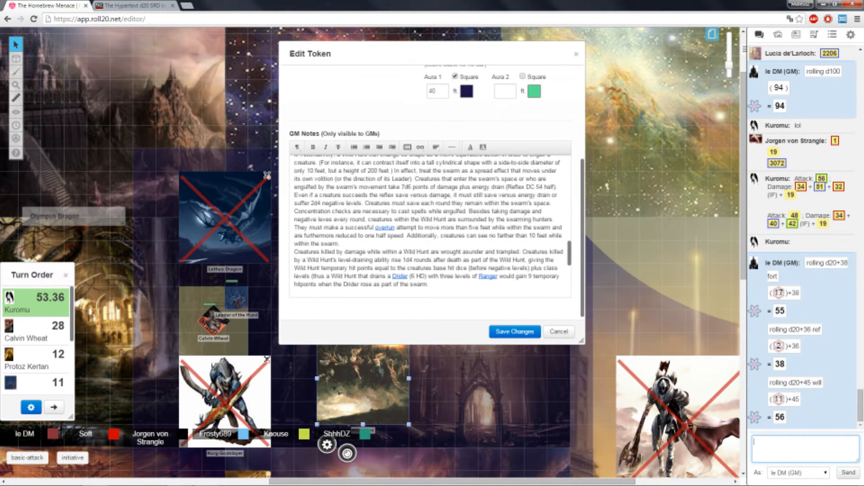
scroll(up, 3)
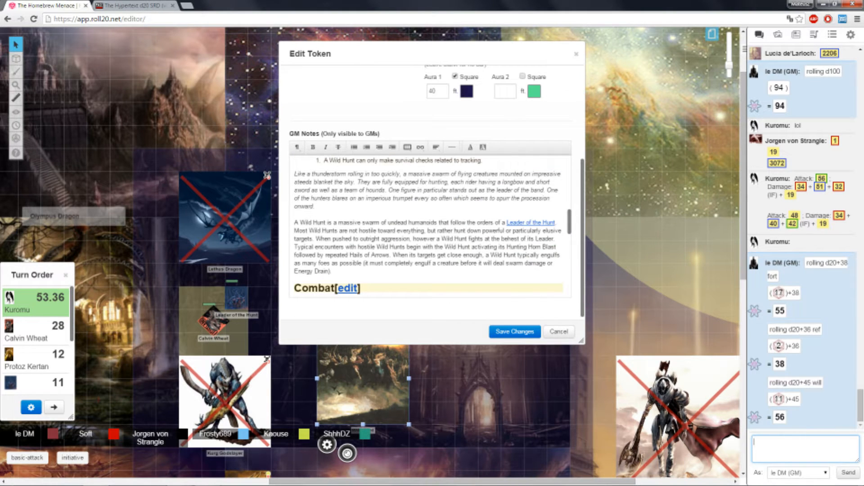
scroll(down, 3)
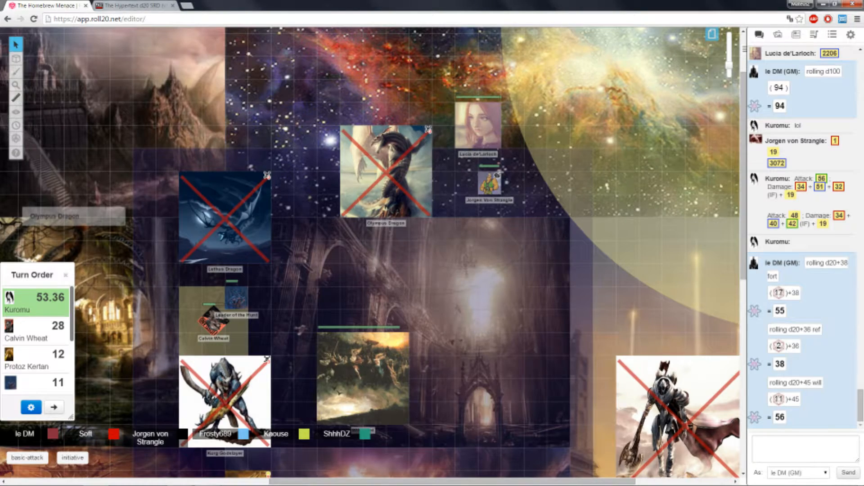
Search The Hypertext d20 SRD for swarms using 'svar'.
click(133, 5)
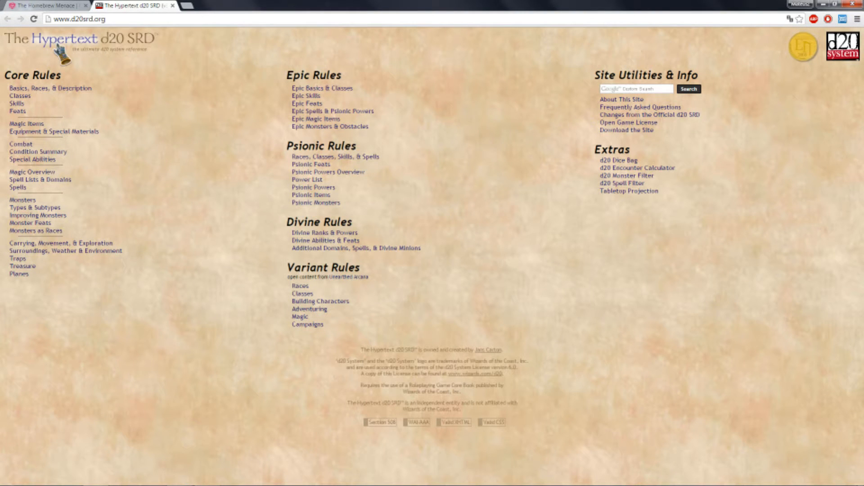
text(svar)
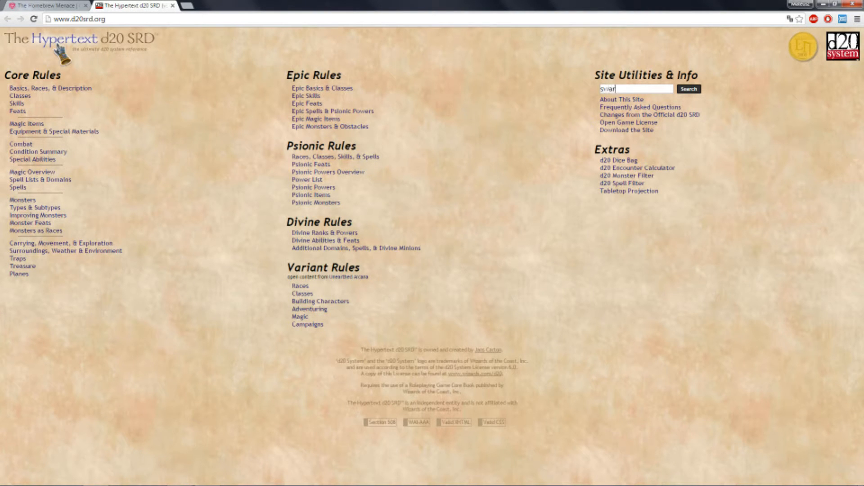
click(688, 89)
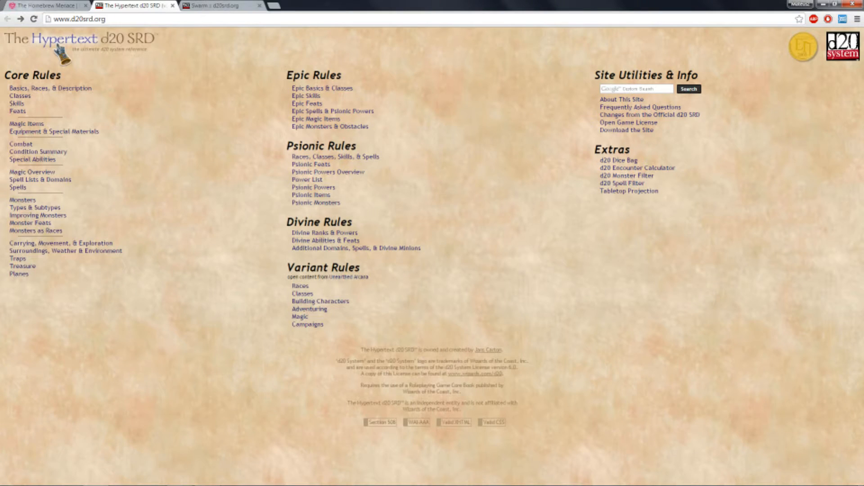
Open the Swarm entry and read through its stat blocks.
click(215, 5)
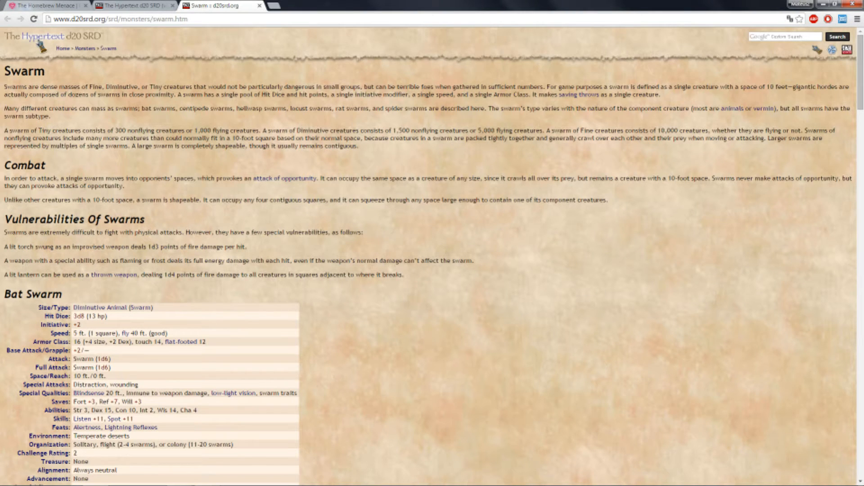
scroll(down, 3)
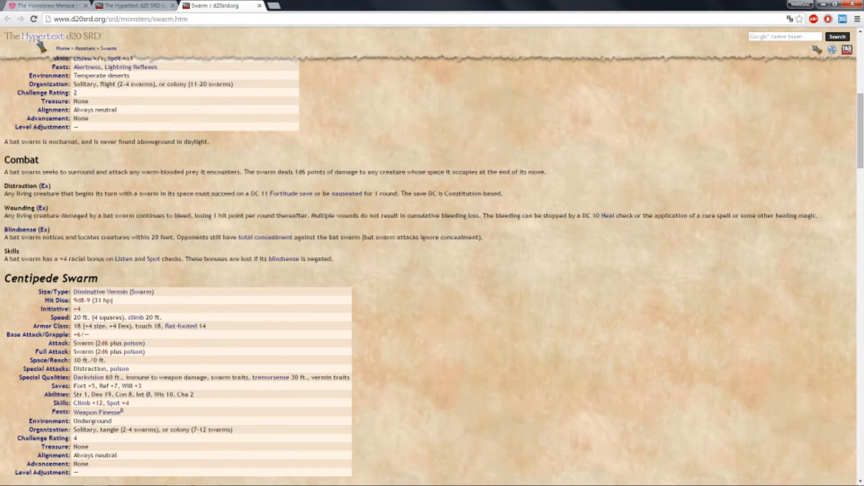
scroll(down, 3)
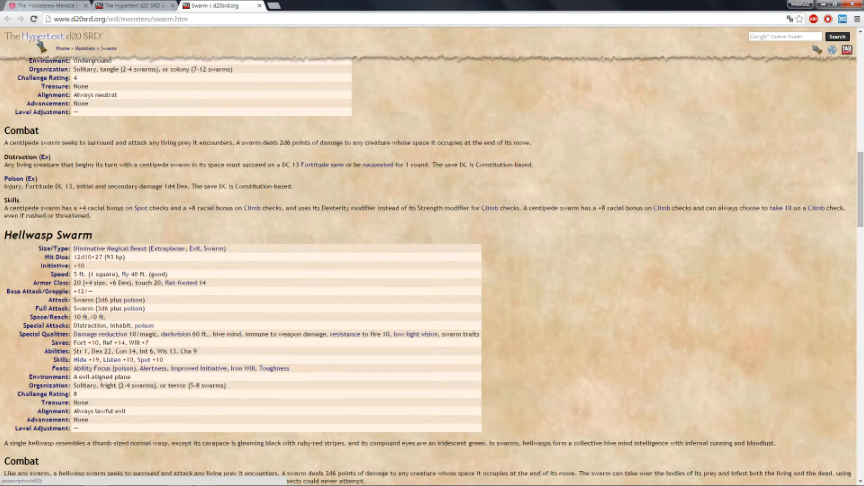
scroll(down, 3)
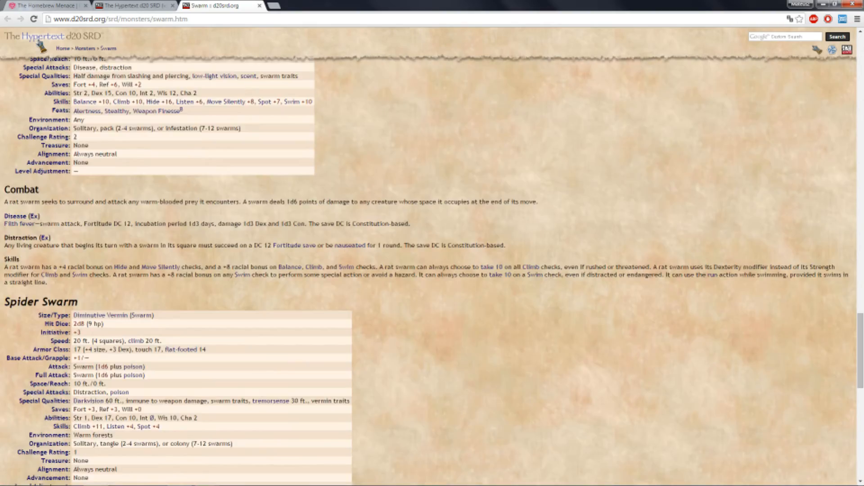
scroll(down, 3)
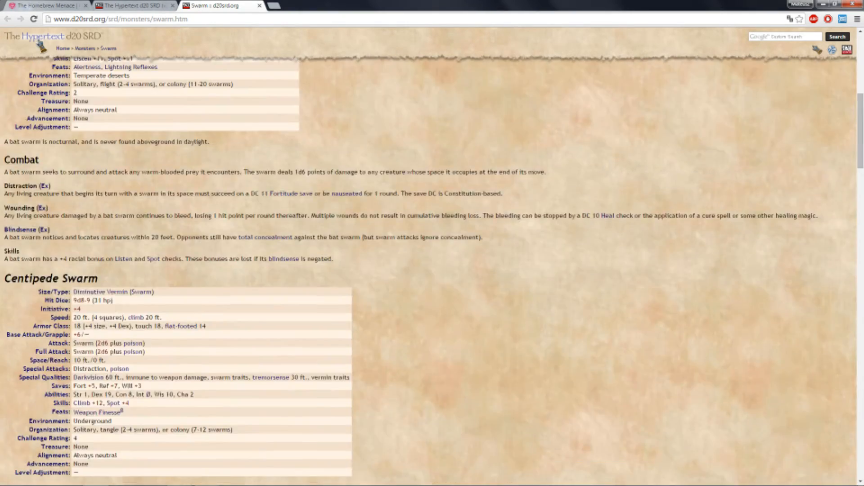
scroll(up, 3)
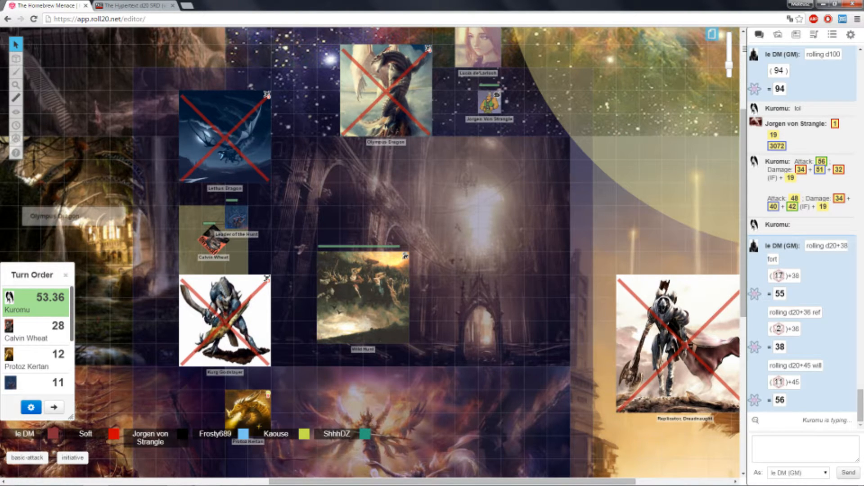
Subtract Kuromu's 271 damage from the Wild Hunt's hit points and advance to Calvin Wheat.
click(361, 298)
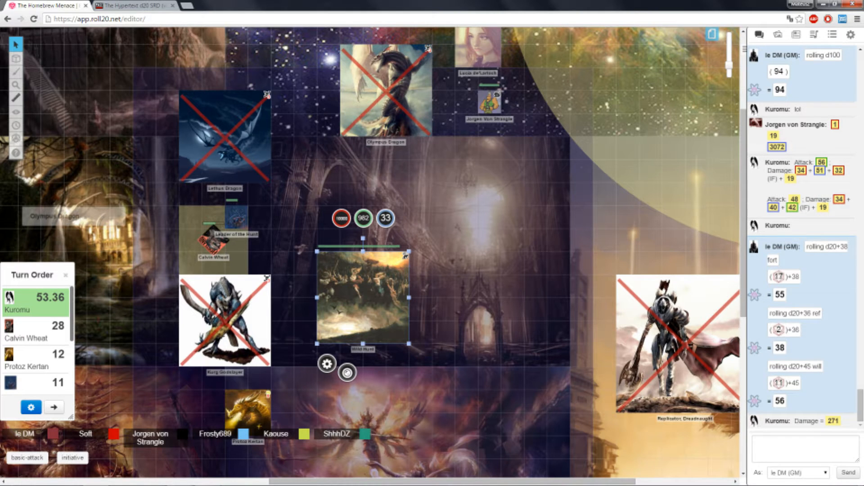
click(363, 219)
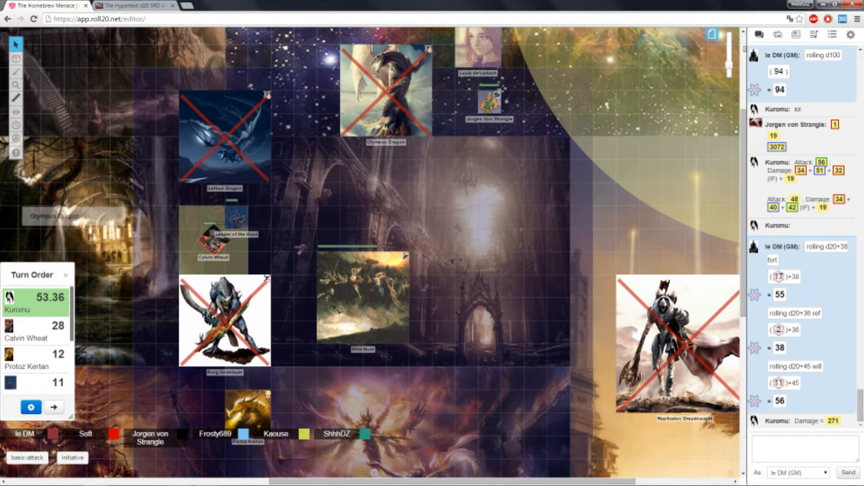
click(362, 298)
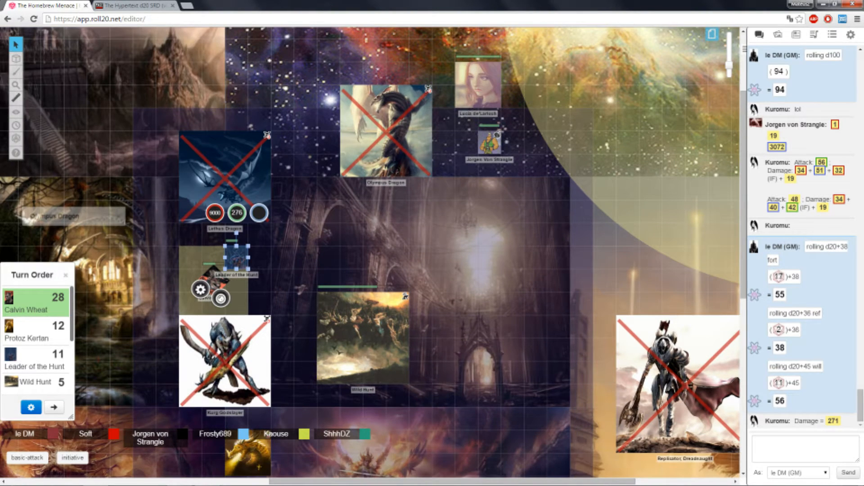
scroll(down, 3)
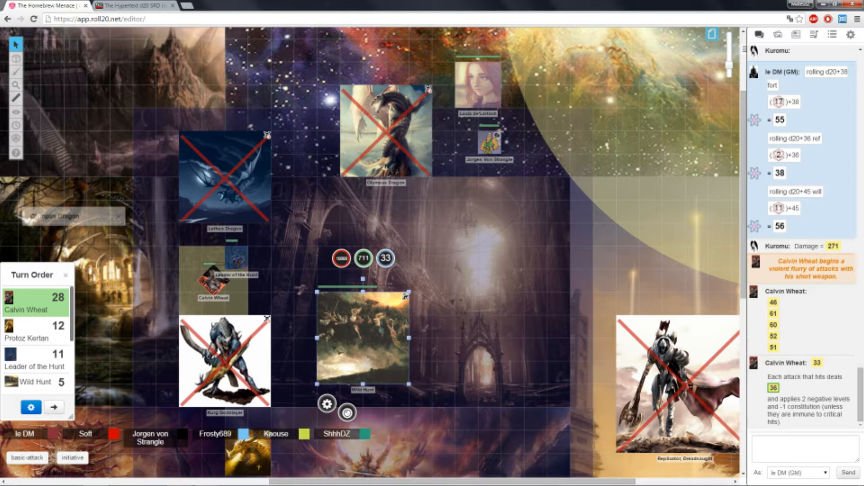
mouse_move(774, 377)
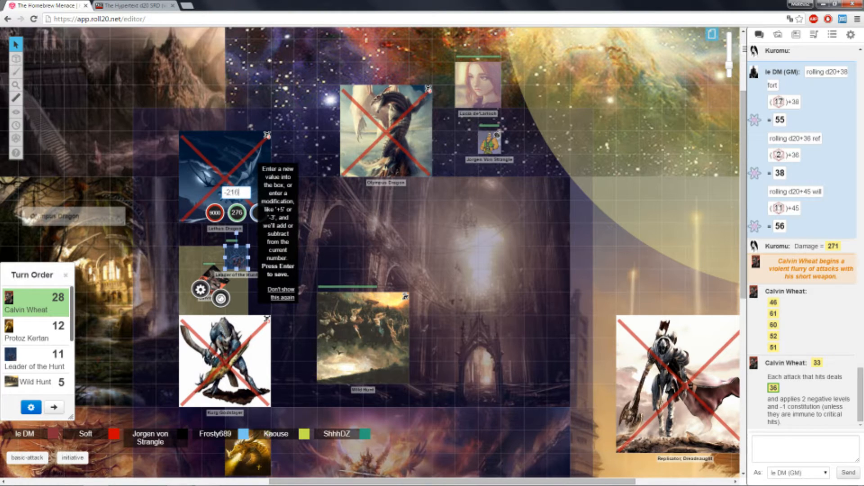
Apply the 216-point reduction to the Leader of the Hunt's 276 bar value.
key(Return)
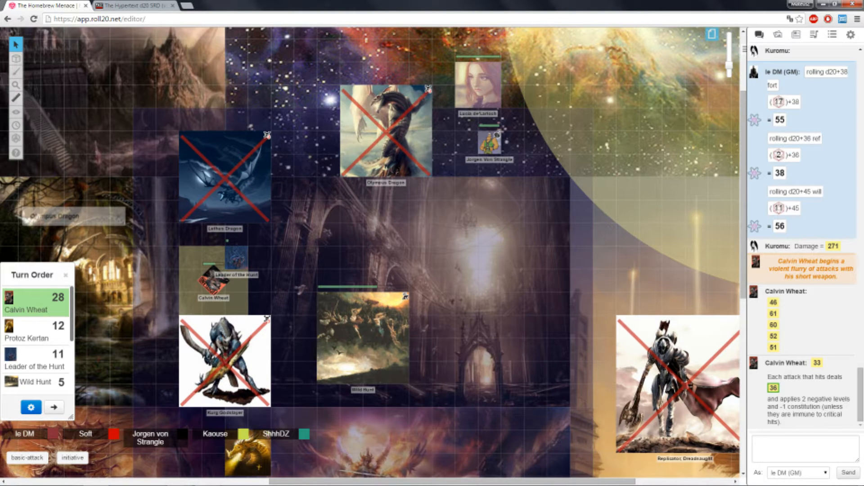
click(236, 272)
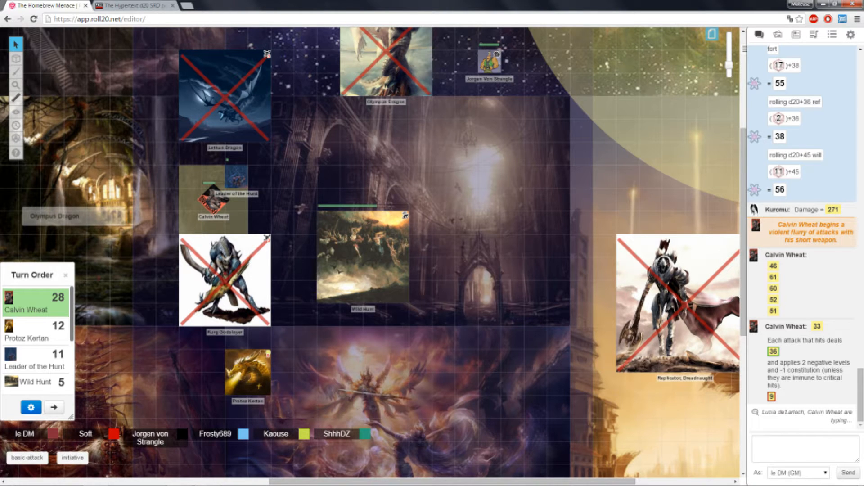
scroll(down, 3)
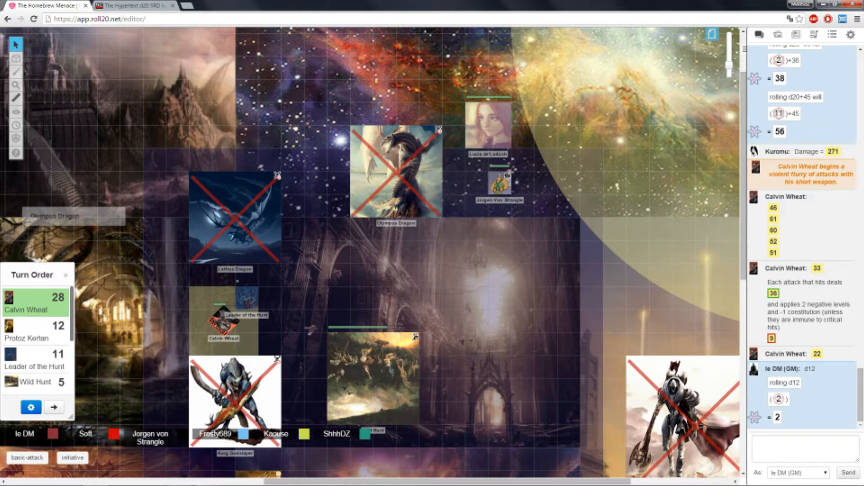
click(246, 298)
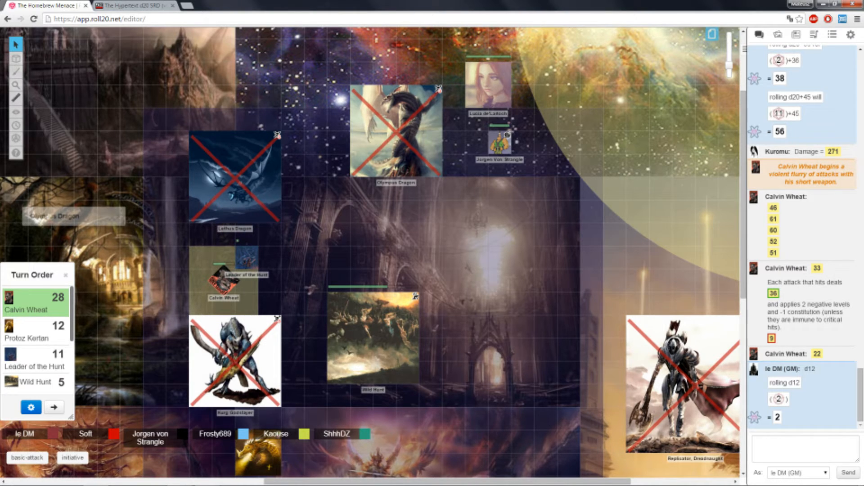
click(226, 280)
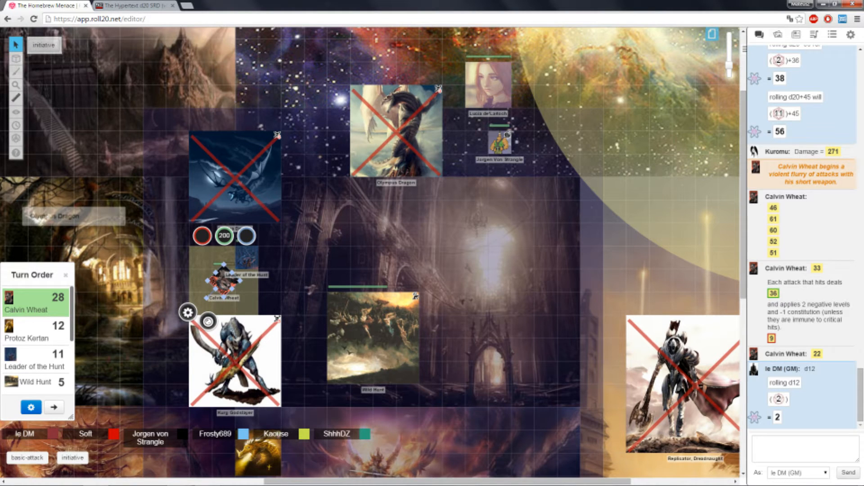
click(796, 34)
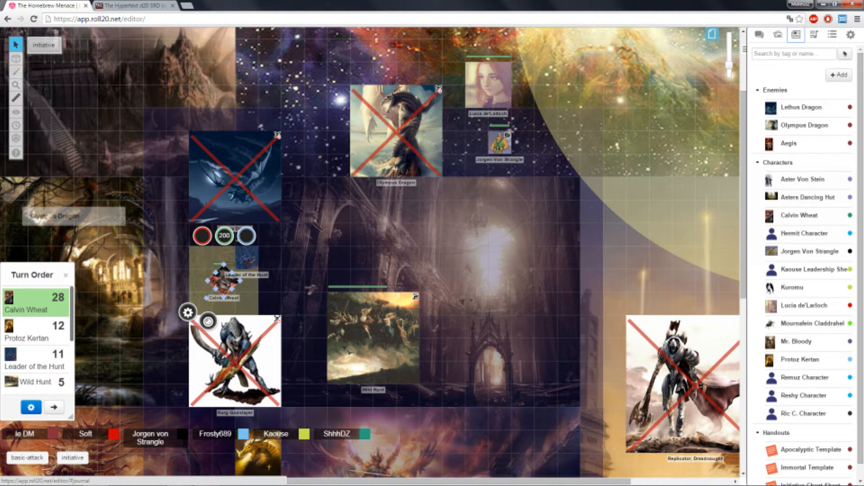
click(851, 34)
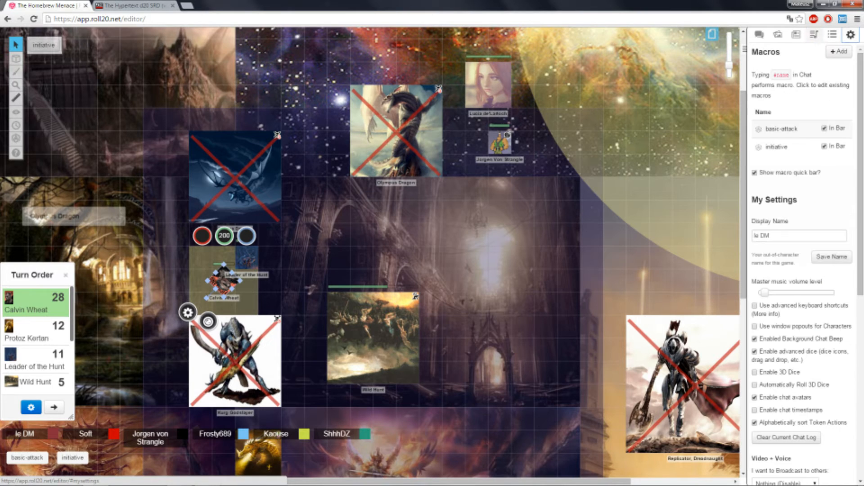
click(759, 35)
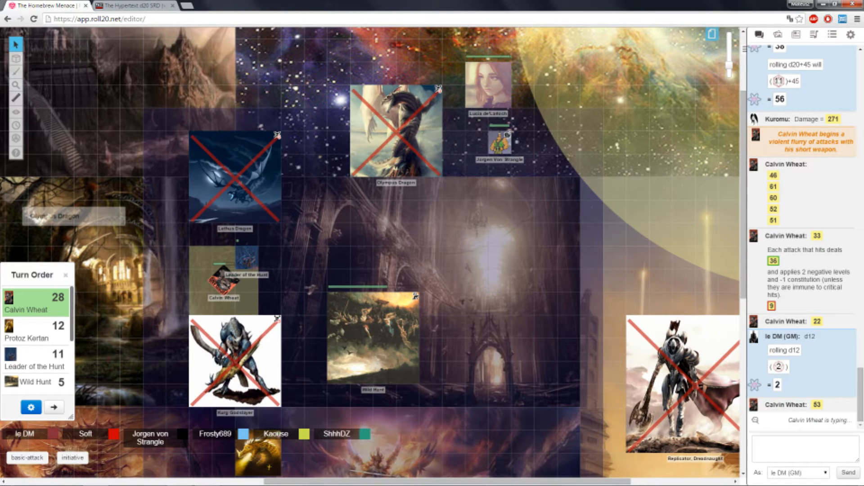
click(373, 342)
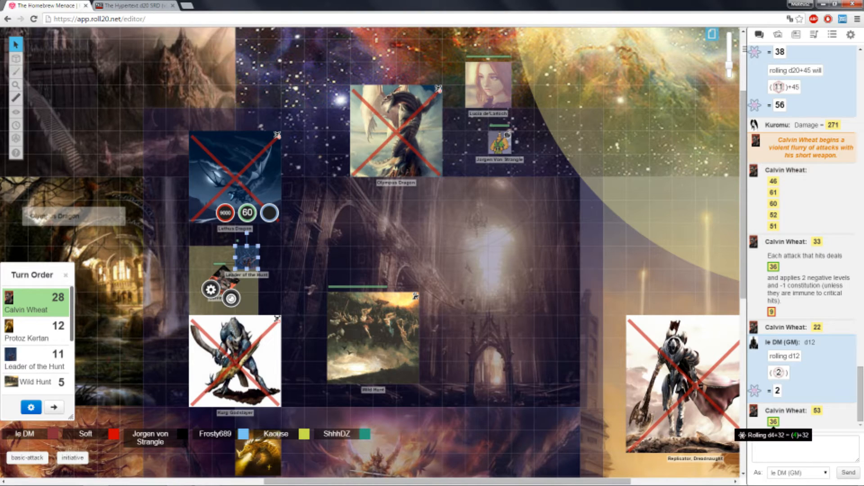
Open the Leader of the Hunt token's Edit Token settings.
scroll(down, 3)
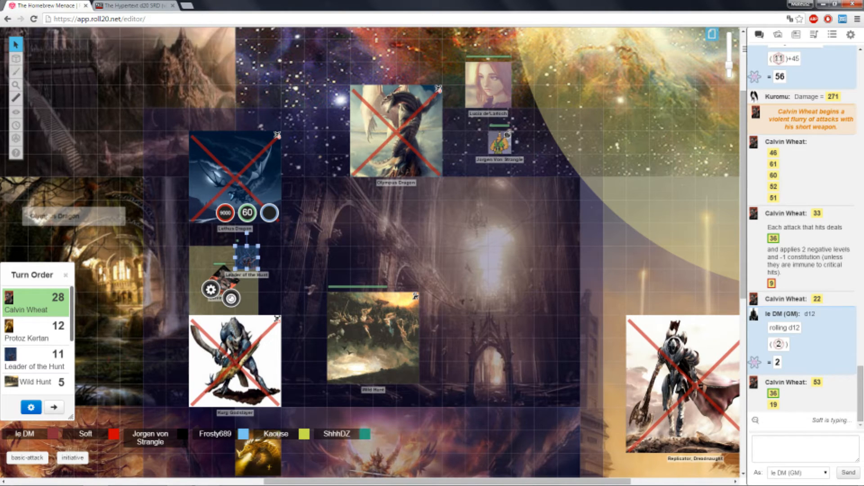
click(231, 298)
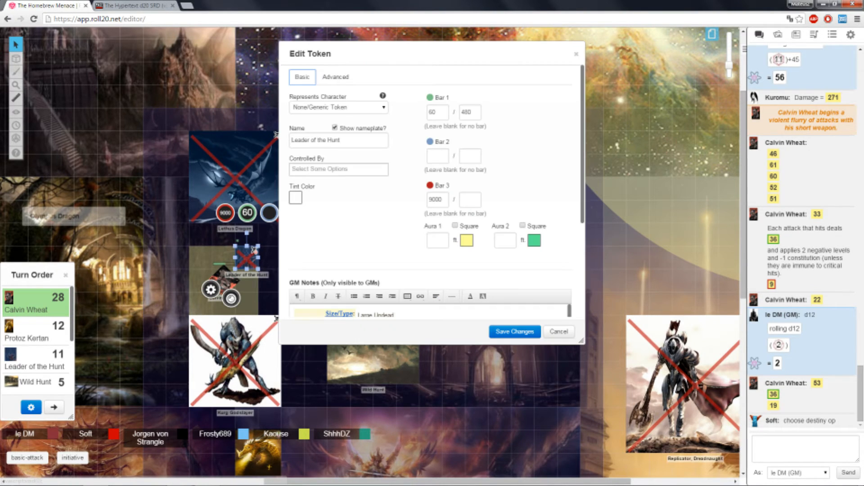
Erase the Leader of the Hunt's health and remaining bar values and close its settings.
triple_click(434, 199)
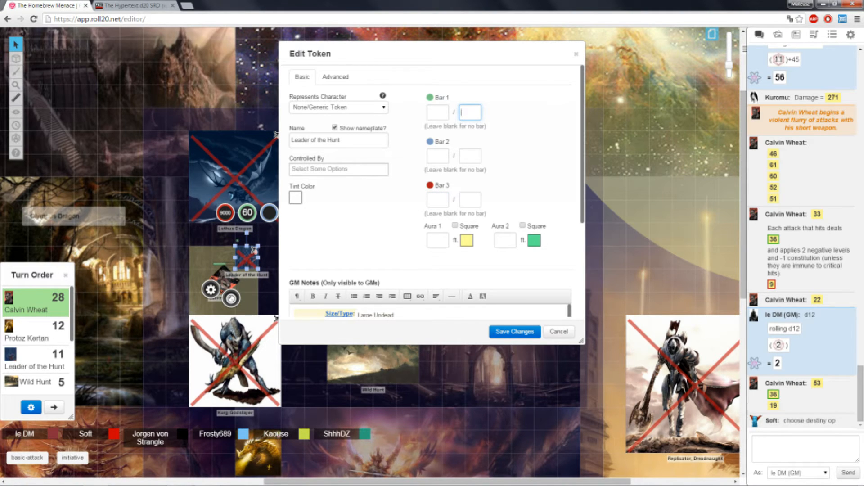
click(557, 332)
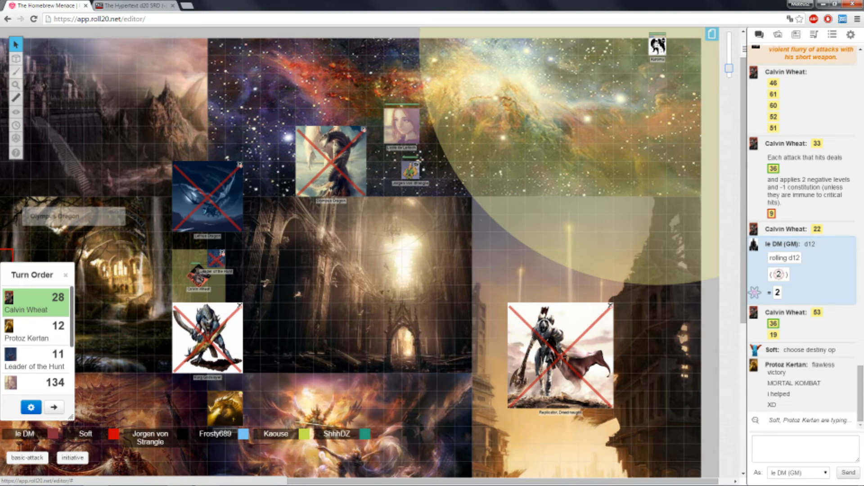
Switch from the Page Toolbar to the Challanges page listing homebrew monster challenges.
click(711, 33)
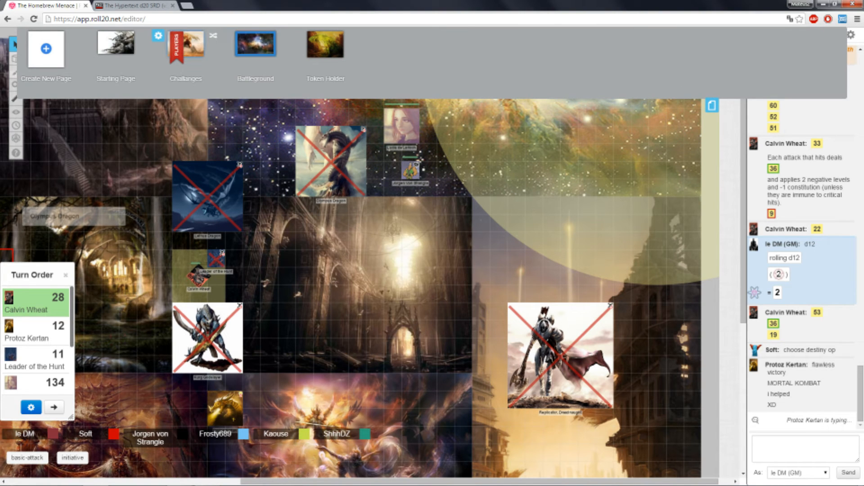
click(185, 44)
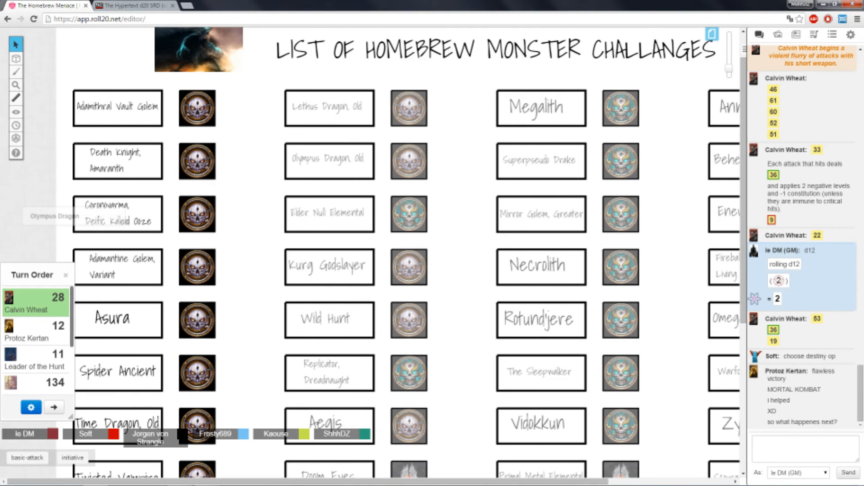
Light up the Elder Null Elemental and Replicator, Dreadnaught challenge icons.
click(712, 34)
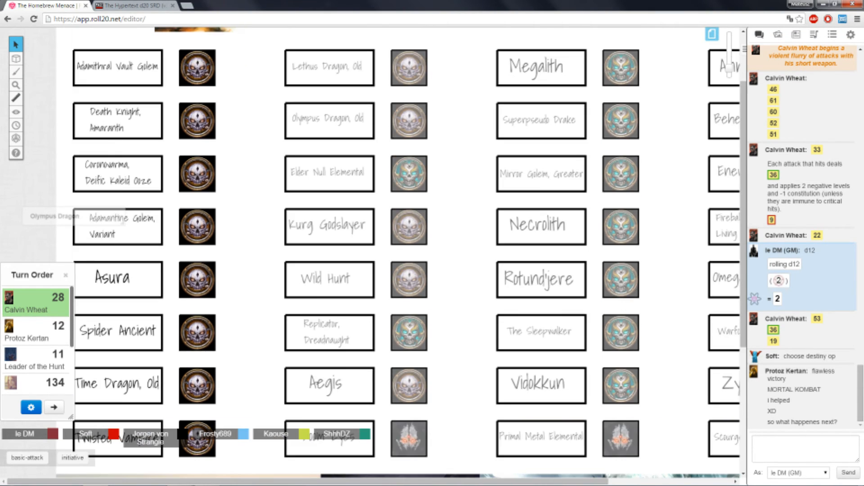
click(15, 73)
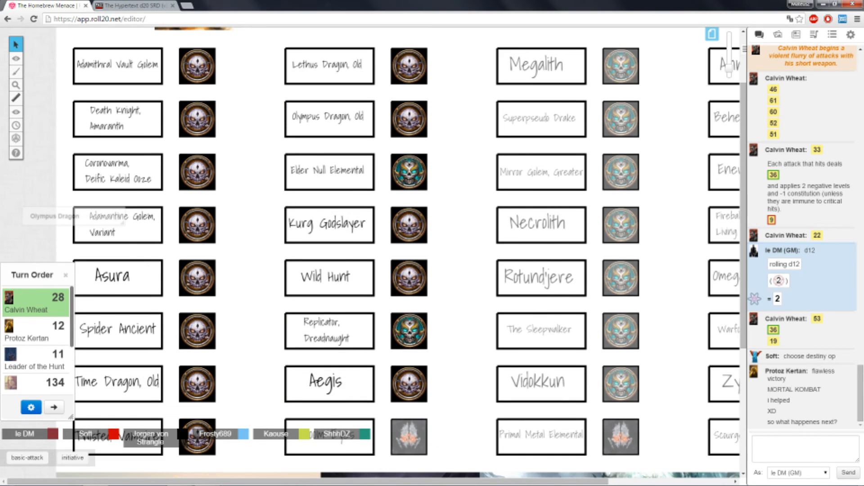
scroll(up, 3)
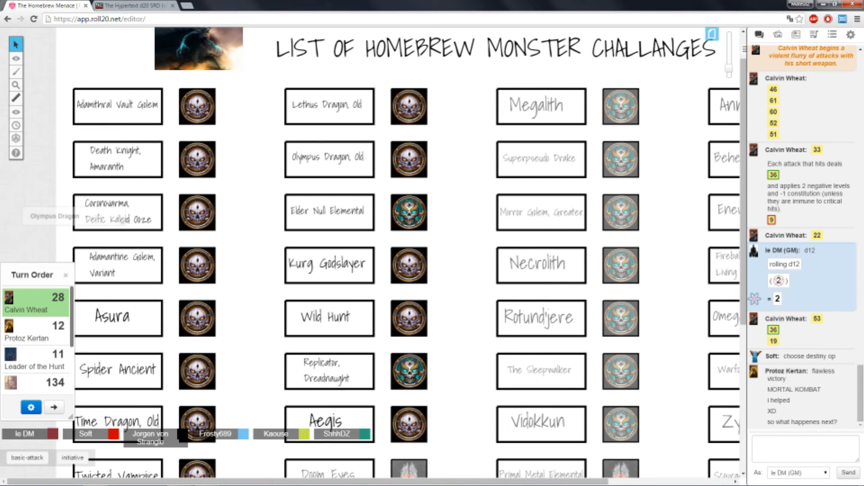
click(16, 58)
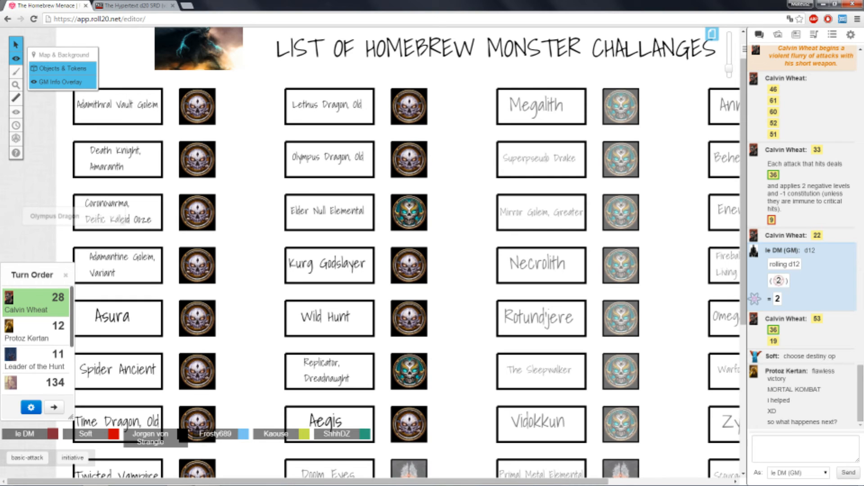
mouse_move(59, 81)
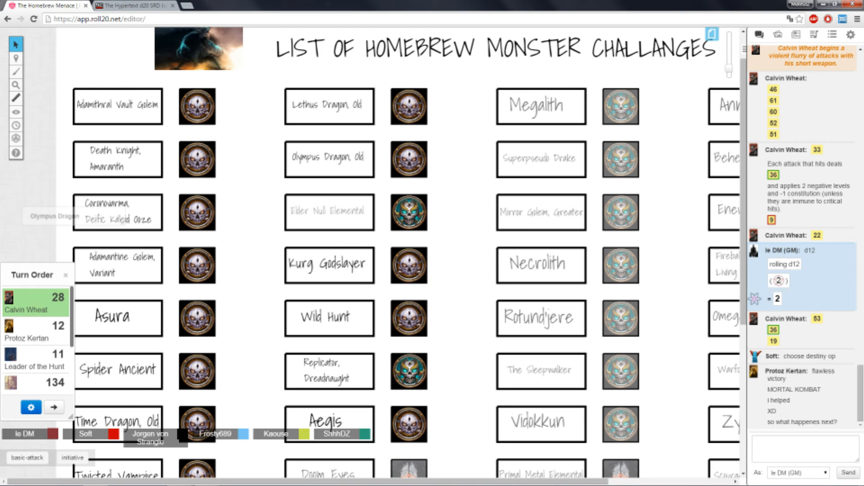
Revert Elder Null Elemental to its faded icon and scroll through the challenge list.
right_click(409, 212)
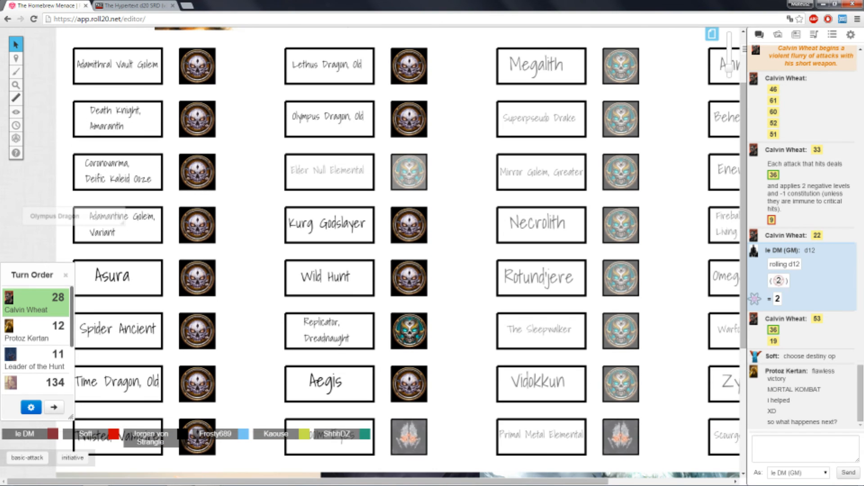
scroll(up, 3)
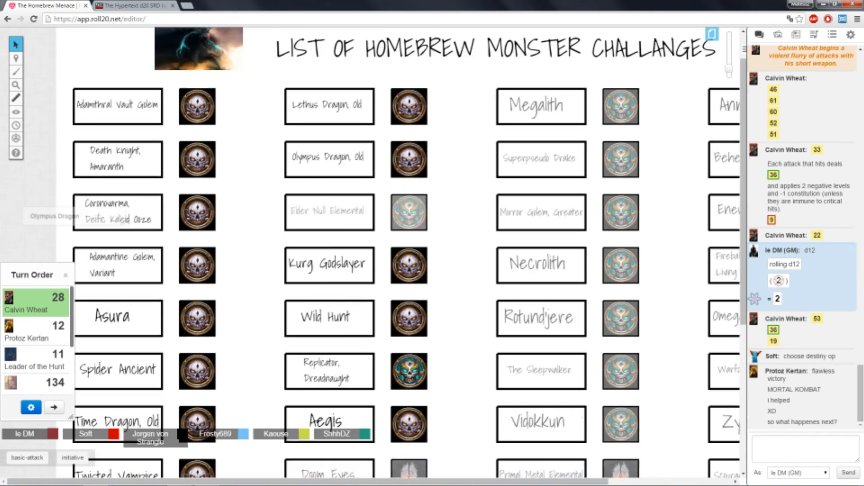
scroll(down, 3)
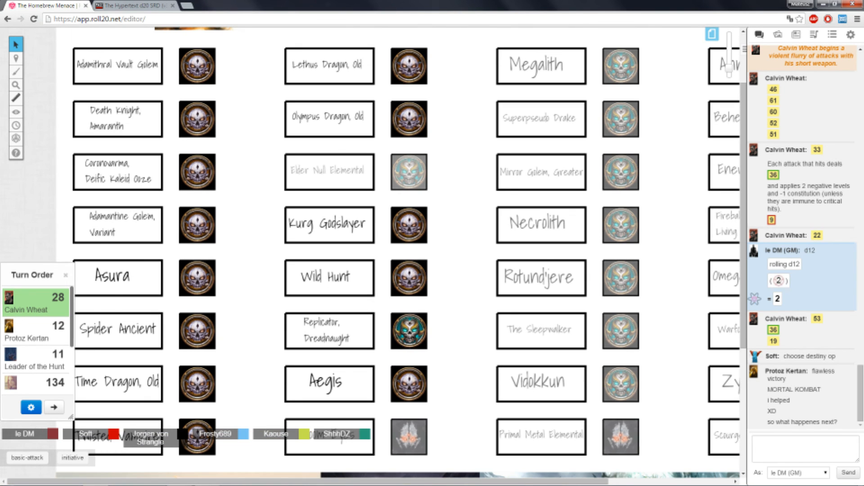
scroll(right, 3)
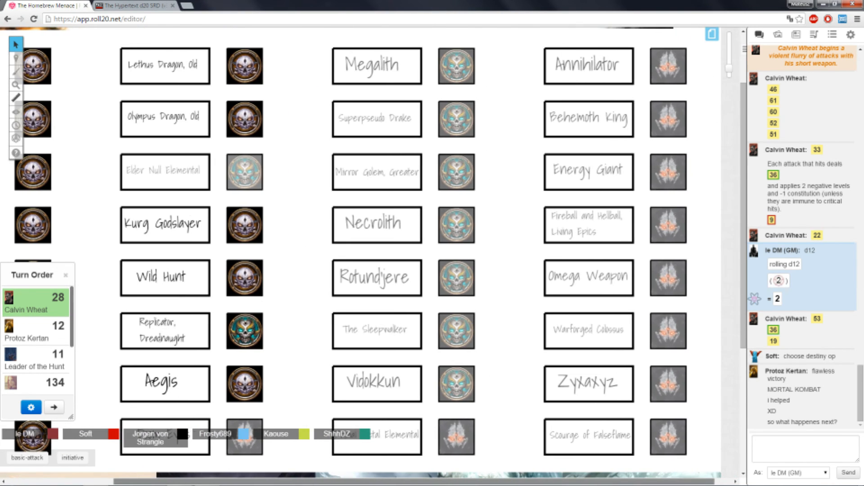
scroll(left, 3)
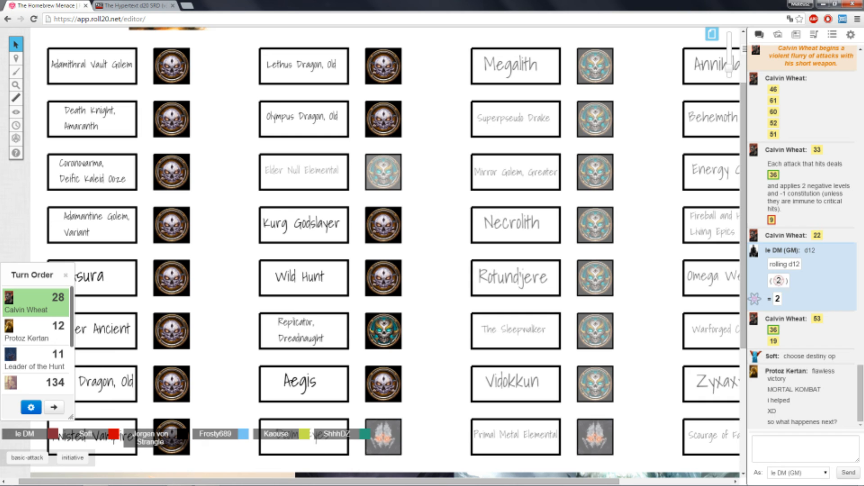
scroll(up, 3)
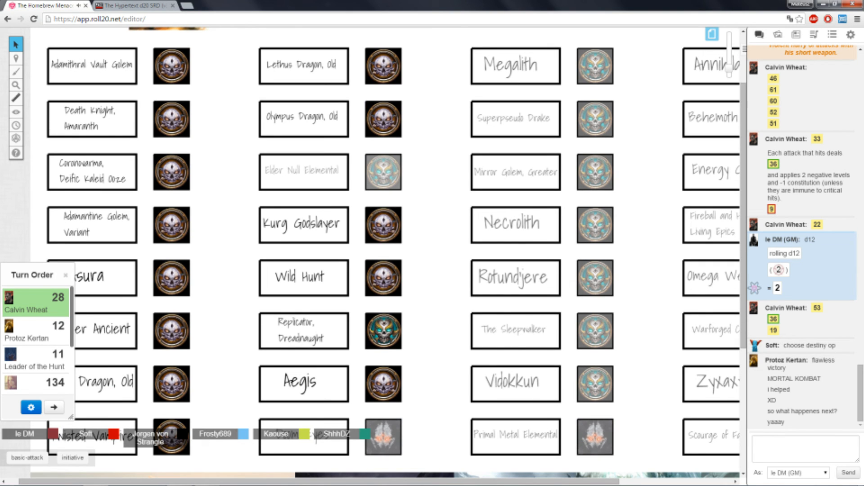
scroll(right, 3)
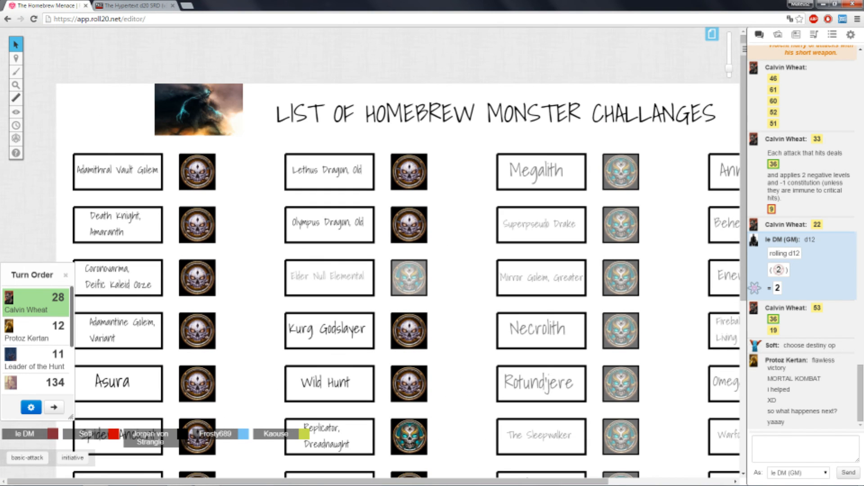
scroll(down, 3)
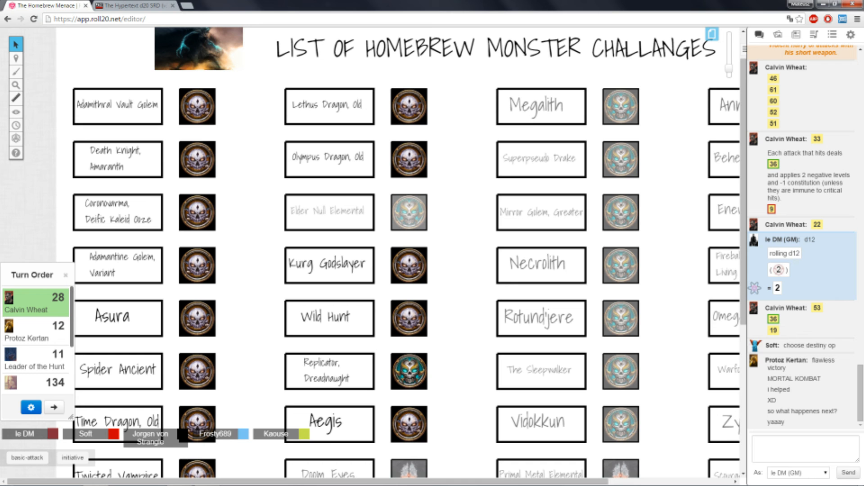